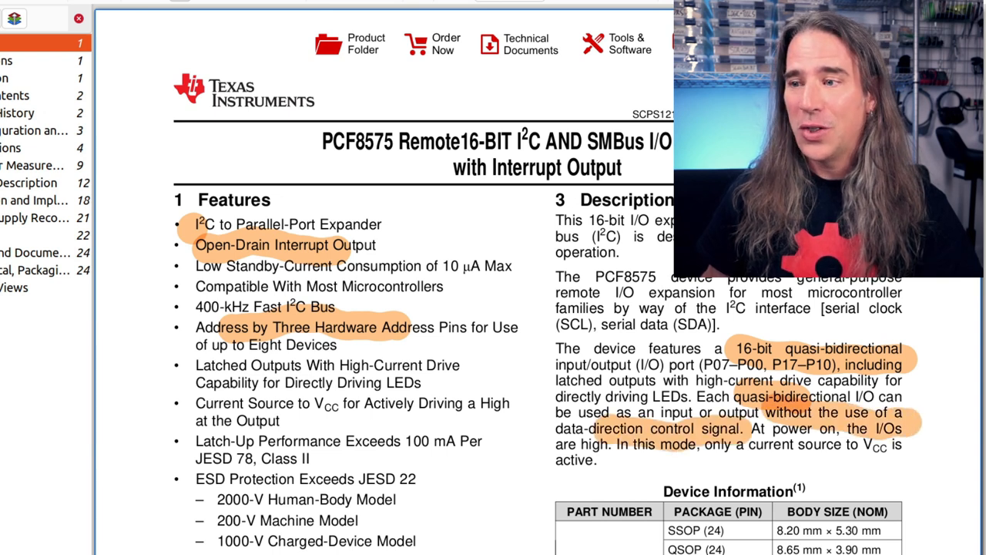
Step: Scroll the PCF8575 datasheet down to section 8.2 Functional Block Diagram
scroll(down, 3)
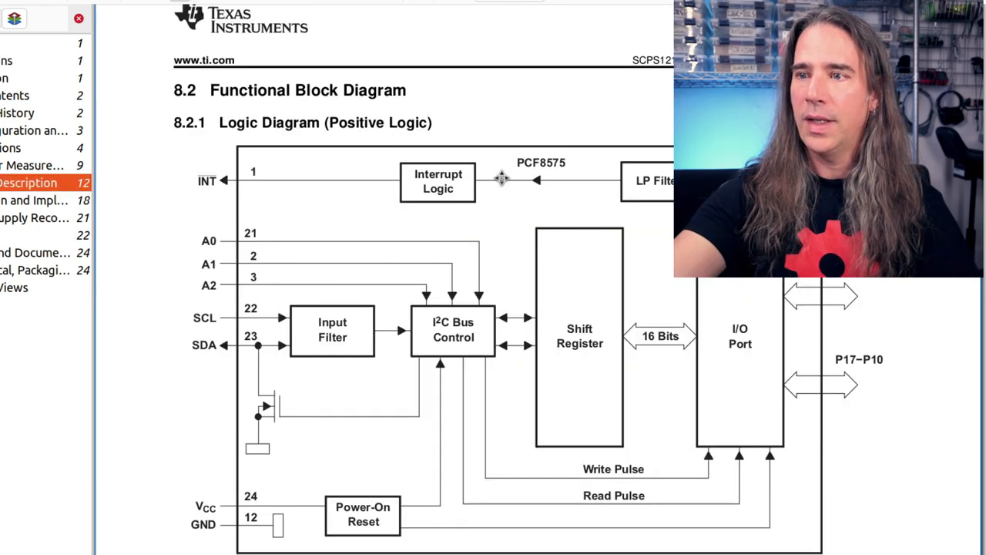
Step: Bring up the 8.2.2 simplified schematic, undo the flip-flop circle, and mark the output transistors and port pin
scroll(down, 3)
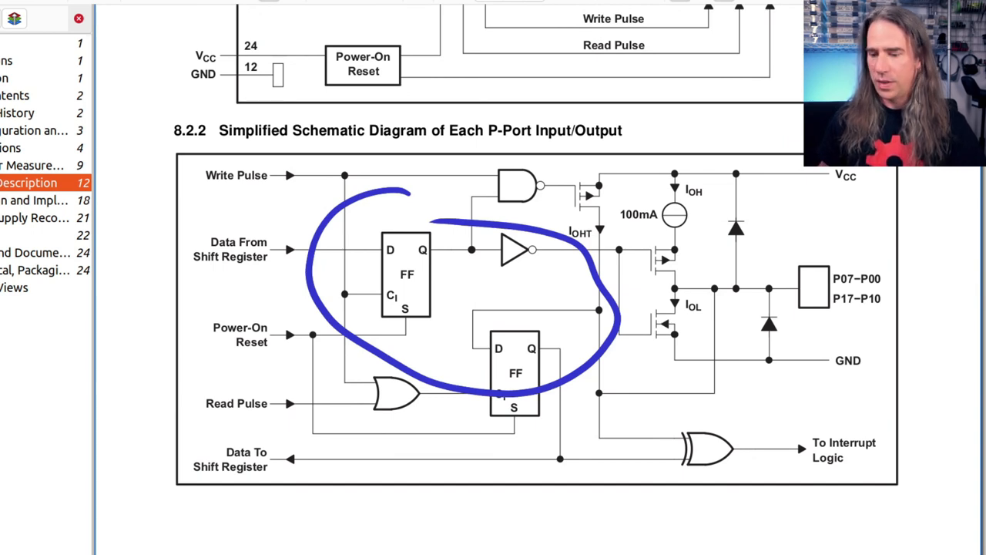
key(ctrl+z)
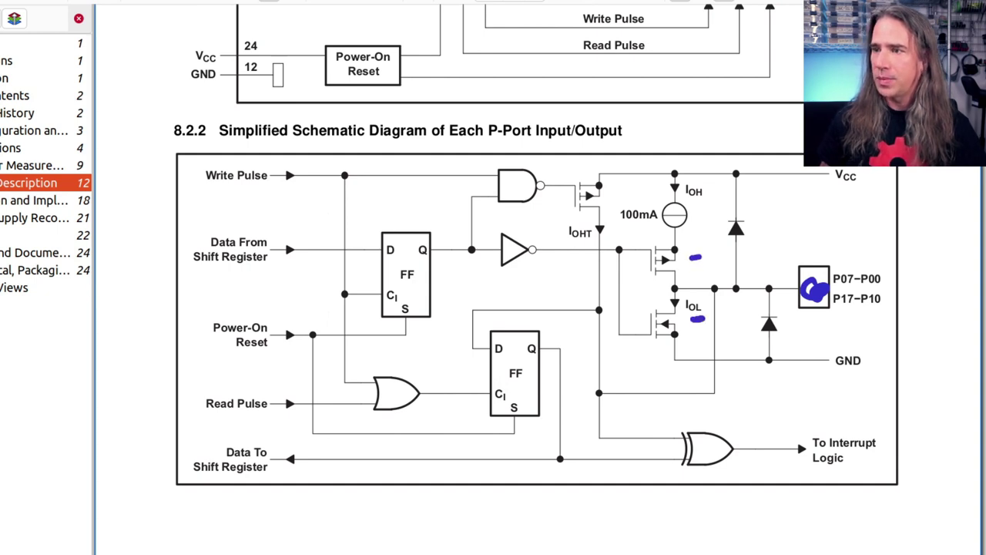
drag(608, 238, 639, 265)
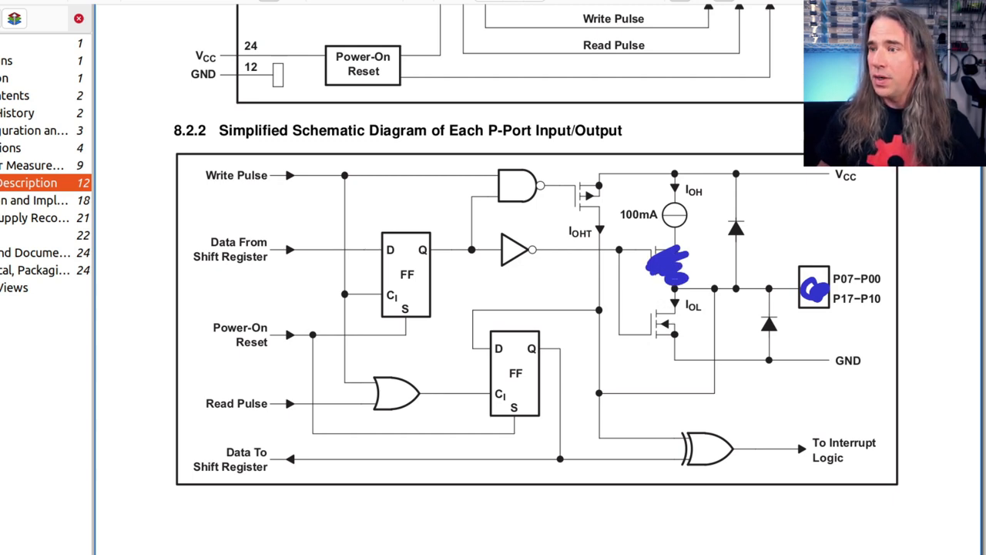
drag(678, 265, 771, 361)
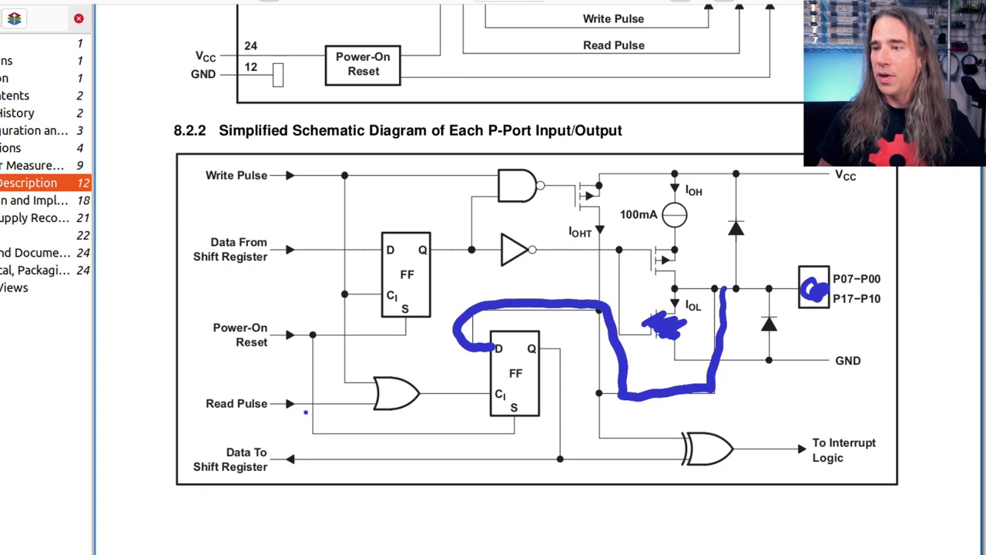
Step: Trace the pin's path through the read flip-flop and Read Pulse line to Data To Shift Register
drag(308, 410, 463, 394)
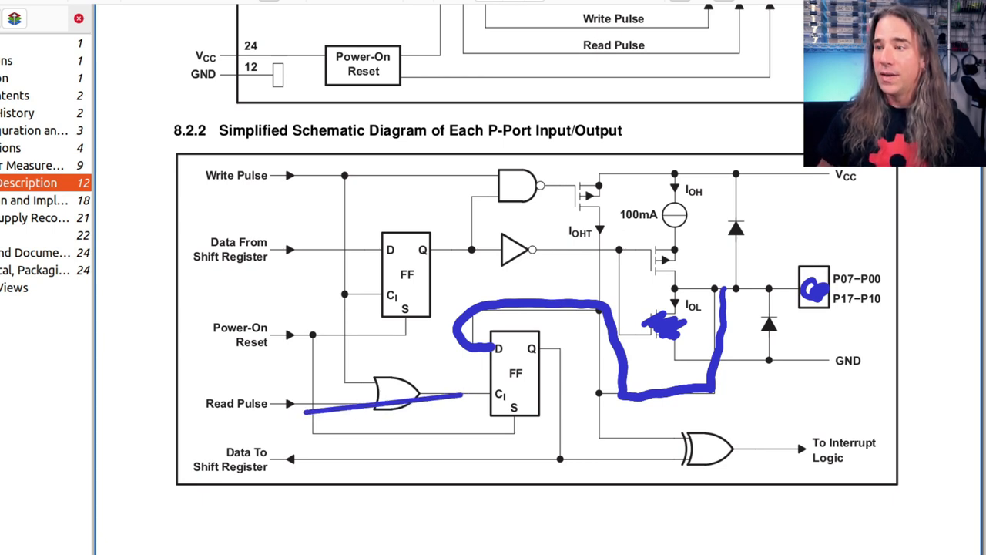
drag(542, 351, 563, 416)
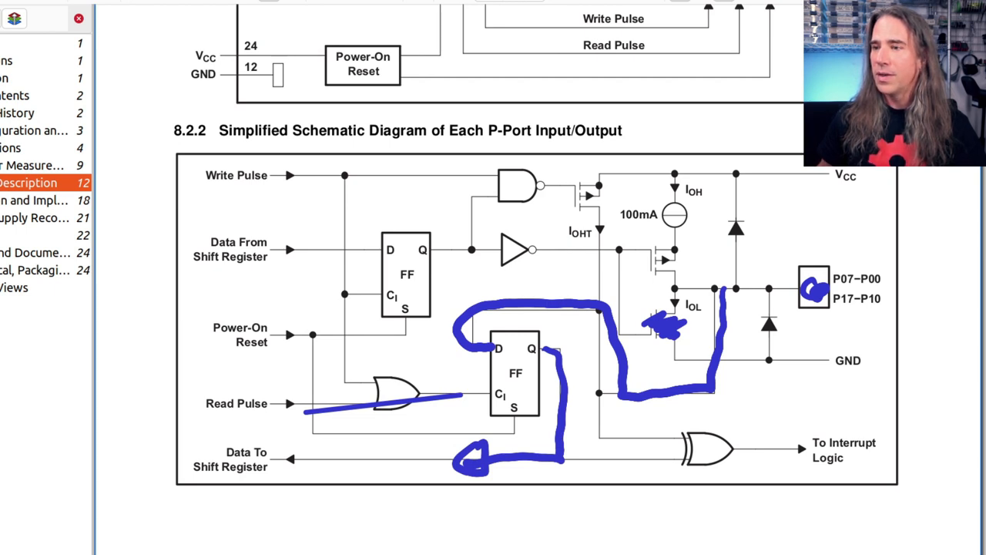
drag(654, 416, 763, 478)
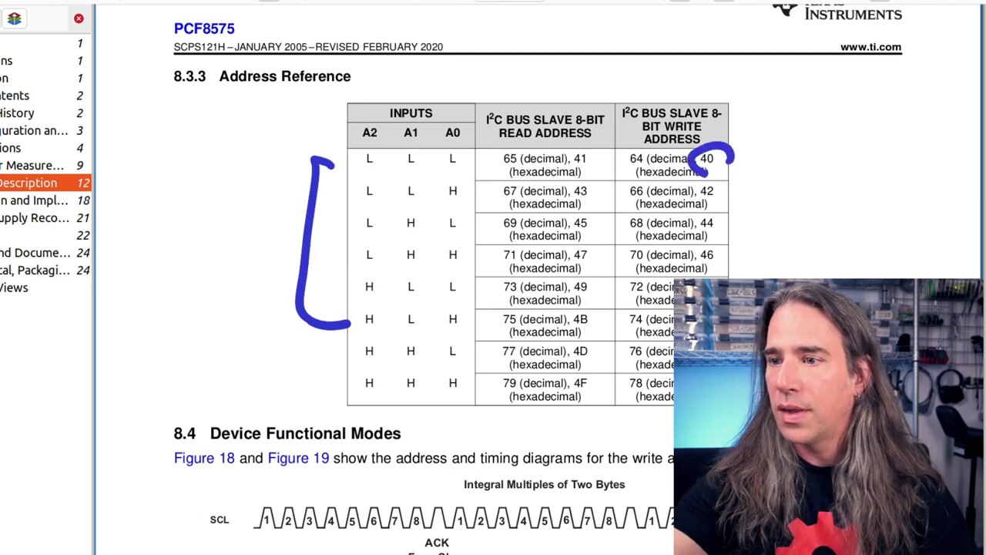
Step: Underline the P05 data bit and the write pulse in the 8.4 write timing diagram, then move to Figure 19
scroll(down, 3)
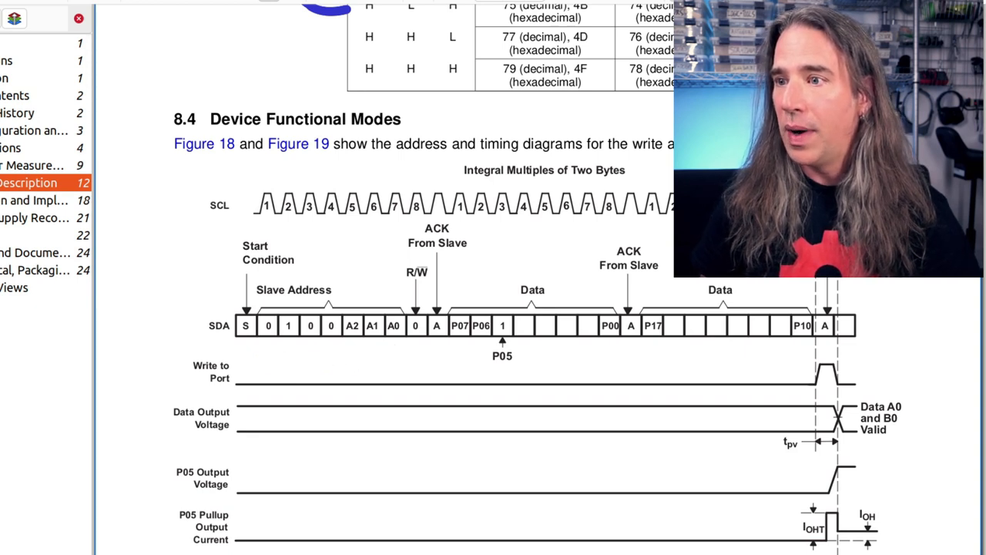
drag(490, 367, 816, 378)
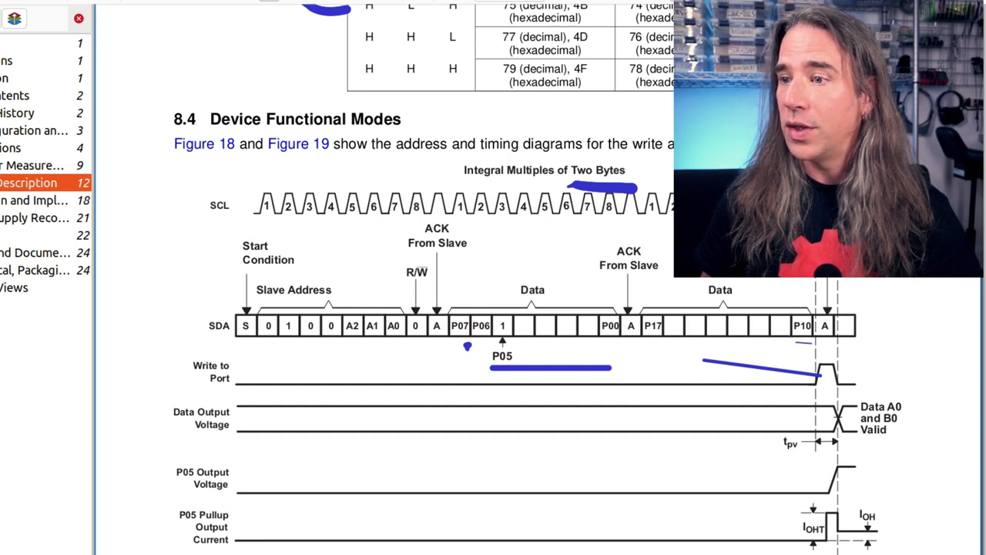
drag(632, 352, 739, 351)
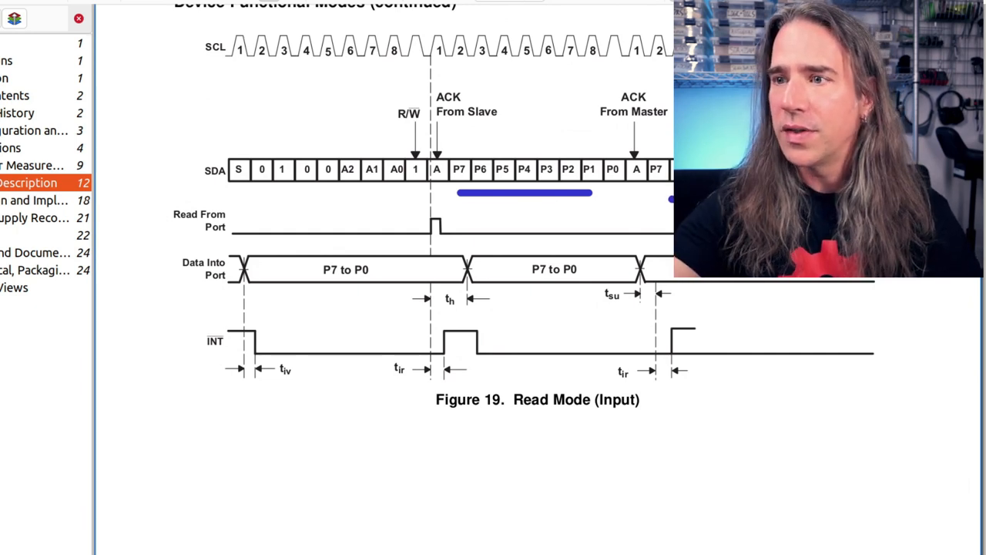
scroll(up, 3)
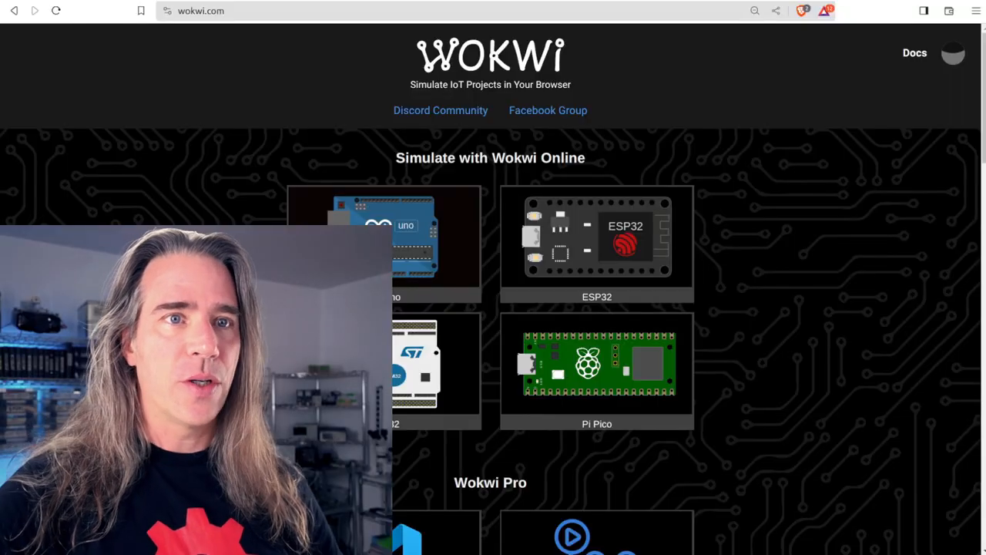
Step: Start a blank Arduino Nano project from the homepage's Start from Scratch section
scroll(down, 3)
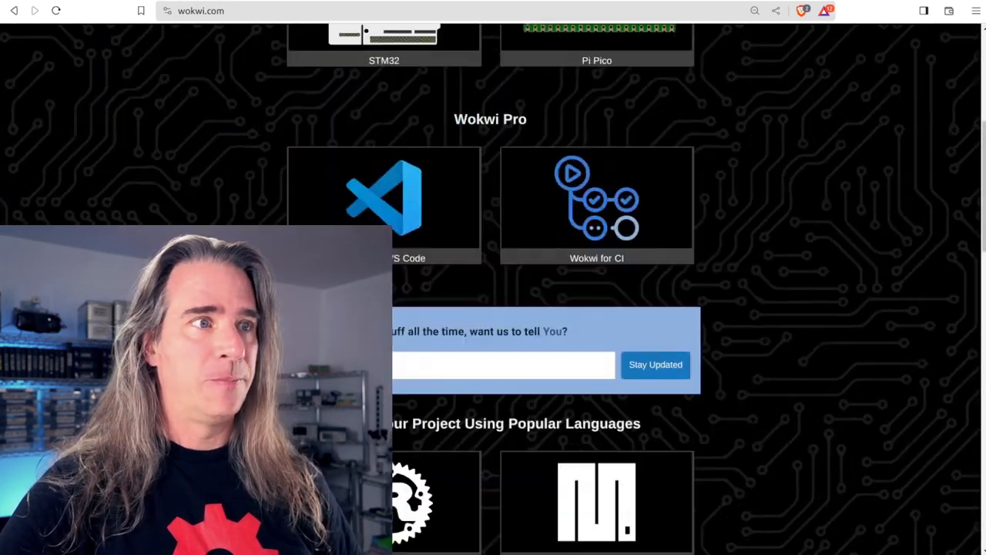
scroll(down, 3)
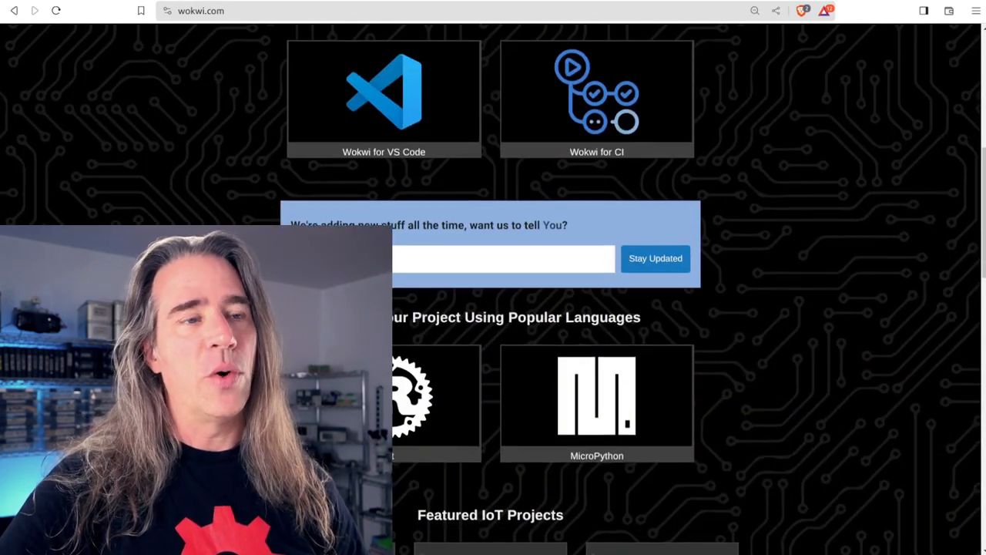
scroll(up, 3)
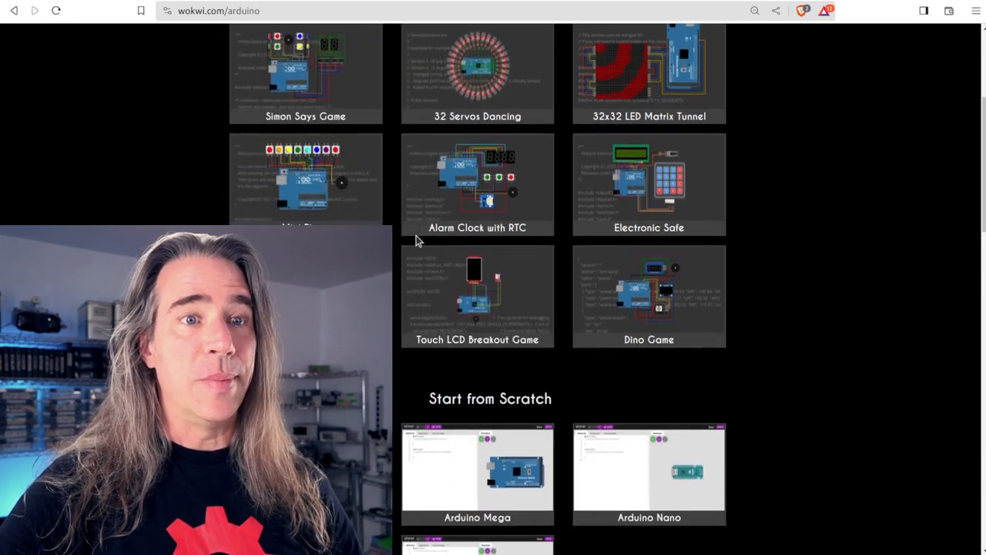
scroll(down, 3)
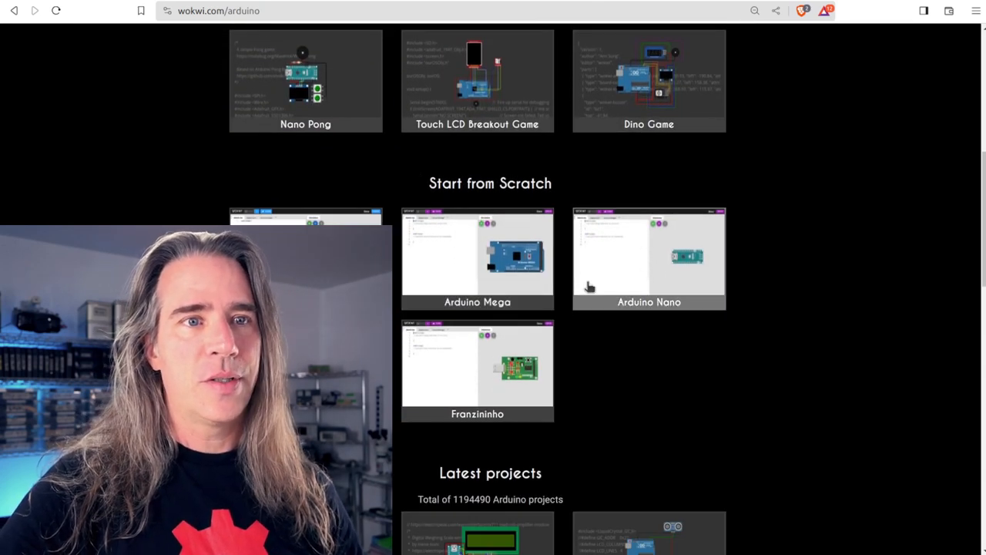
mouse_move(657, 283)
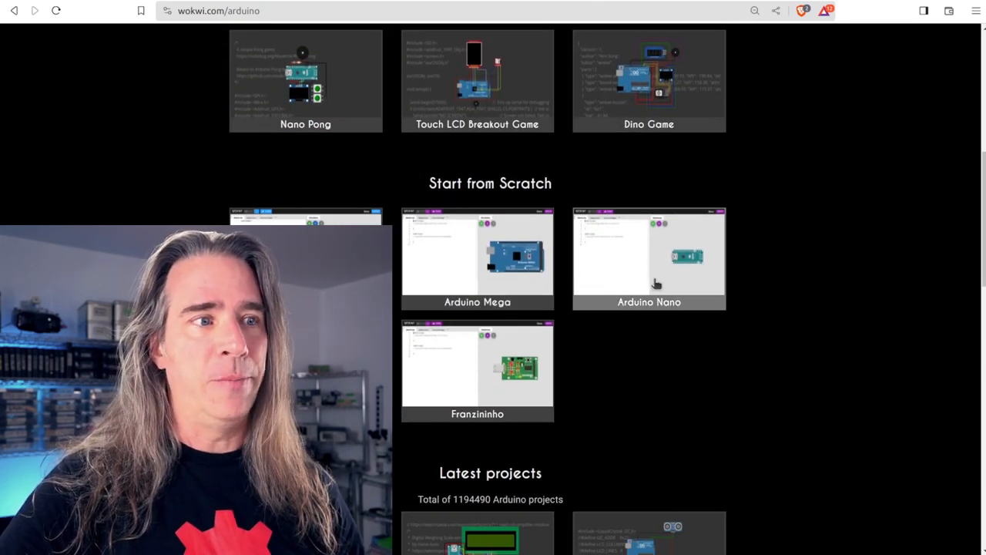
click(649, 257)
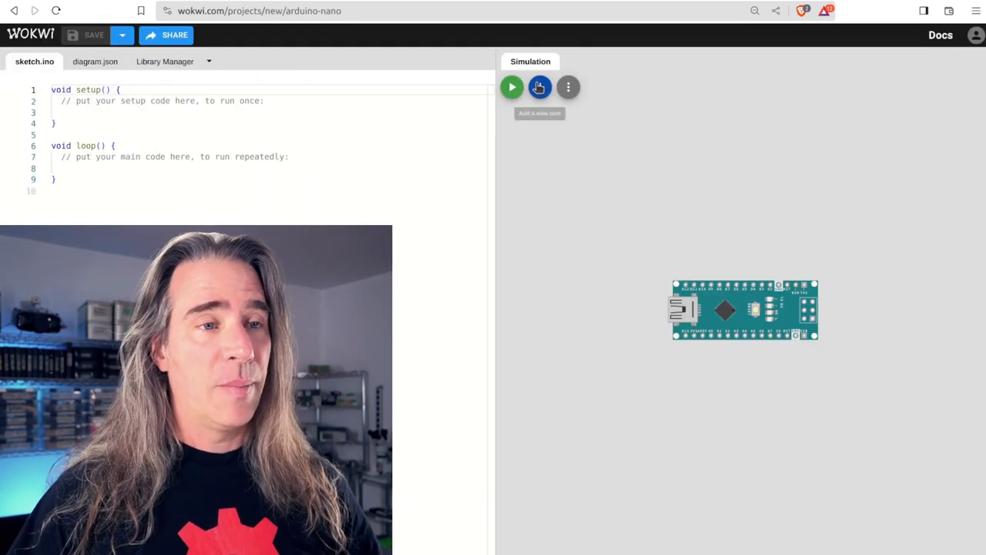
Step: Create the opendrain custom chip breakout and wire chip1:IN to nano:6
click(540, 86)
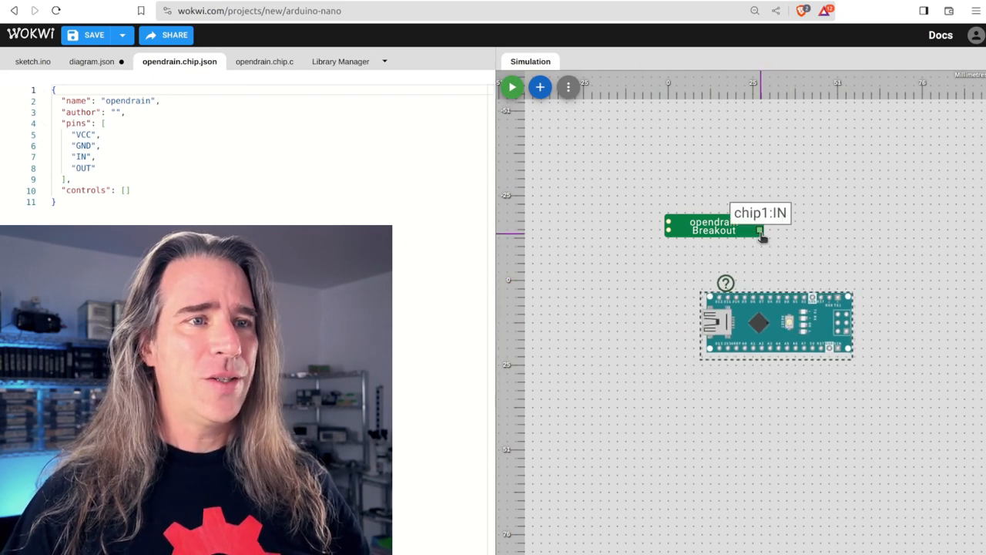
mouse_move(763, 225)
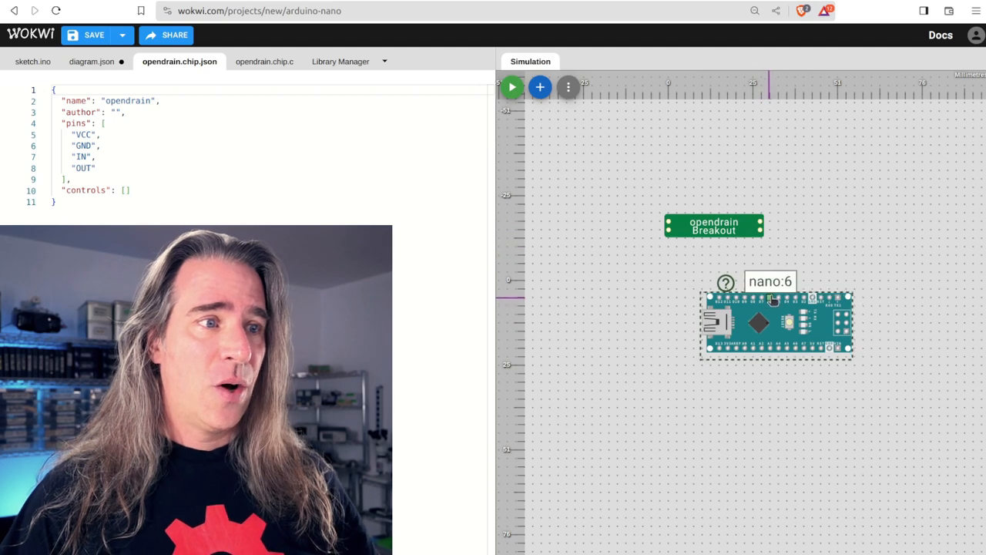
drag(774, 299, 761, 232)
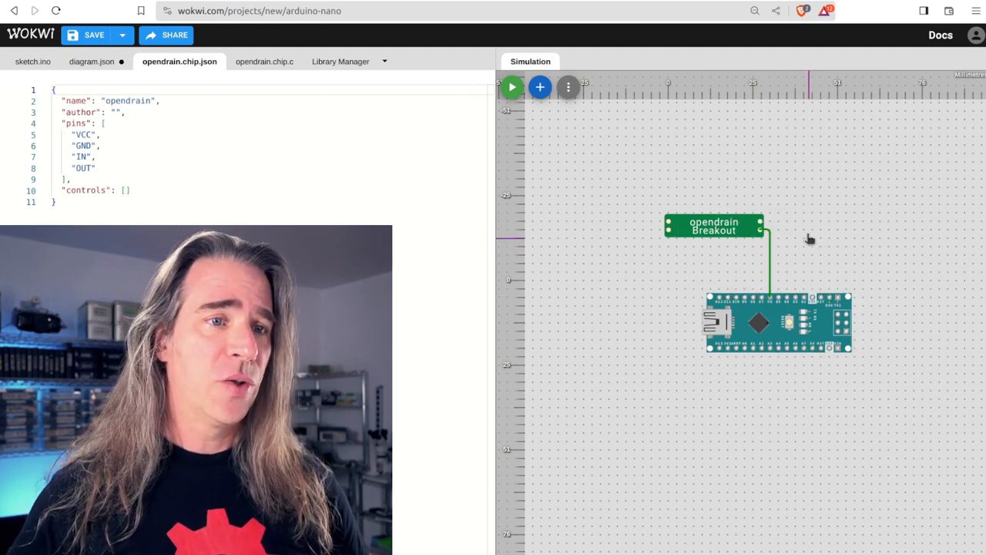
mouse_move(539, 86)
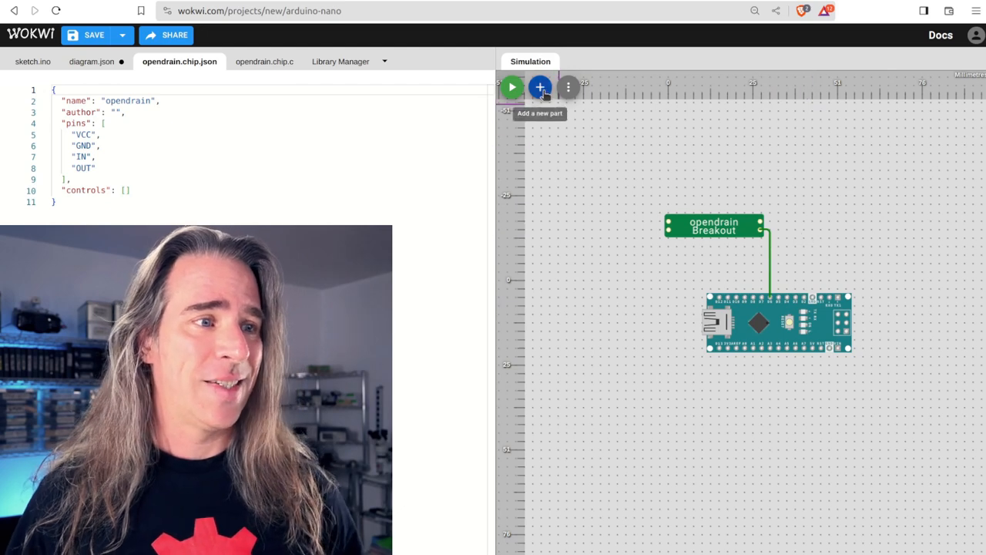
Step: Add a pull-up resistor to VCC on the chip's OUT line and wire VCC and ground
click(540, 86)
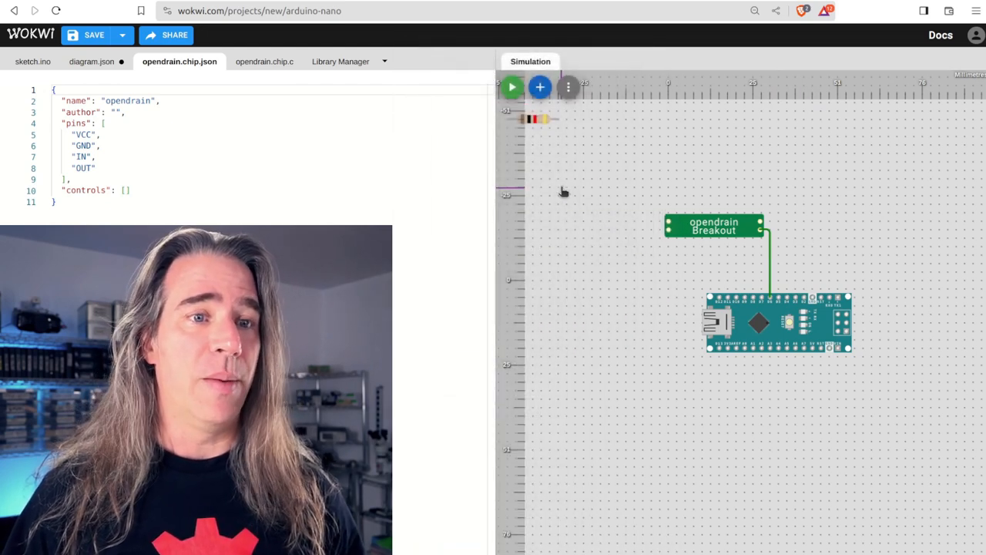
drag(536, 119, 848, 191)
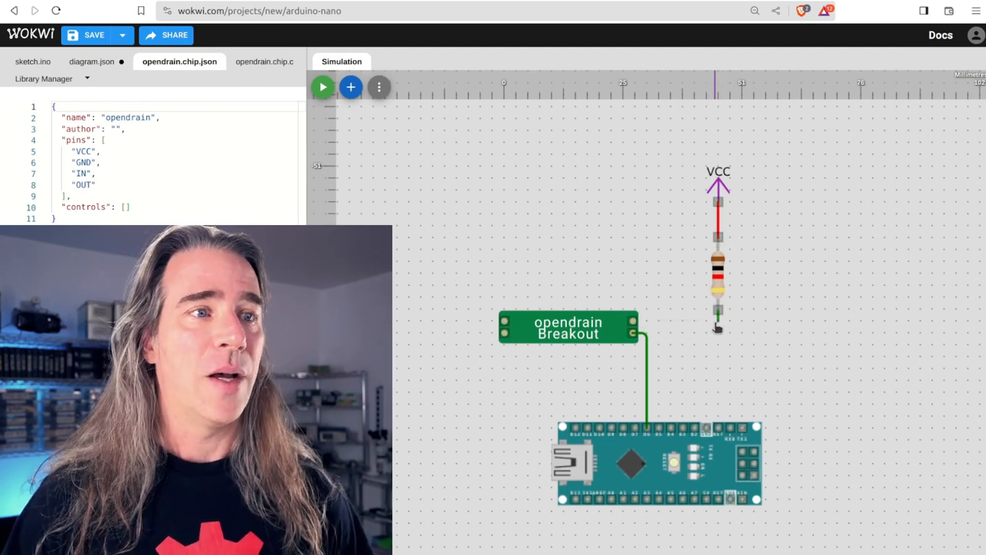
drag(633, 323, 716, 311)
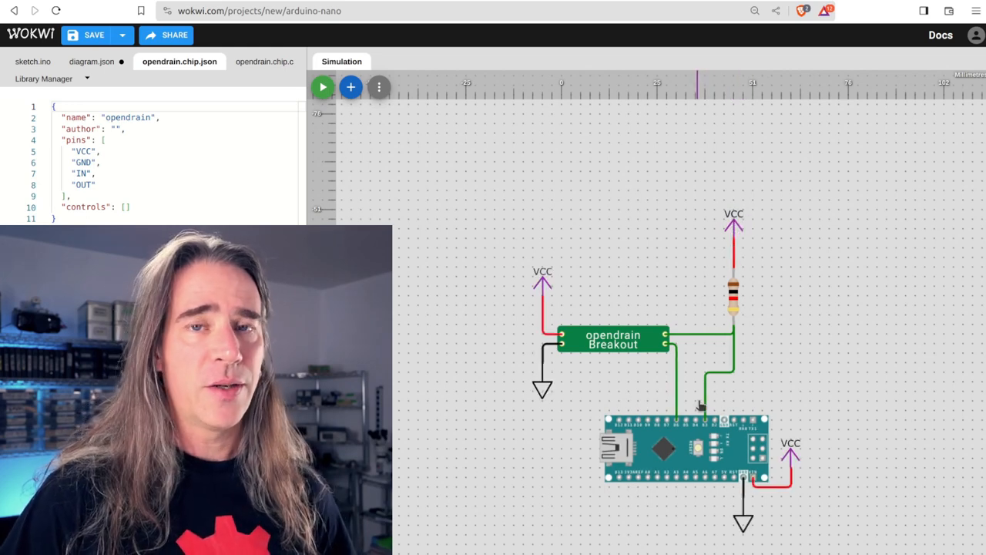
mouse_move(685, 435)
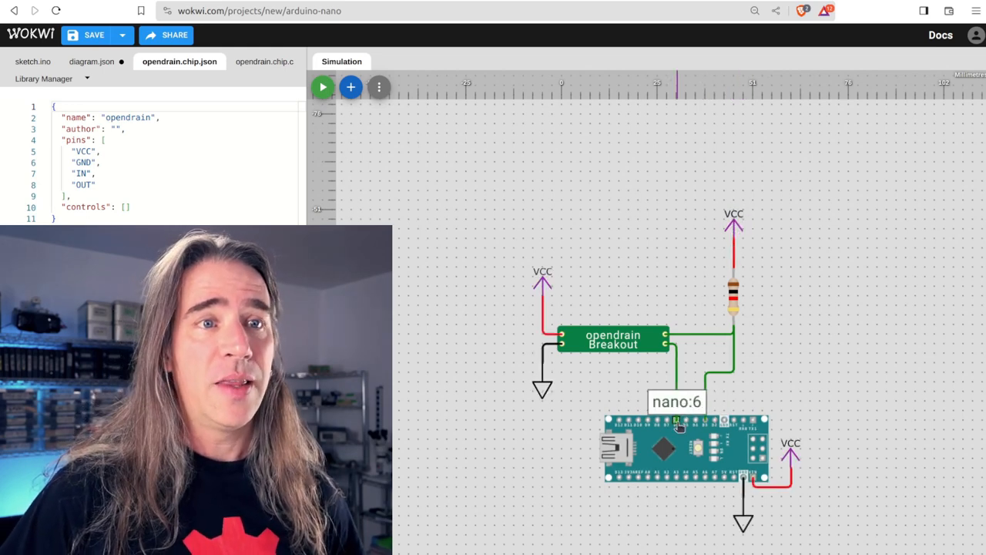
click(263, 61)
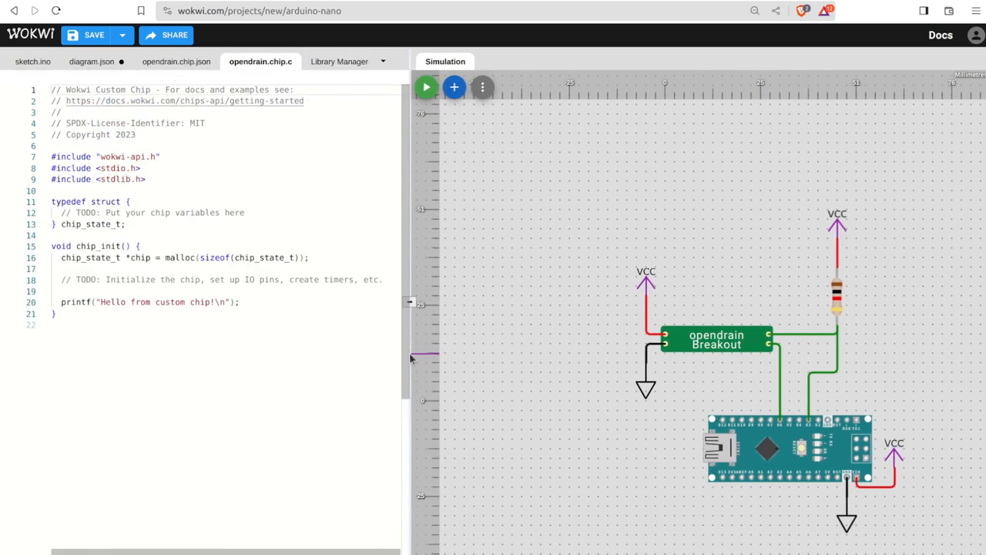
Step: Declare pin_t input and output in chip_state_t and pin_init OUT and IN as INPUT in chip_init
text(pin_t input;)
text(chip->output = pin_init("OUT", INPUT); // floating)
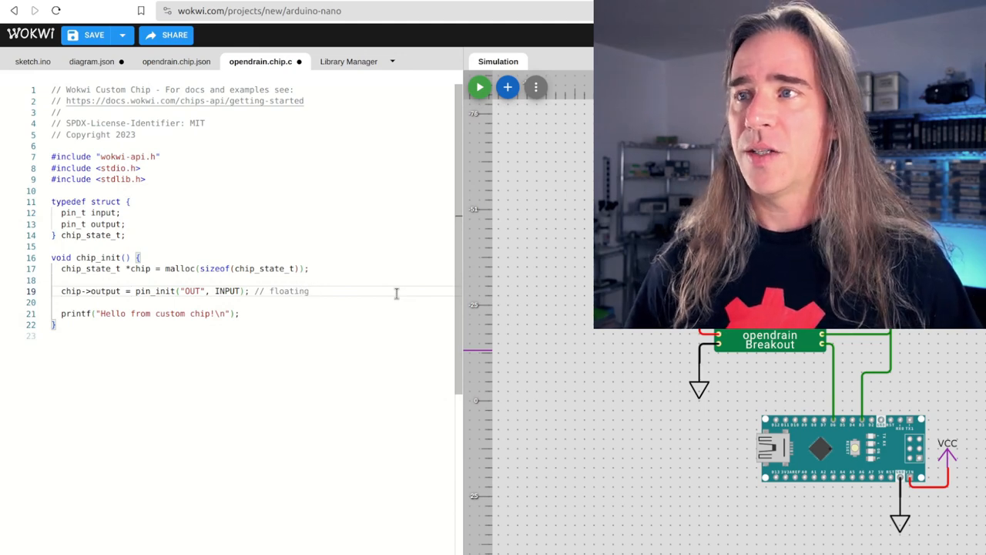
text(/ drain closed)
text(chip->input = pin_init(")
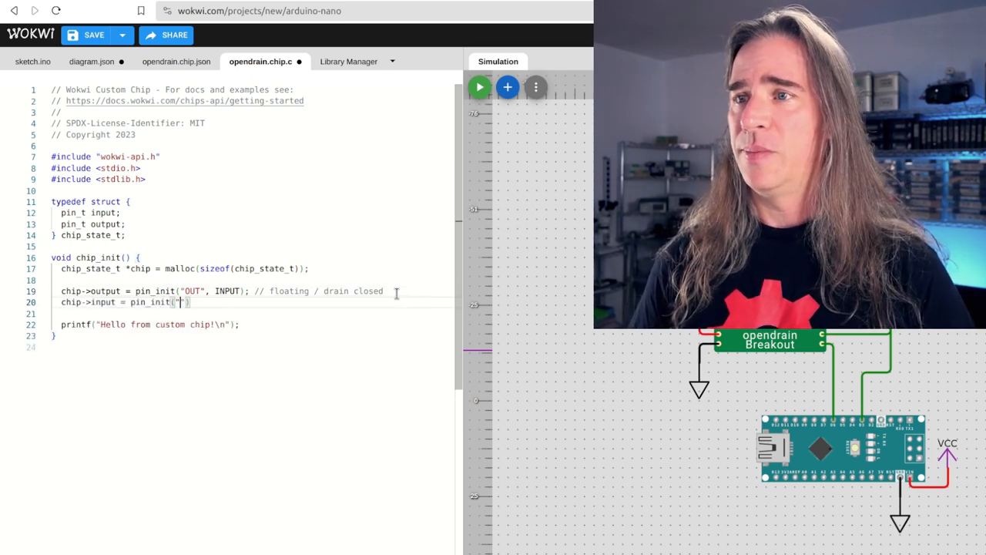
text(IN", INPUT);)
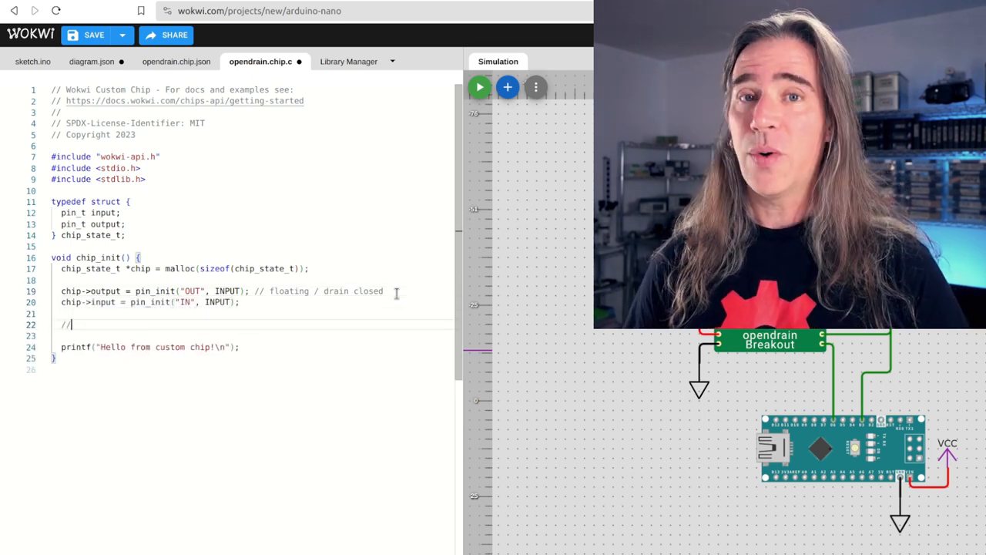
text(we want to monitor input, and switch output...)
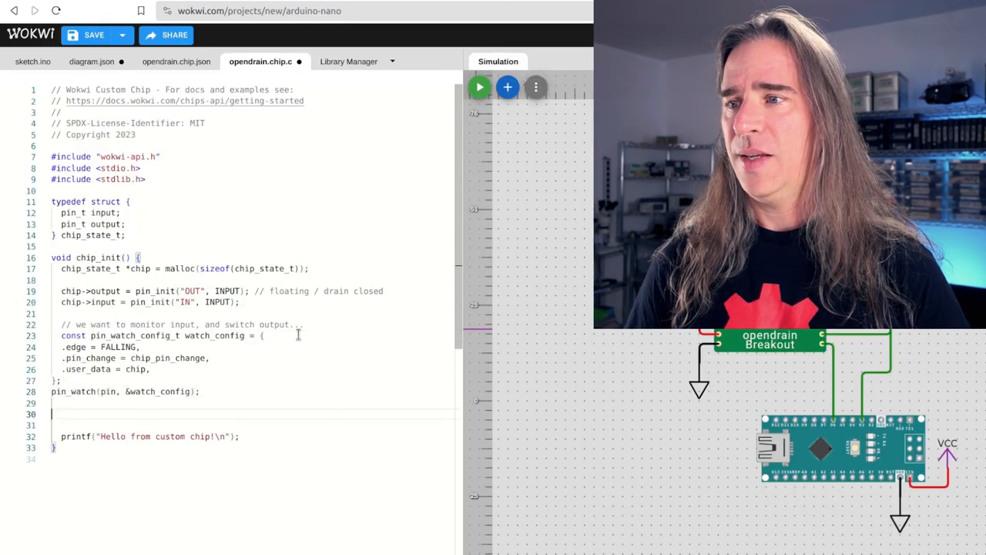
Step: Add pin_watch on chip->input with a chip_pin_change callback, and processInput driving OUT low via pin_read and pin_mode
text(chip->input)
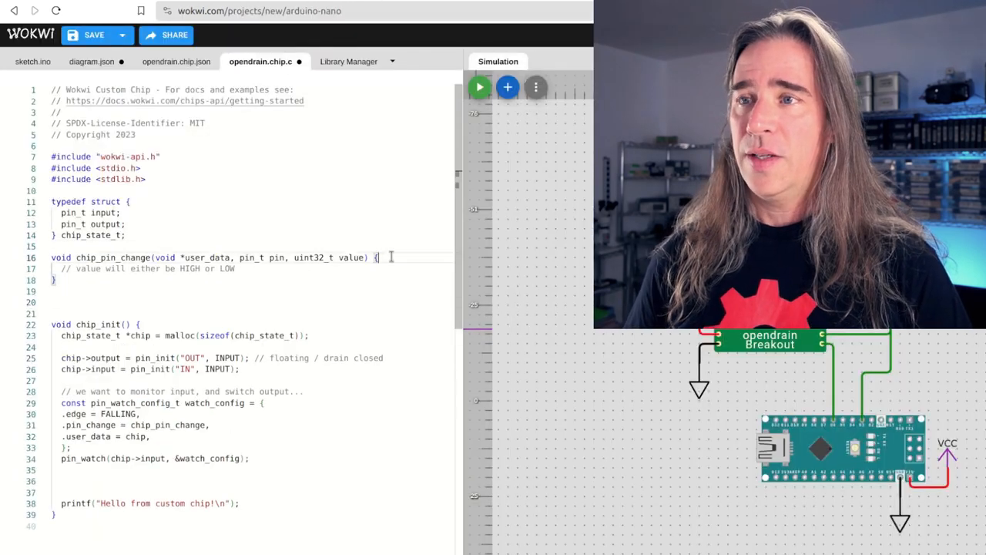
text(chip_state_t * chip = (chip_state_t*) user_data;)
text(if ()
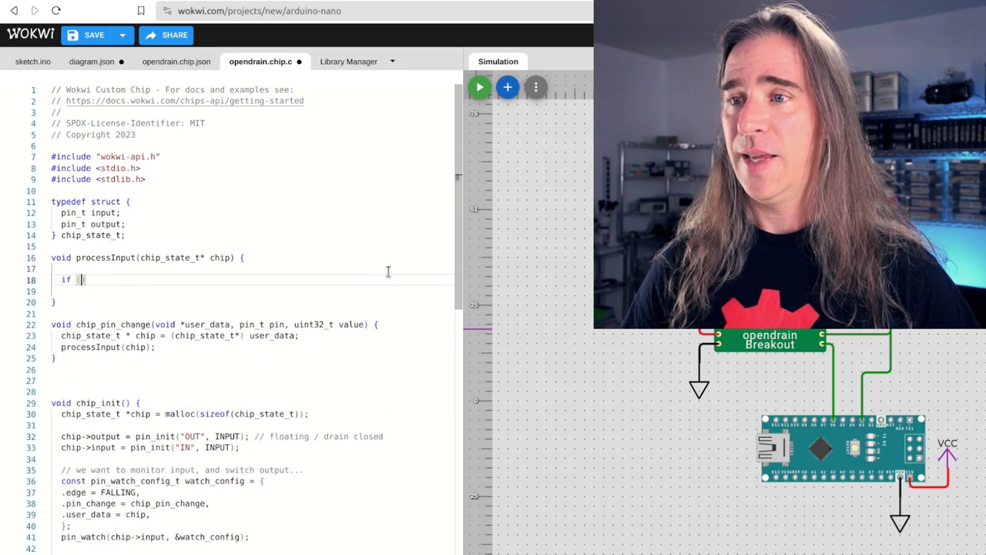
text(pin_read(chip->input)
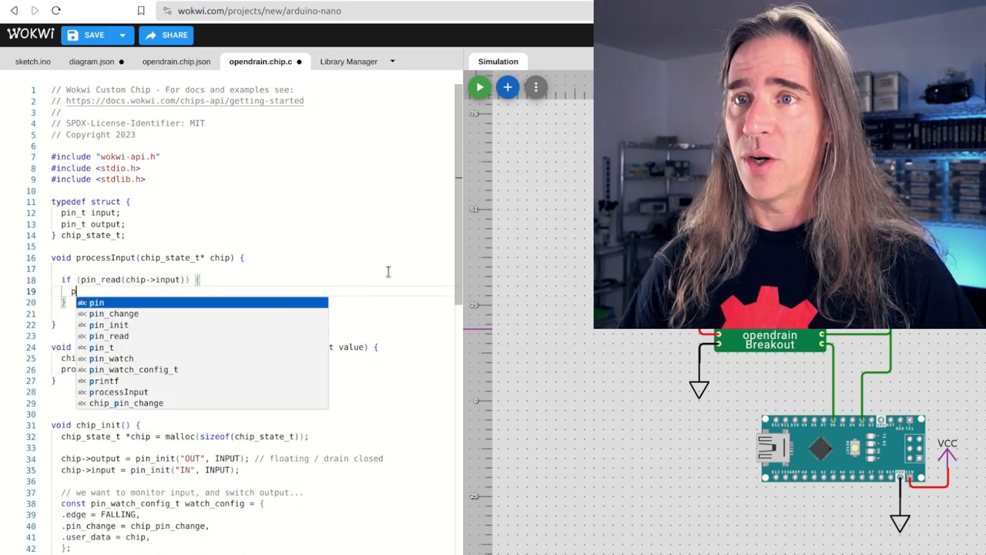
text(pin_mode(chip->output)
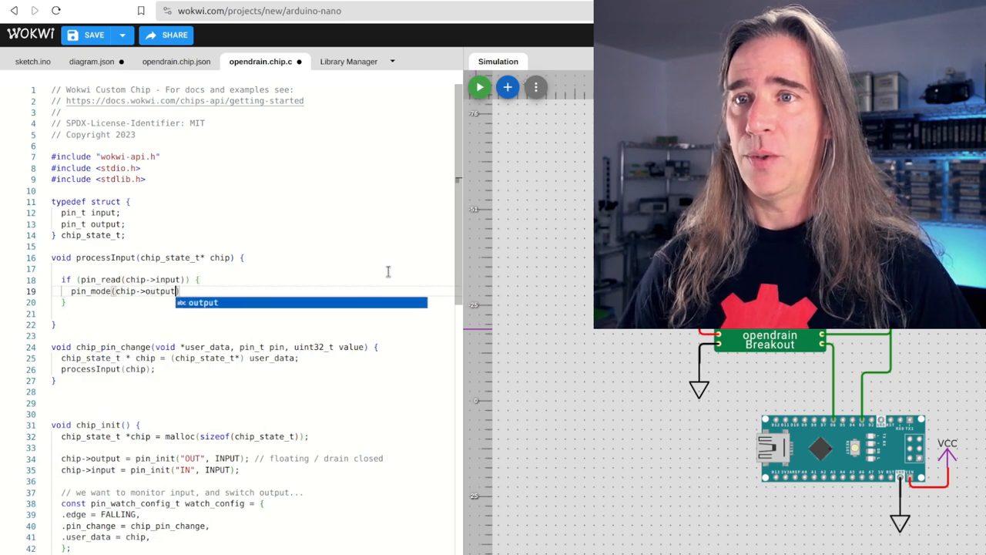
text(, OUTPUT_LOW);)
text(printf("floating\n");)
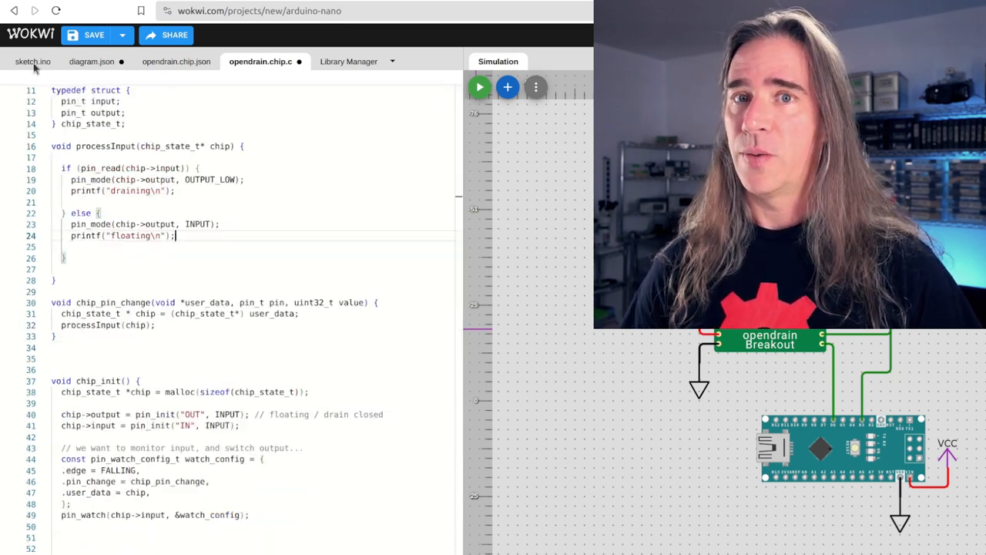
Step: In sketch.ino define OPDRAIN_OUTPUT and CTRL, set their pin modes and Serial.begin(115200) in setup
click(37, 58)
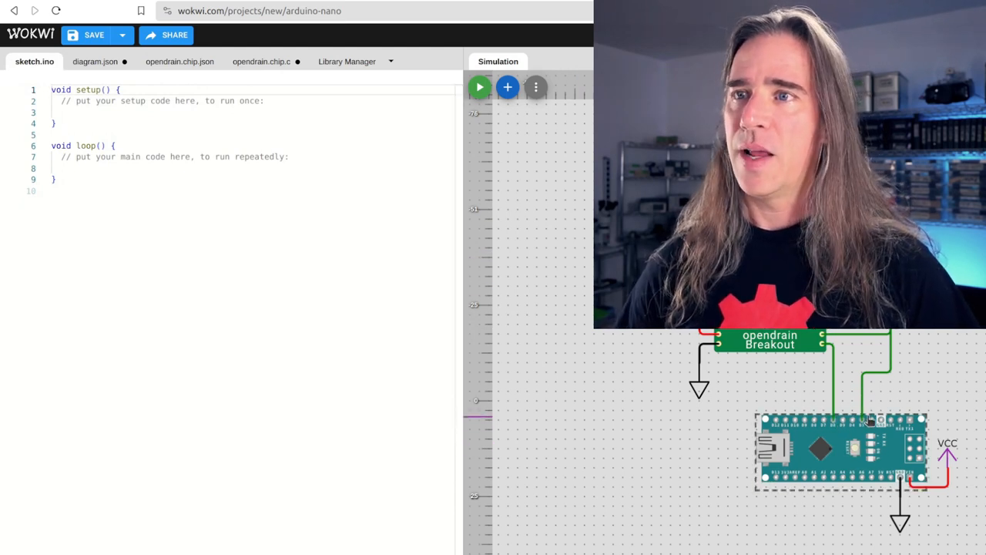
text(#define OPDRAIN_OUTPUT 3)
text(#define CTRL 6)
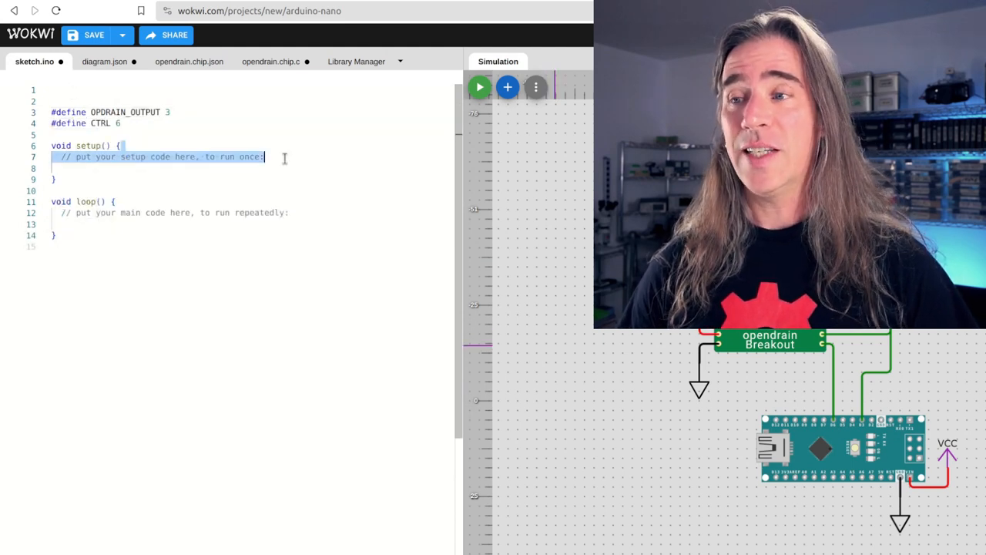
text(pinMode(OPDRAIN_OUTPUT);)
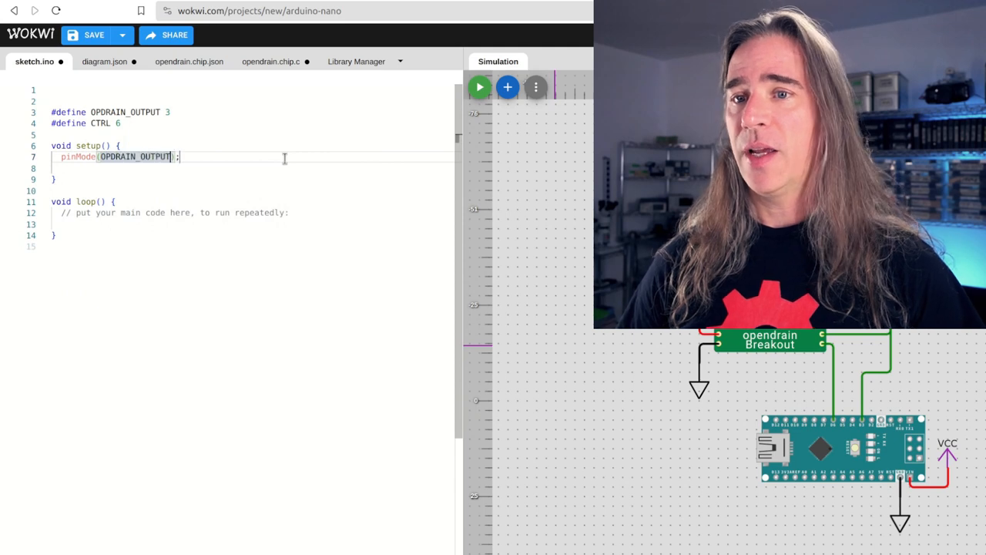
text(, INPUT)
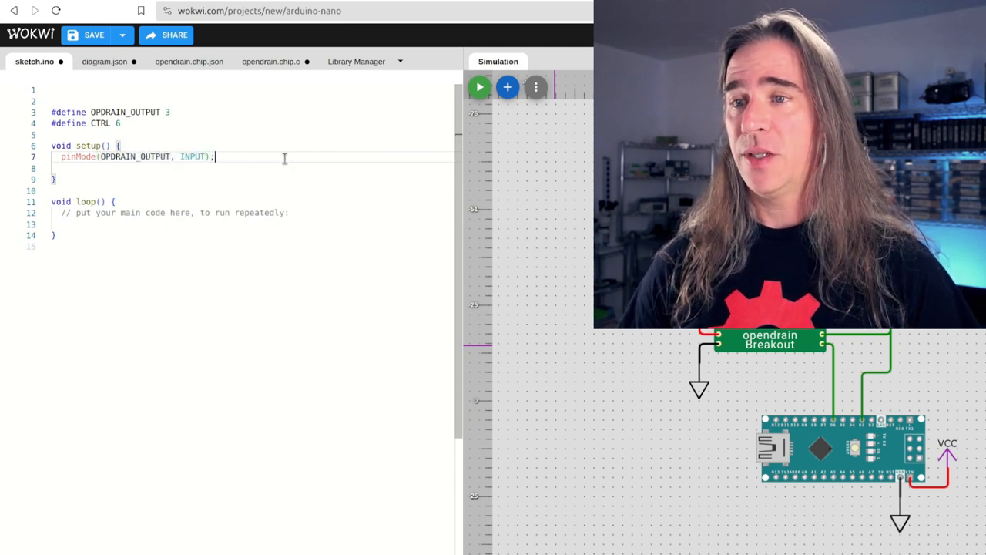
text(pinMode(CTRL, );)
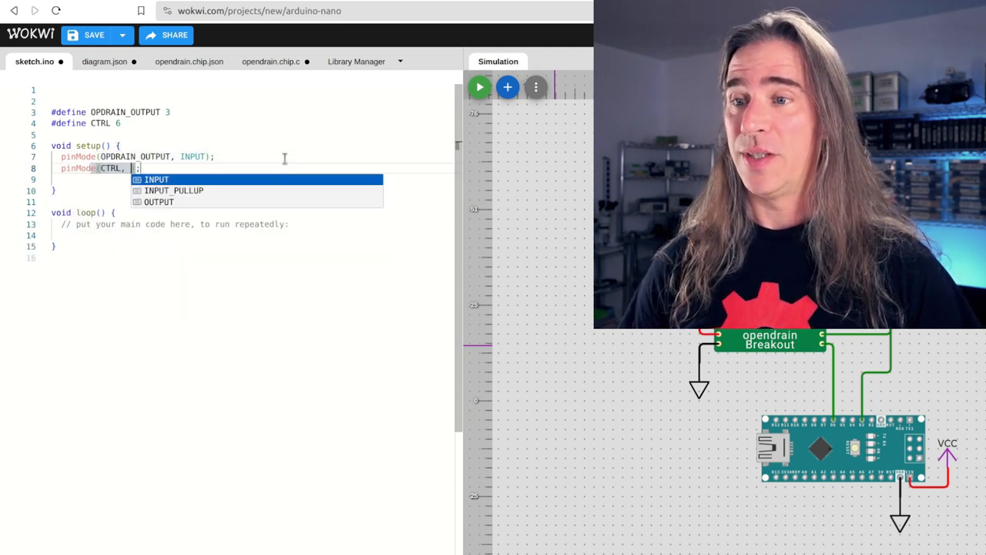
text(OUTPUT);)
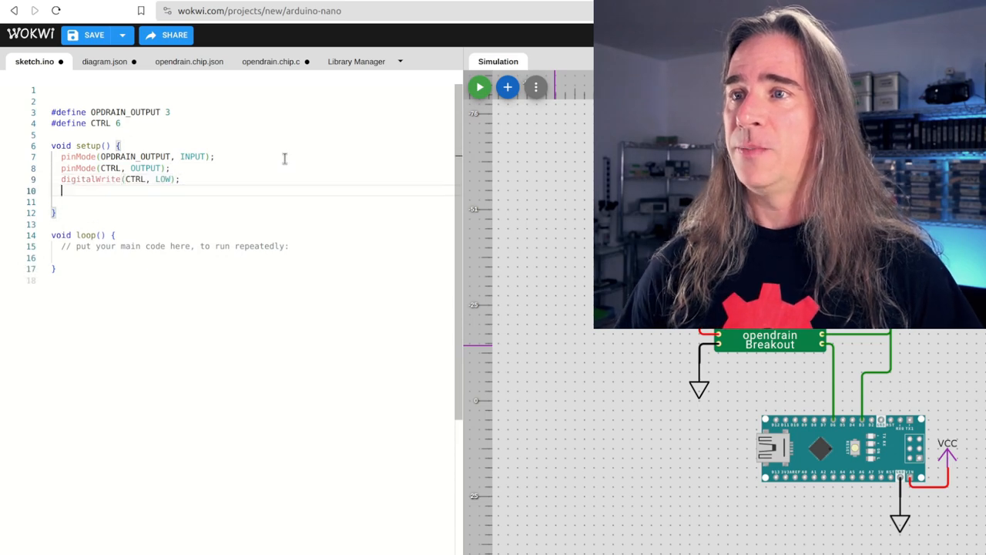
text(Serial.begin(115200);)
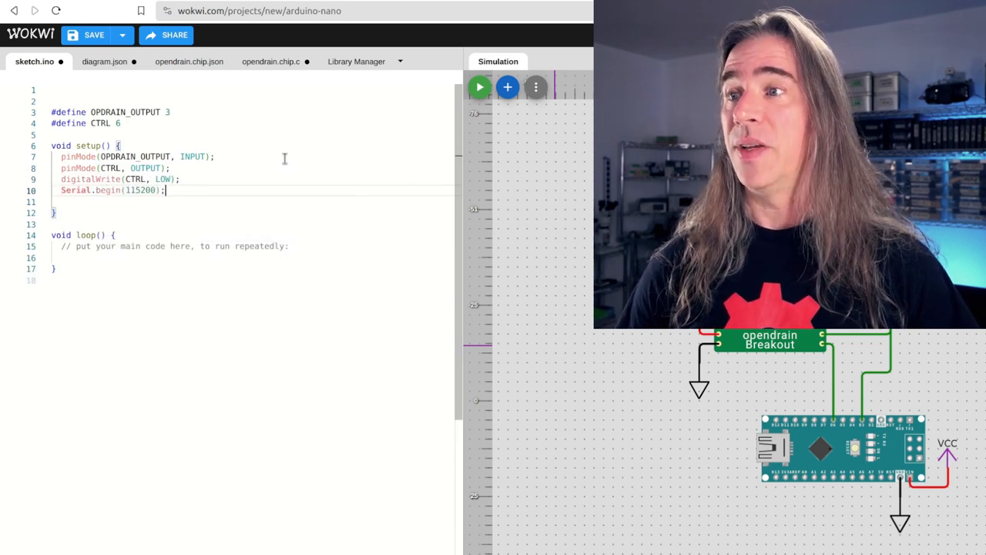
Step: Toggle CTRL with digitalWrite in loop and call printOutputValue each time
text(digitalWrite(CTRL, HIGH);)
click(253, 245)
text(Serial.println("Turn on drain...");)
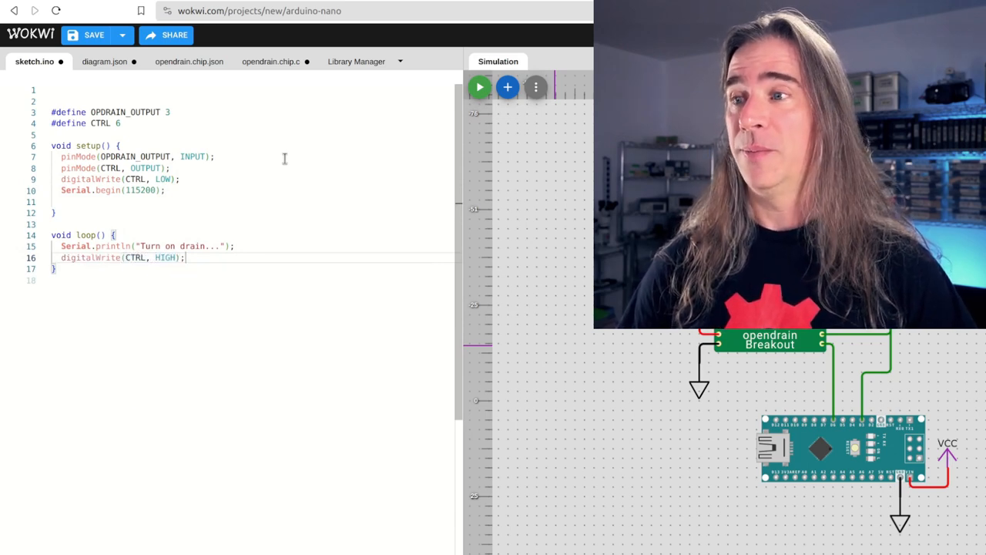
text(printOutputValue();)
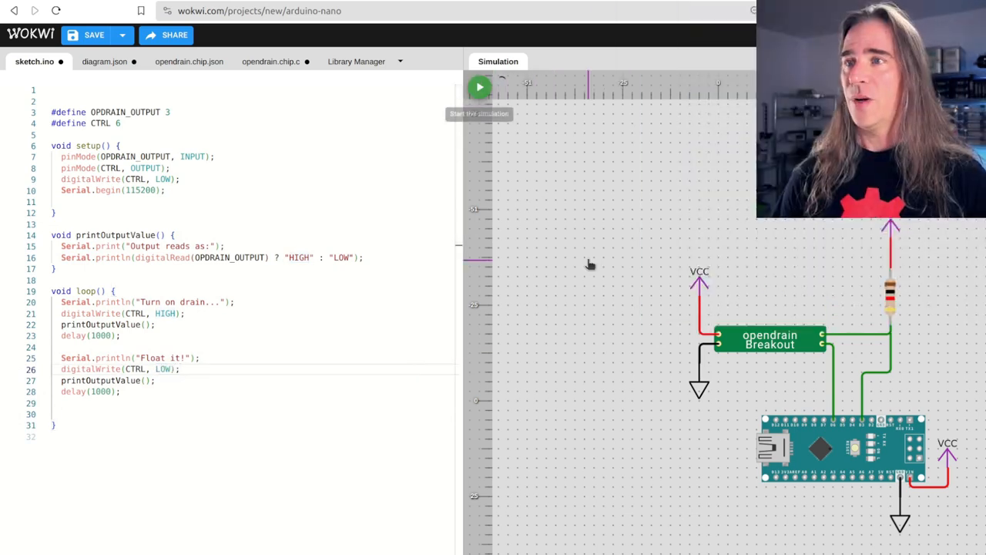
Step: Run the simulation to see the output stays HIGH and the chip only floats, then return to opendrain.chip.c
click(477, 86)
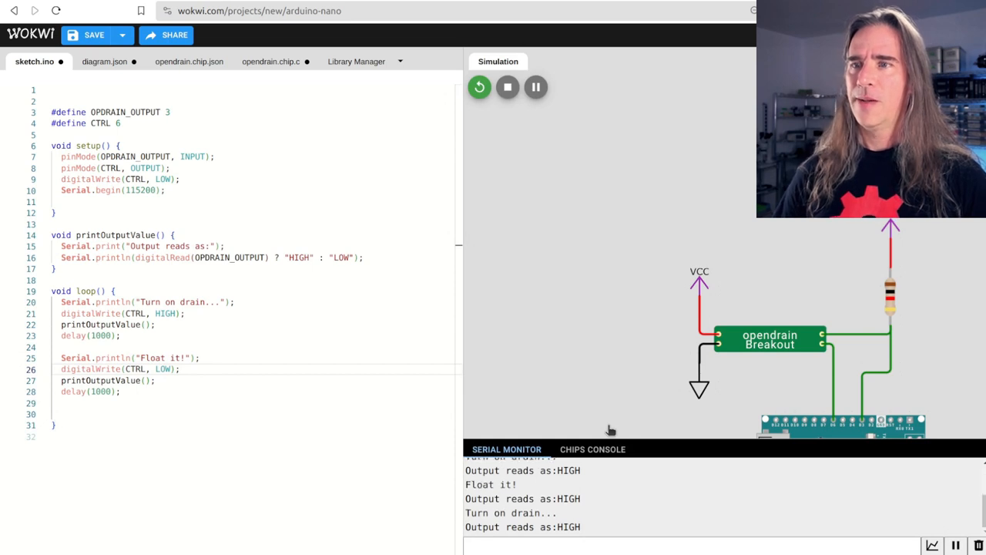
click(506, 86)
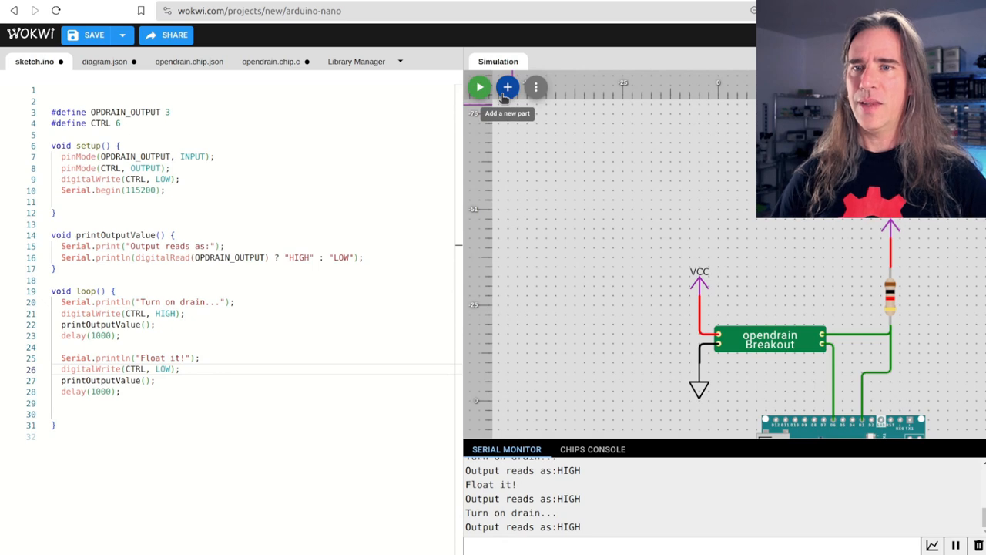
click(268, 62)
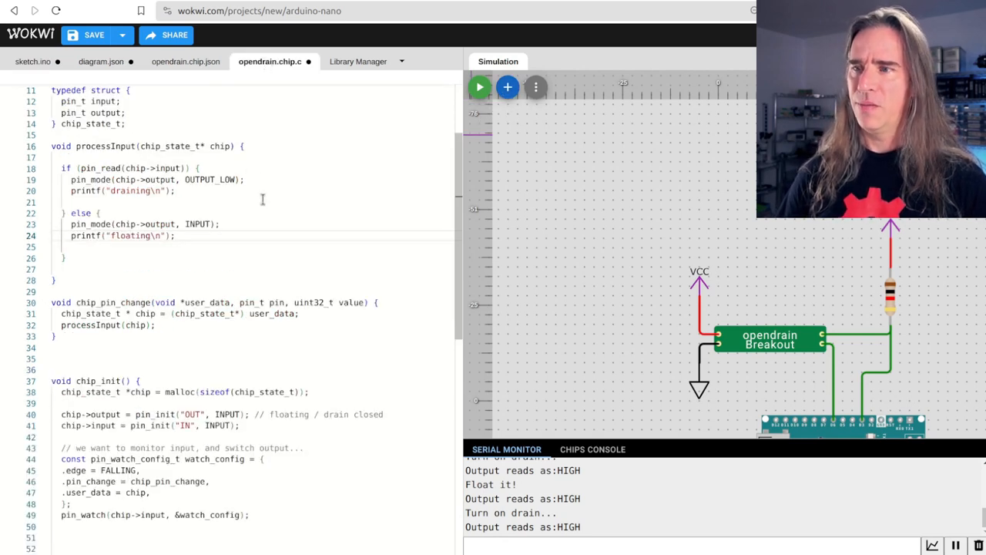
click(592, 450)
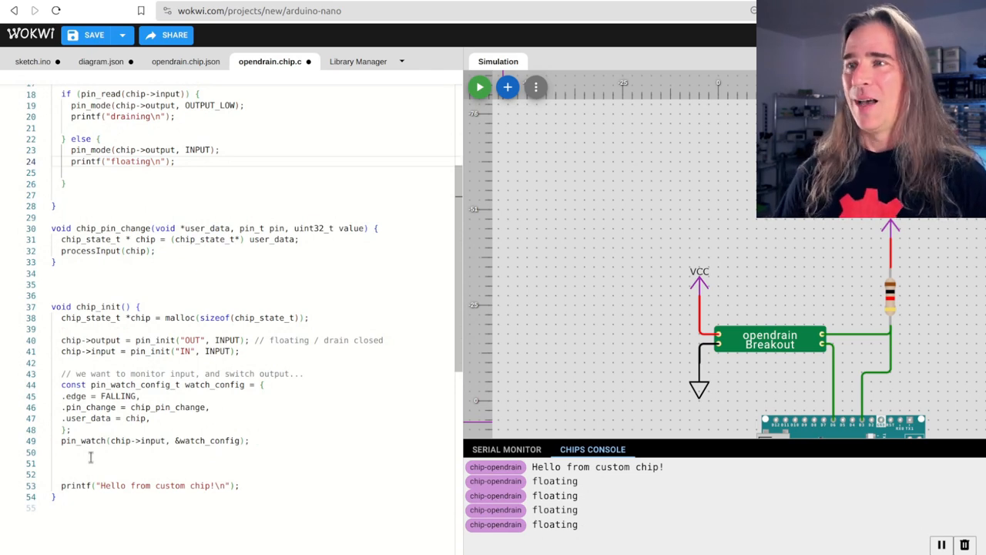
Step: Change the pin watch .edge setting from FALLING to BOTH
double_click(118, 394)
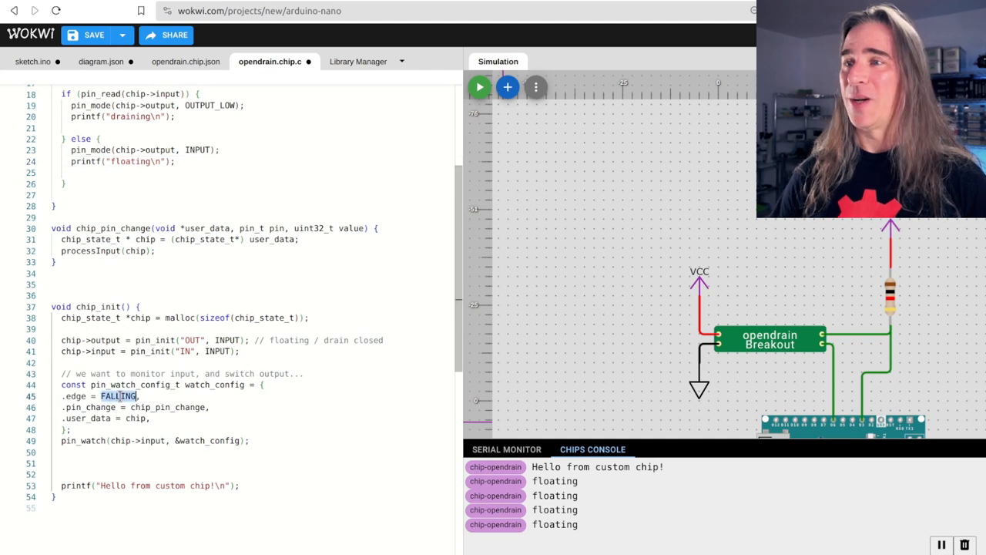
text(BOTH)
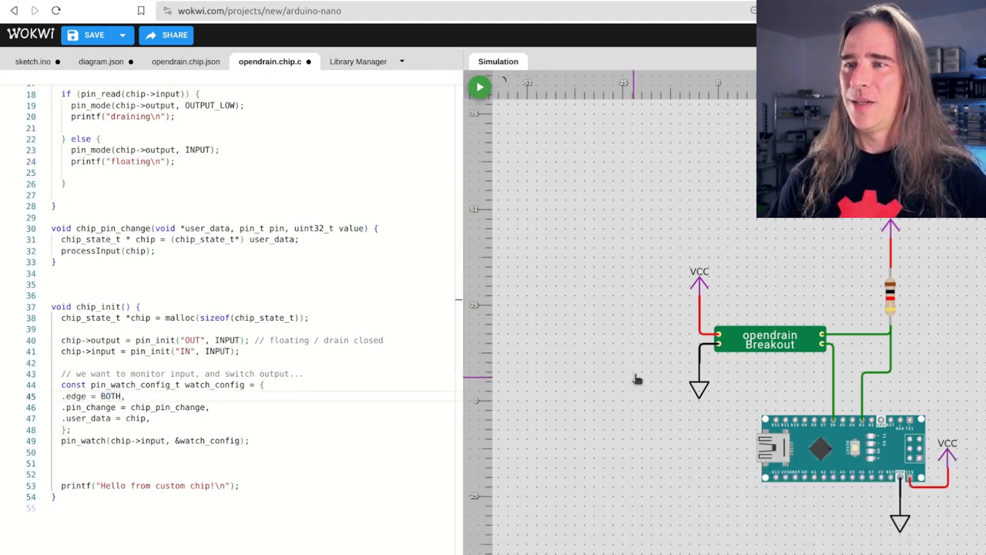
Step: Leave the open-drain project and bring up the Wokwi home page with its board choices
click(477, 86)
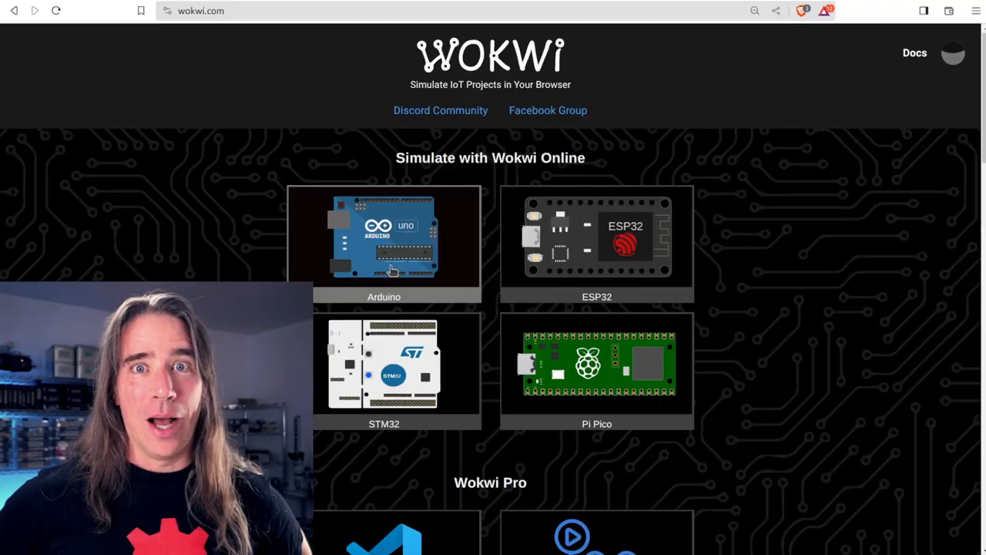
Step: Start a new Arduino Nano project and add a Custom Chip part named pcf8575 below the Nano
click(384, 239)
text(cu)
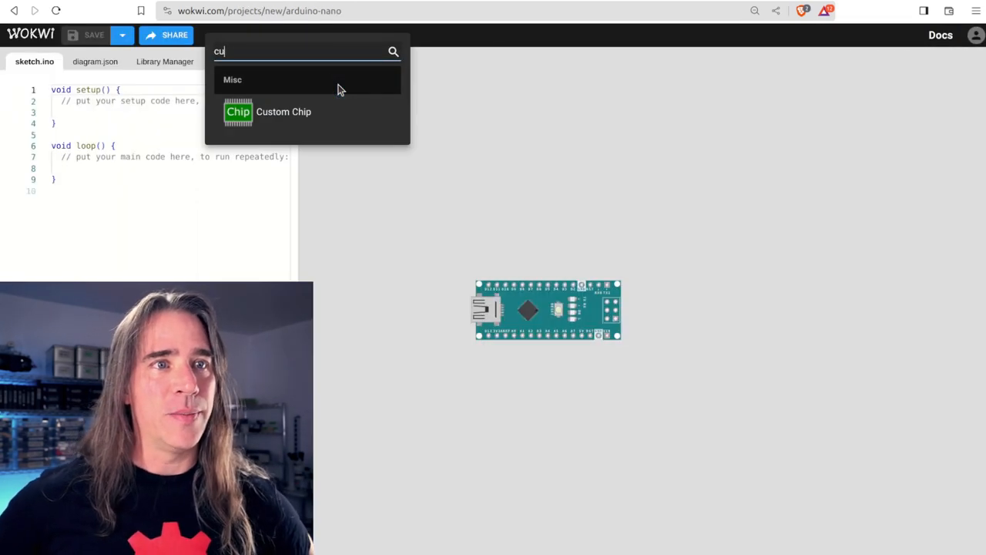
click(284, 111)
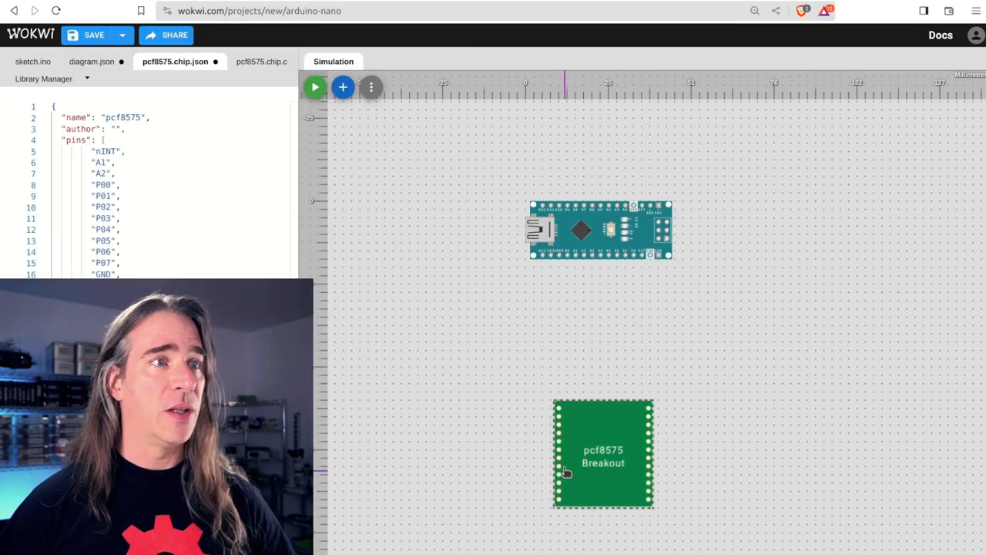
mouse_move(650, 490)
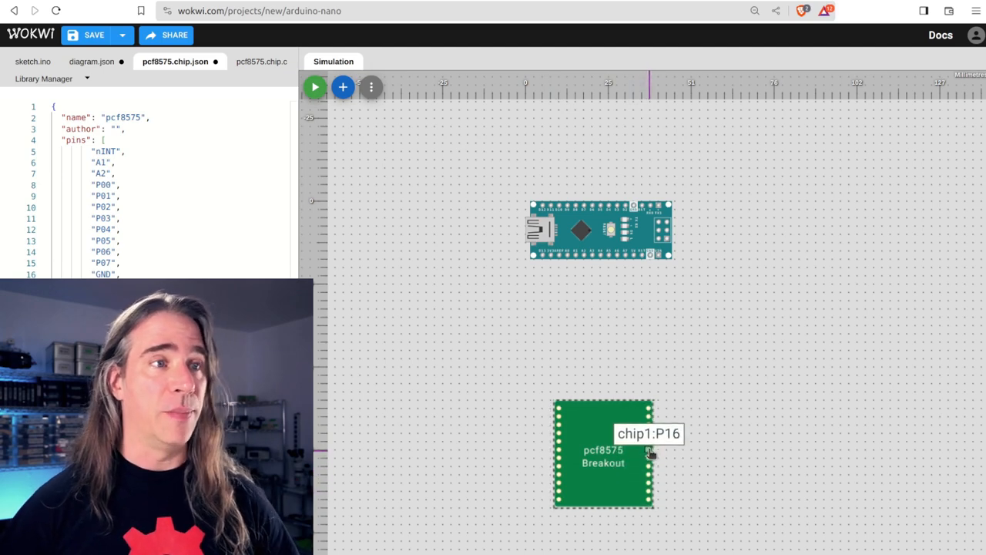
Step: Add a DIP switch 8 and a GND symbol beside the pcf8575 Breakout and wire the switches to its port pins and ground
click(342, 86)
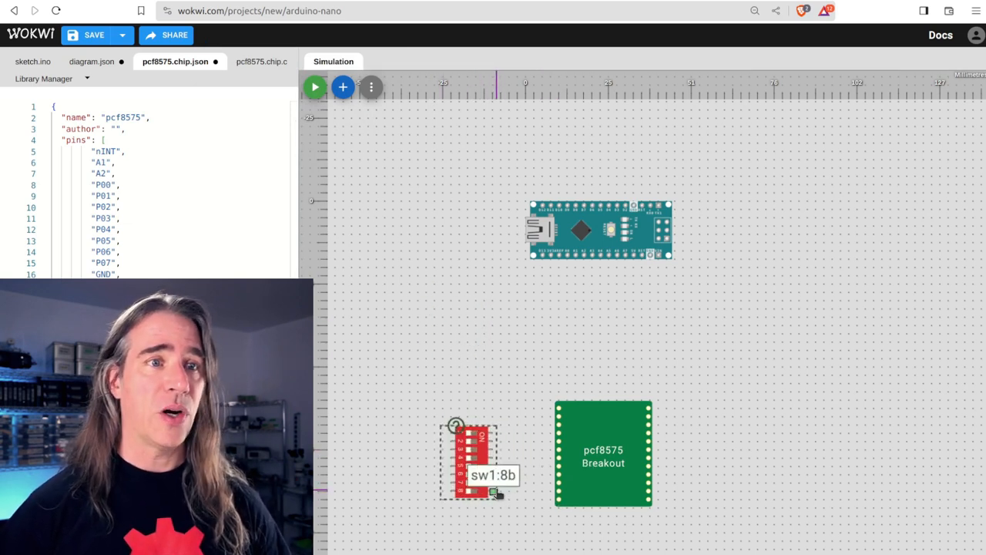
click(342, 86)
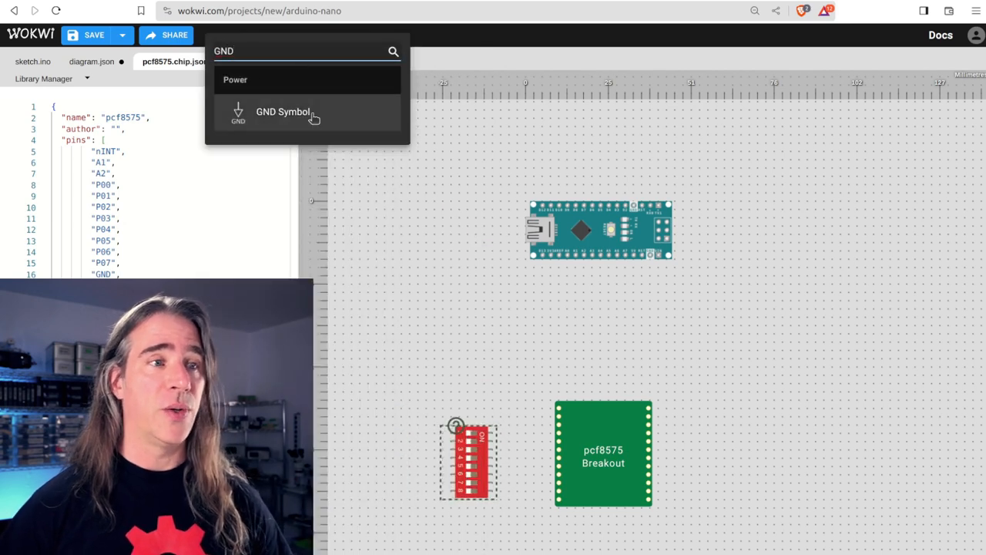
click(284, 111)
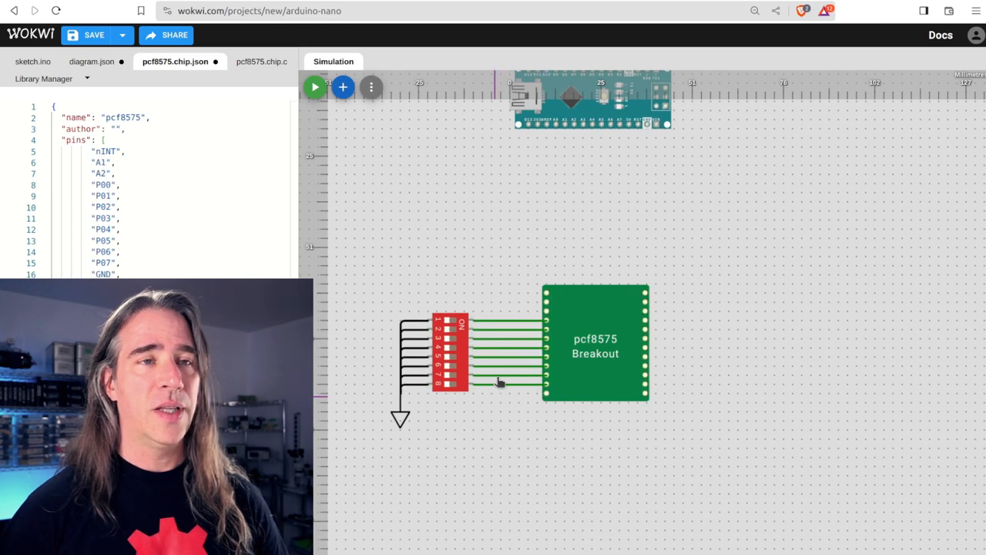
click(342, 86)
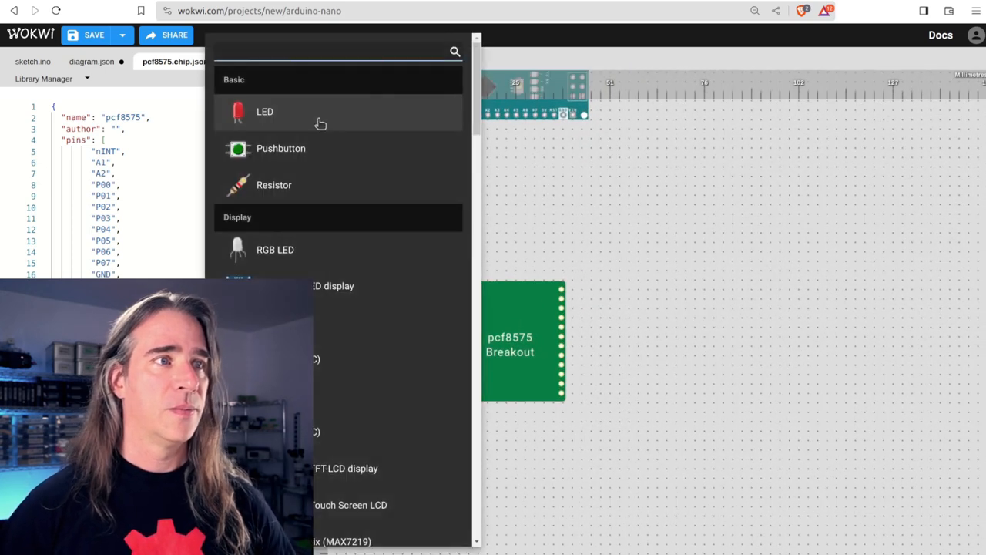
Step: Add an LED with resistor and VCC, copy it into eight, and wire the LEDs and I2C lines to the chip and Nano
click(265, 111)
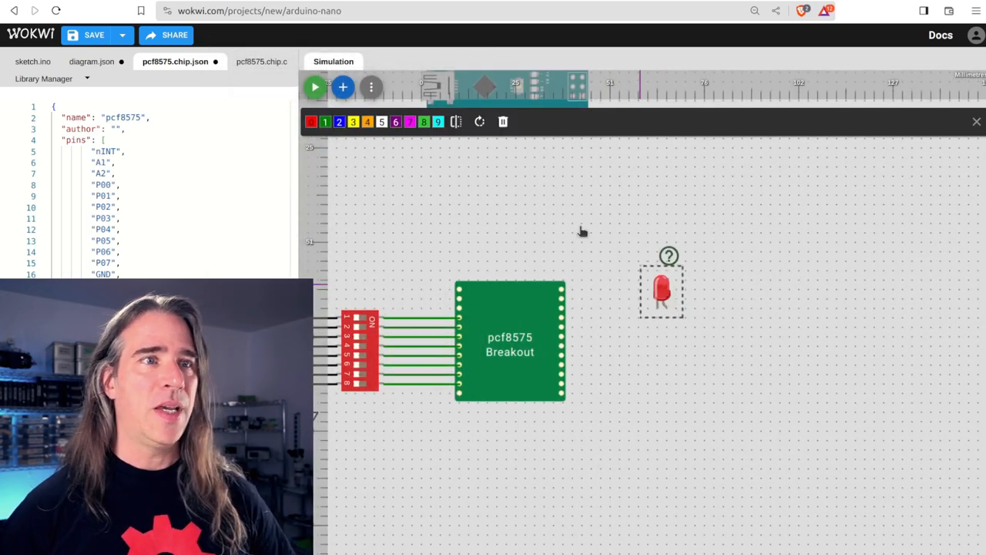
click(342, 86)
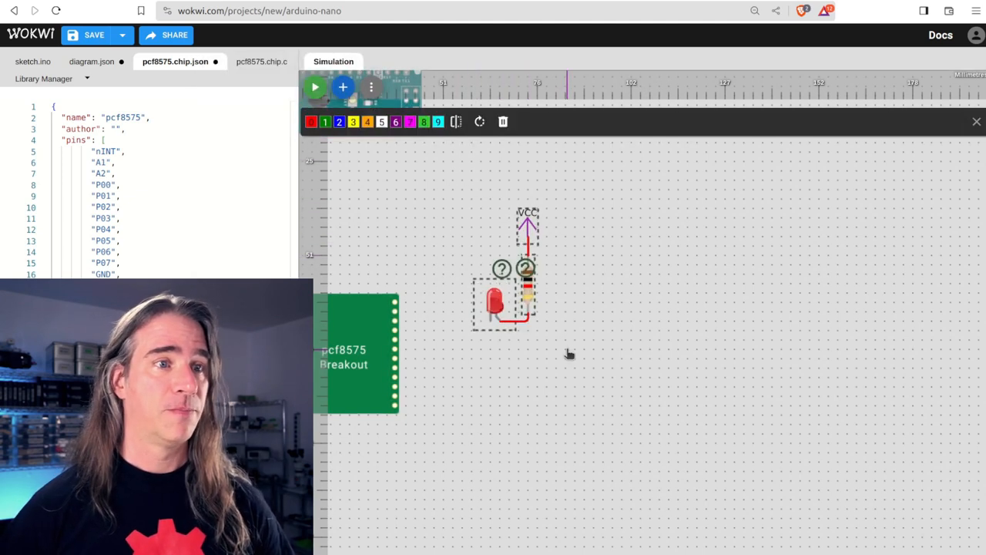
click(94, 61)
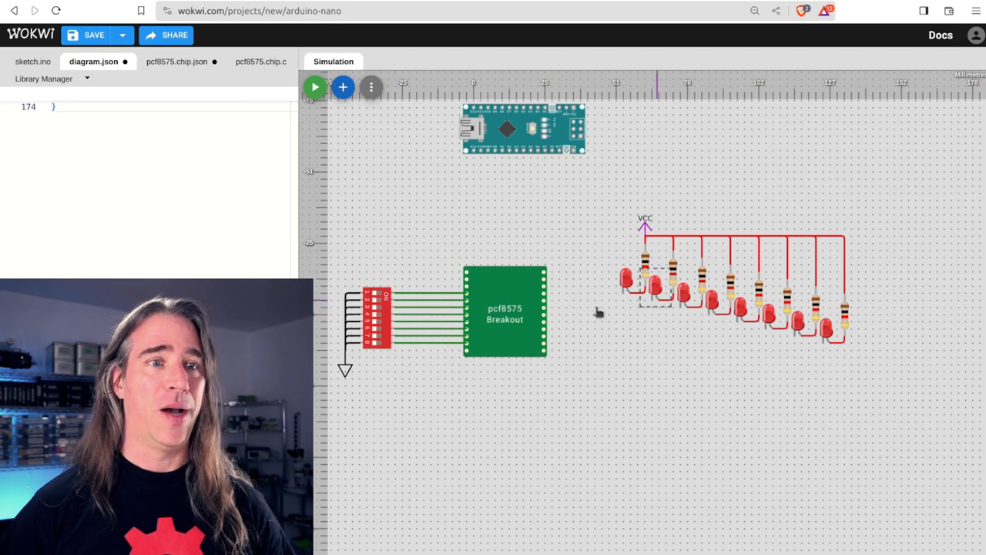
mouse_move(542, 360)
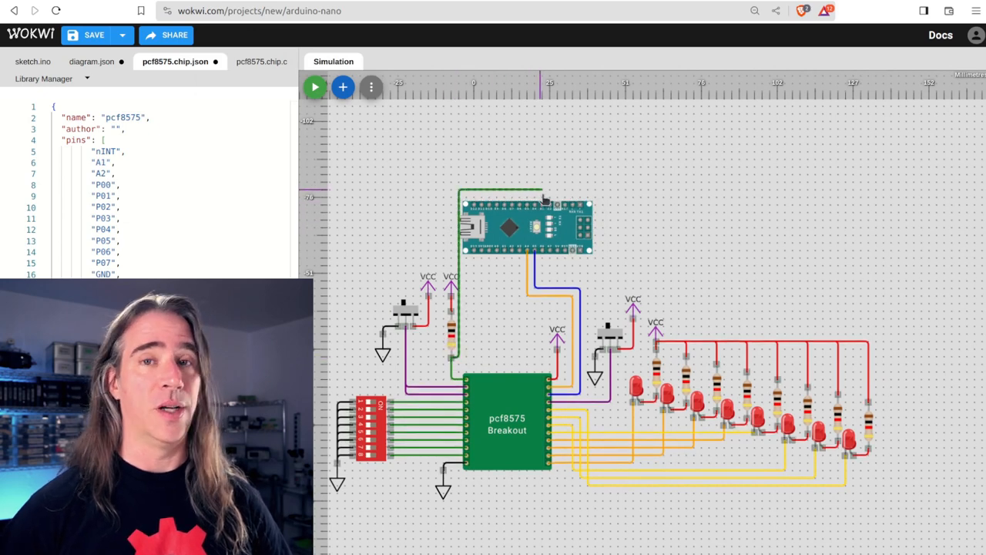
Step: Add a blue interrupt LED with resistor on Nano pin 10 and label the address bits, nINT line and indicator
click(450, 331)
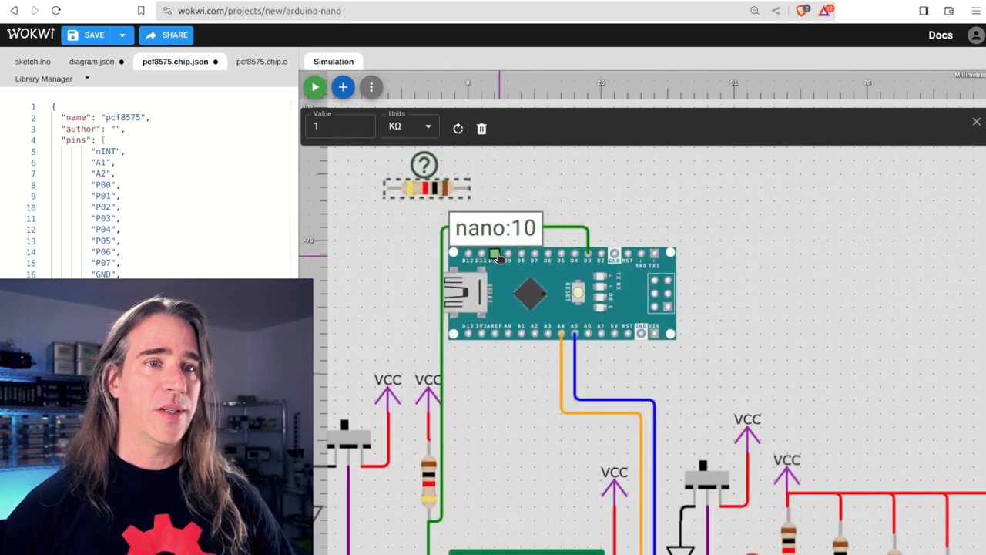
click(342, 86)
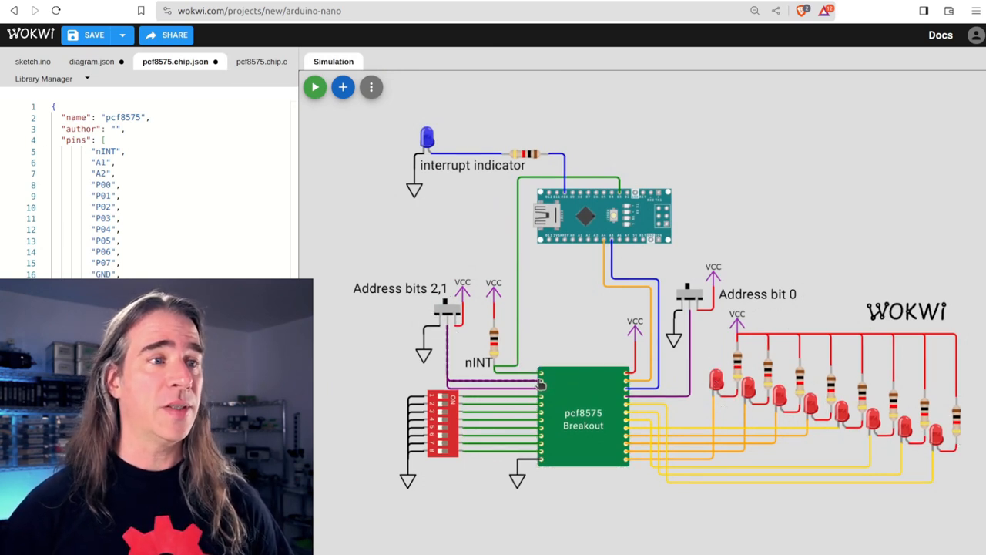
mouse_move(621, 400)
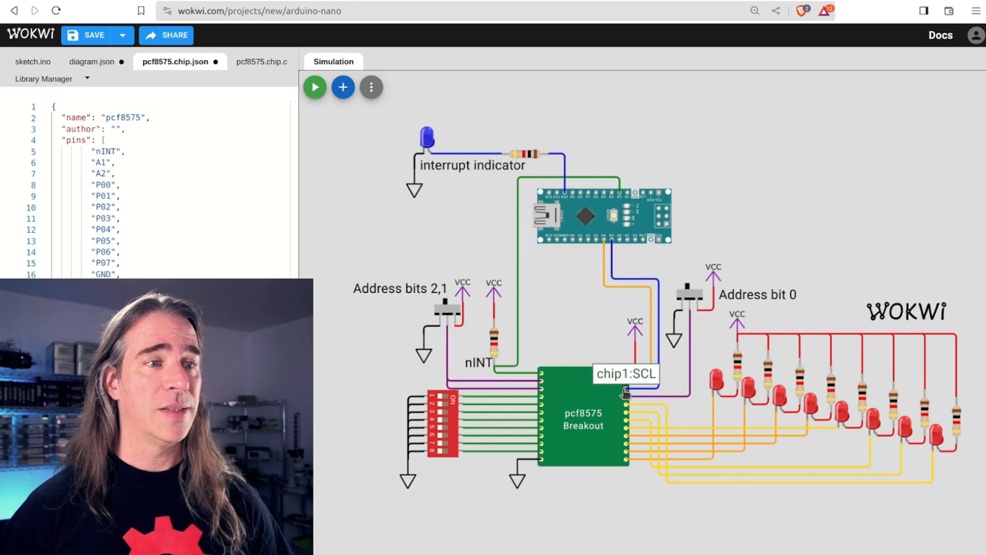
mouse_move(462, 166)
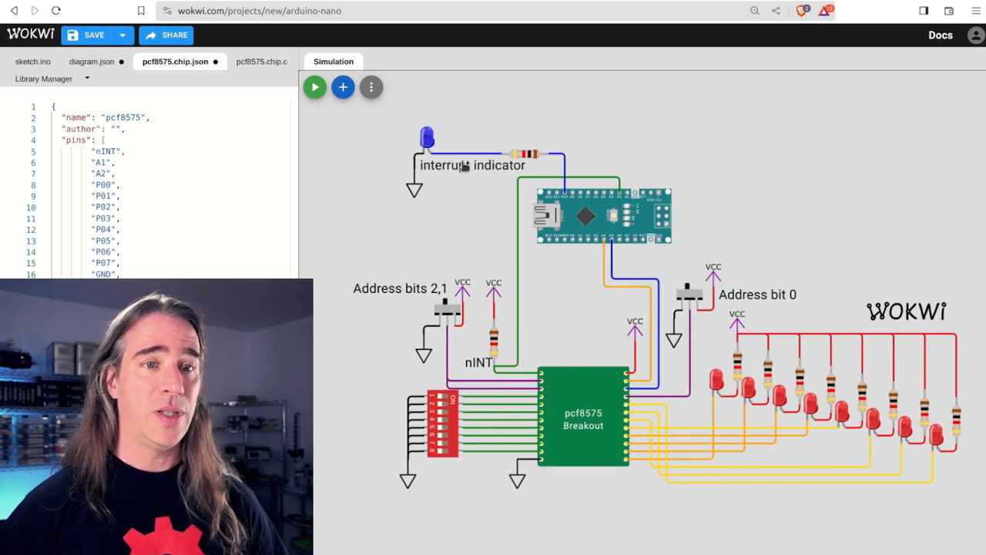
mouse_move(604, 202)
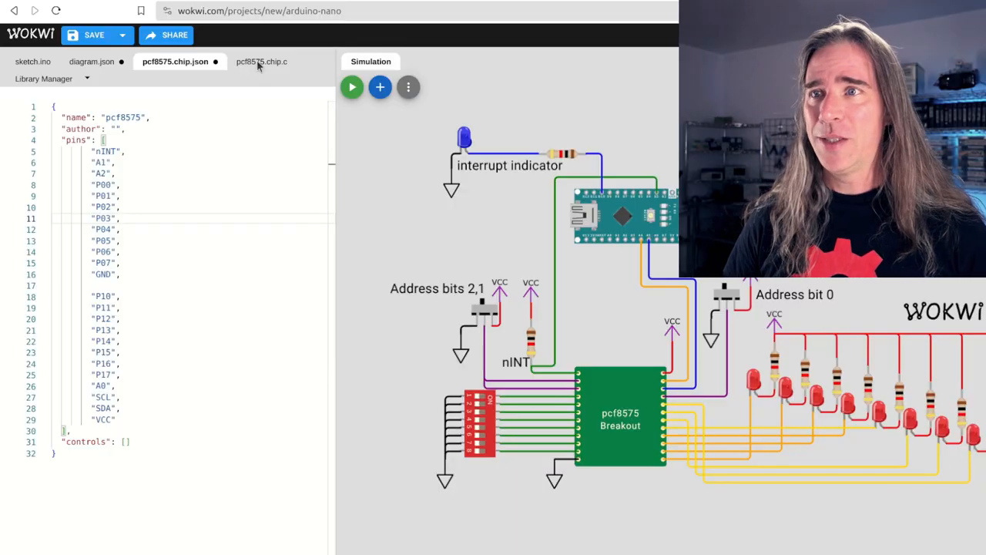
Step: In pcf8575.chip.c define NUM_GPIO 16 and NUM_ADDR_BITS 3 and begin chip_state_t with address and nINT pins
click(262, 62)
text(#define N)
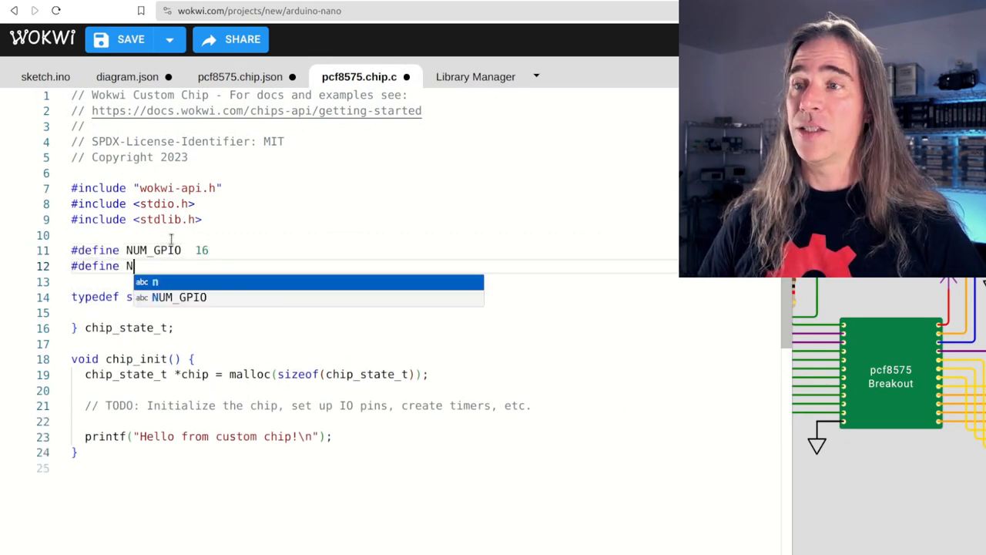
text(UM_ADDR_BITS 3)
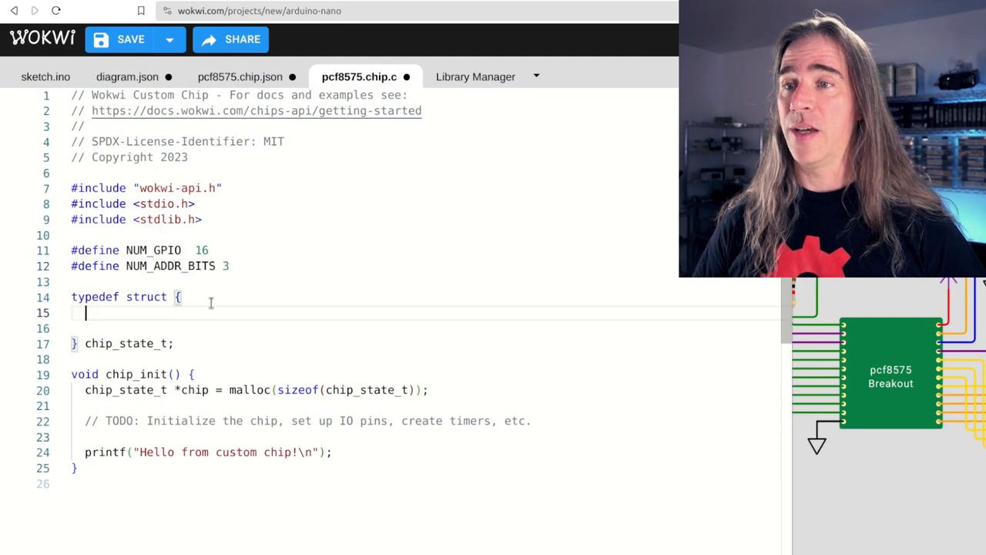
text(// address bit pins and device address)
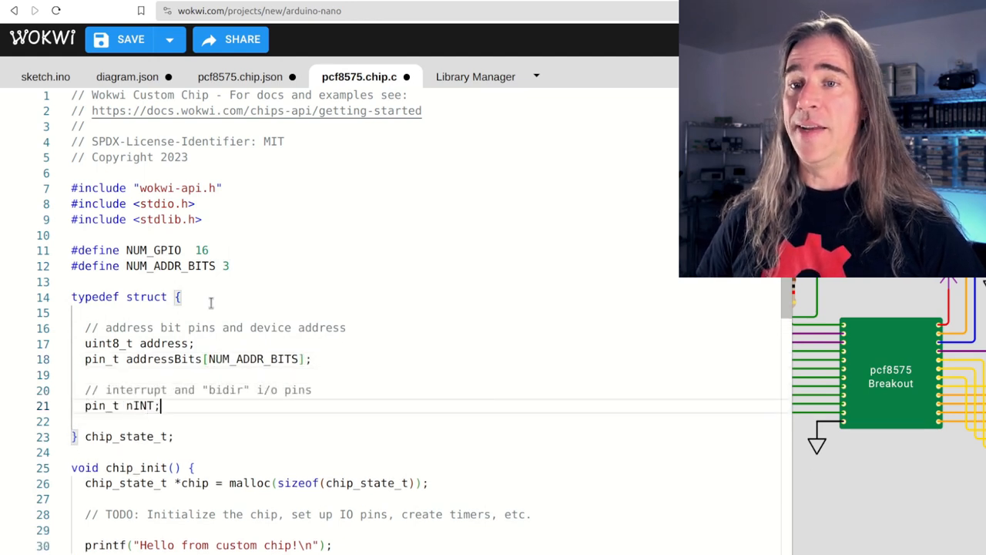
text(pin_t io[NUM)
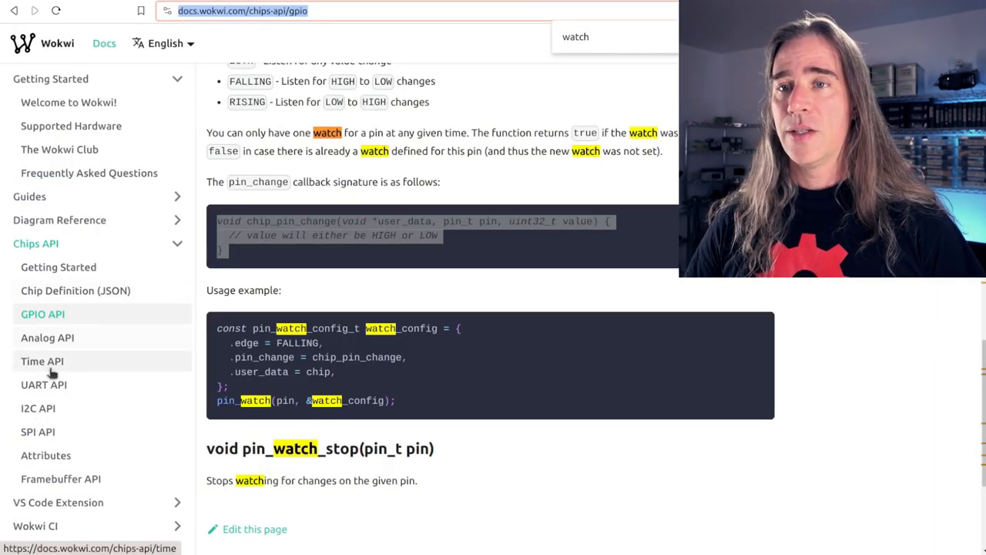
Step: Consult the Chips API I2C docs, then add pin_t io[NUM_GPIO] and i2c_dev_t i2c_dev to chip_state_t
click(37, 407)
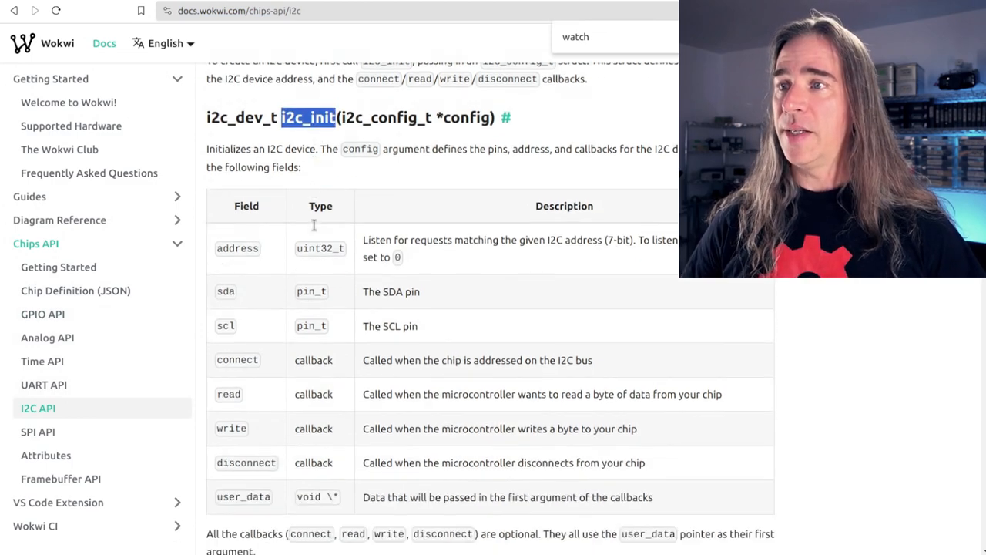
scroll(down, 3)
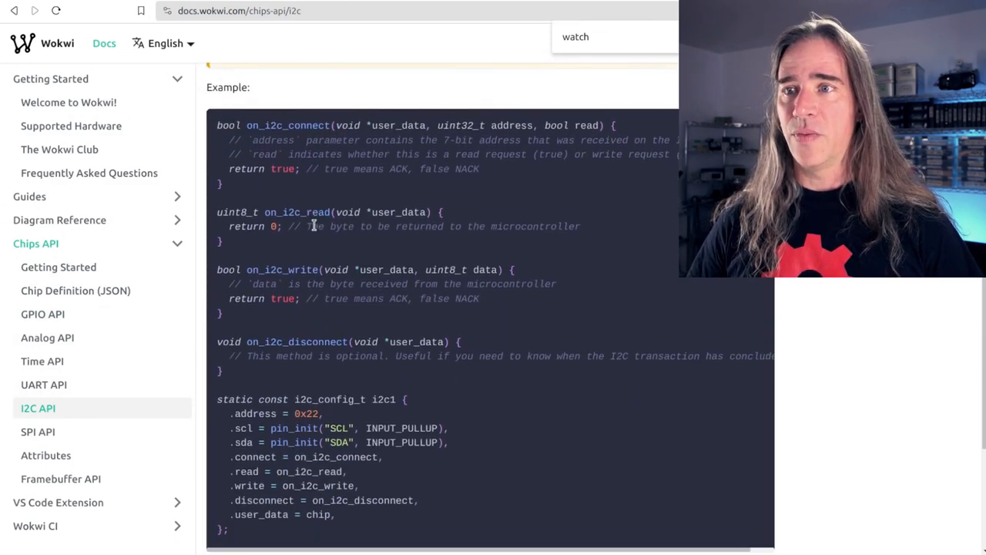
scroll(down, 3)
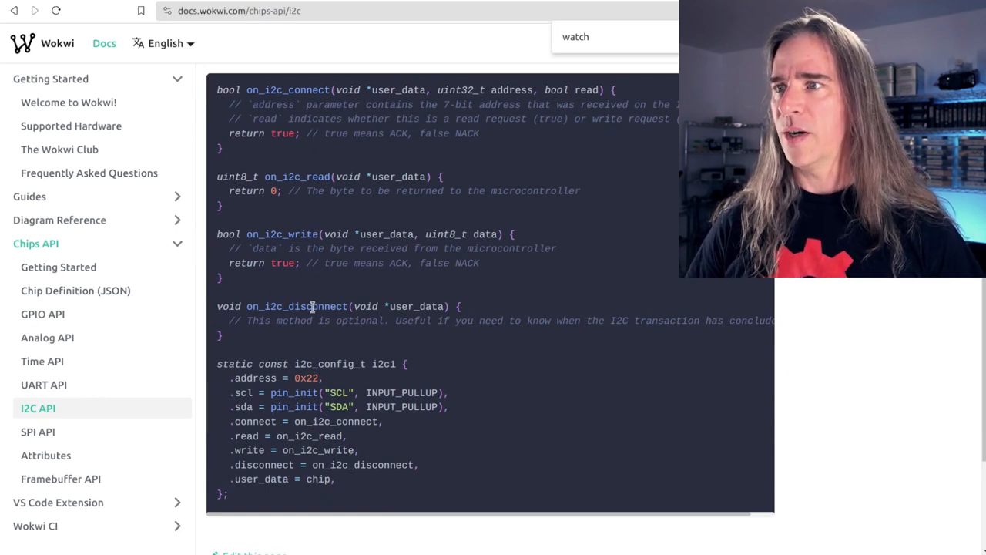
double_click(327, 364)
text(i2c_)
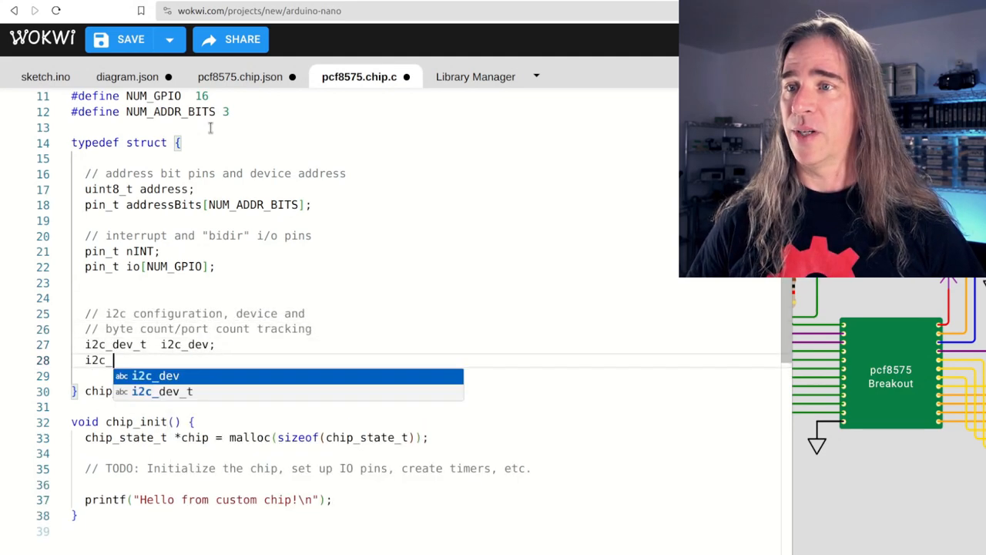
Step: Add i2c_config_t i2c_config and uint8_t i2c_portcount to the struct and remove the TODO comment in chip_init
text(config_t i2c_config)
click(427, 374)
text(uint8_t i)
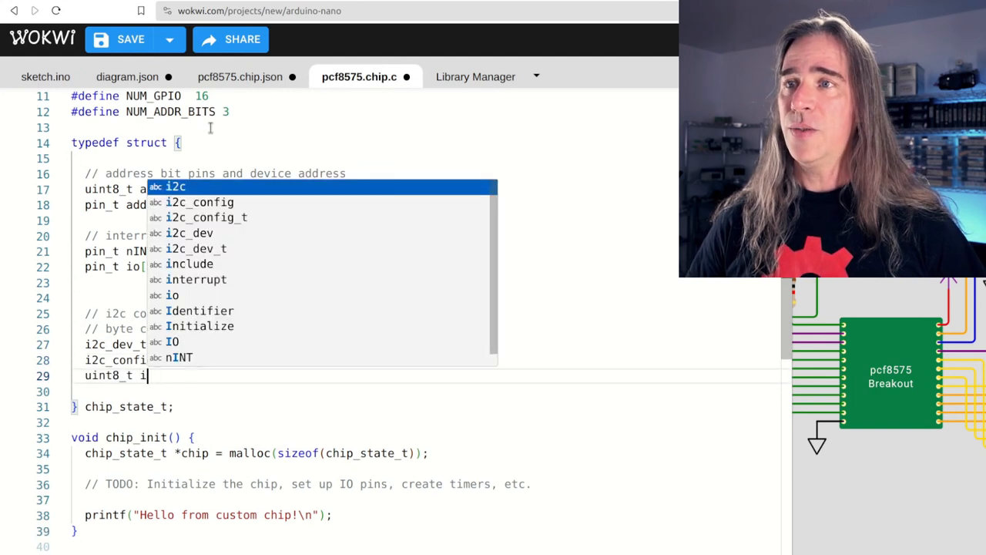
text(2c_portcou)
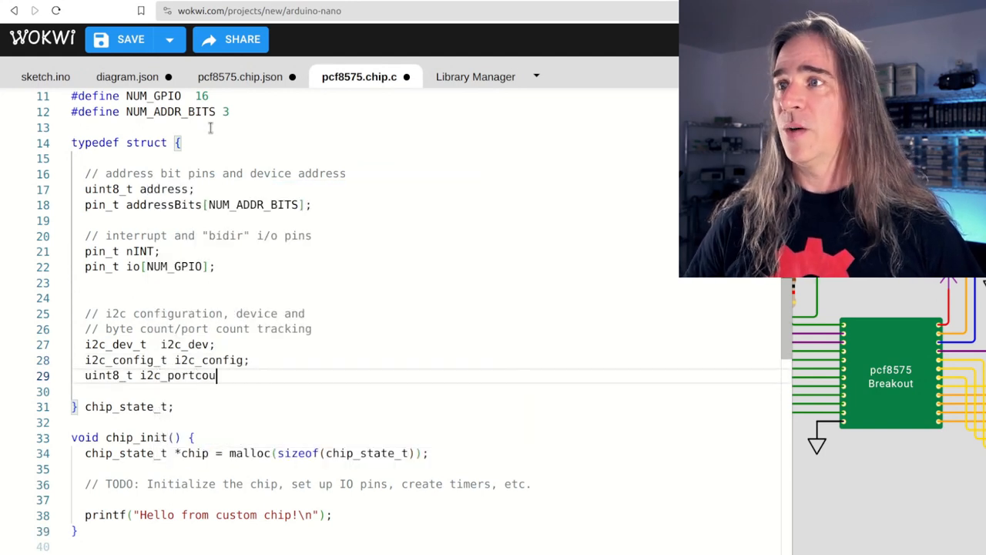
text(nt;)
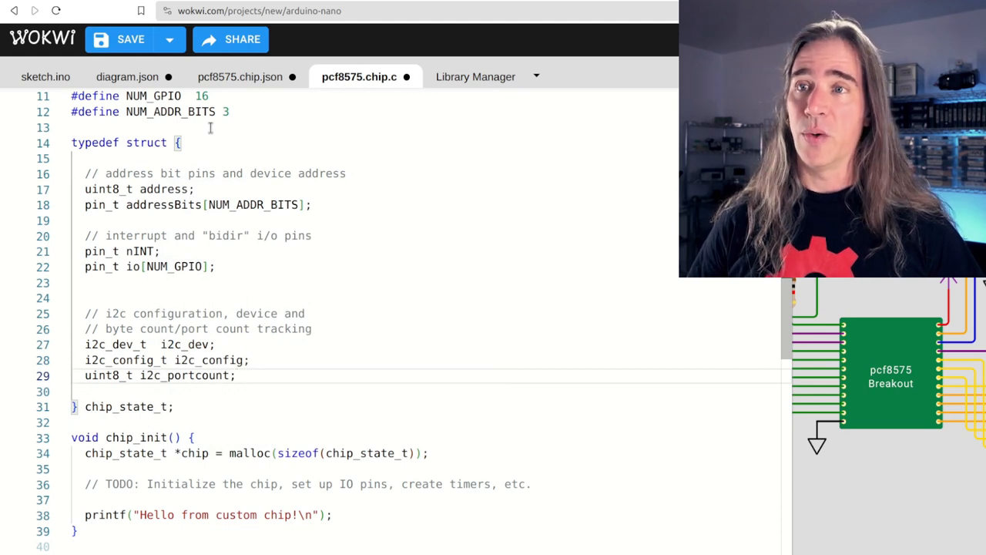
double_click(185, 376)
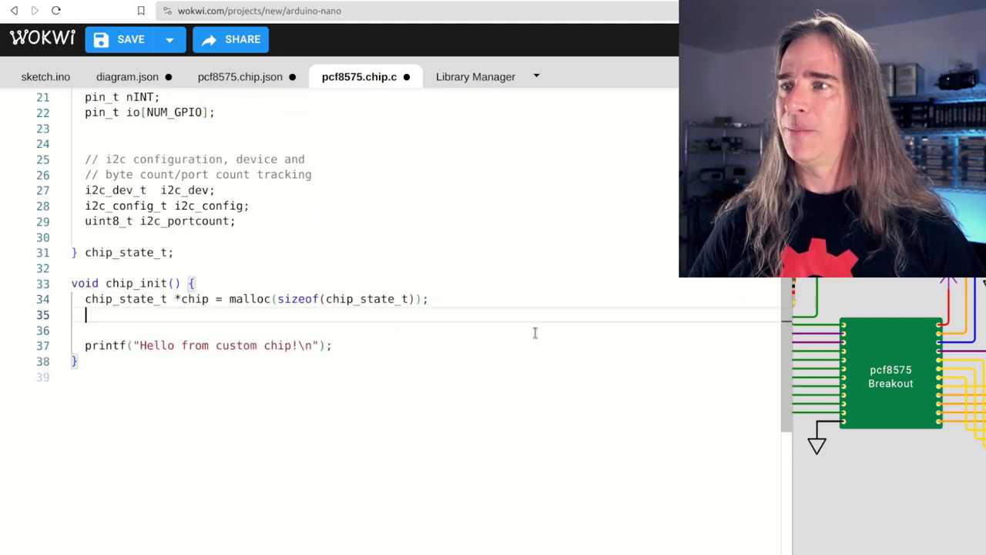
Step: Add addrPinNames {"A0", "A1", "A2"} and the ioPinNames array listing P00–P17
text(const char * addrPinNames[] = {"A0"};)
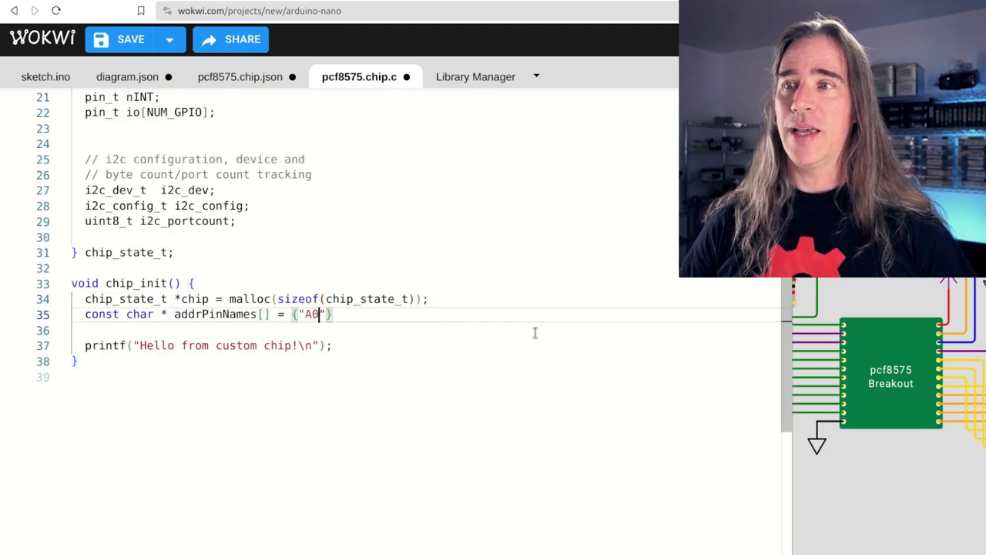
text(", "A1")
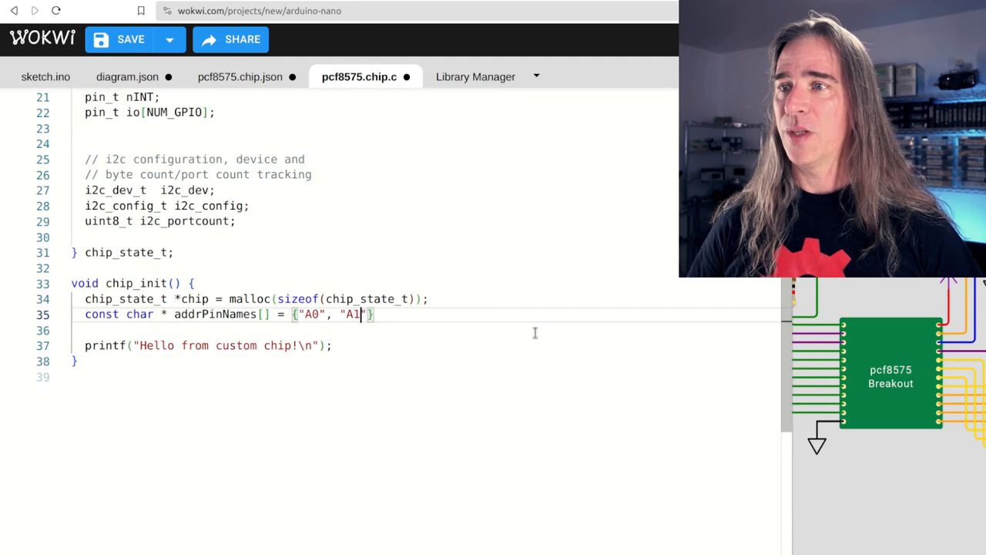
text(, "A2")
text("P00",)
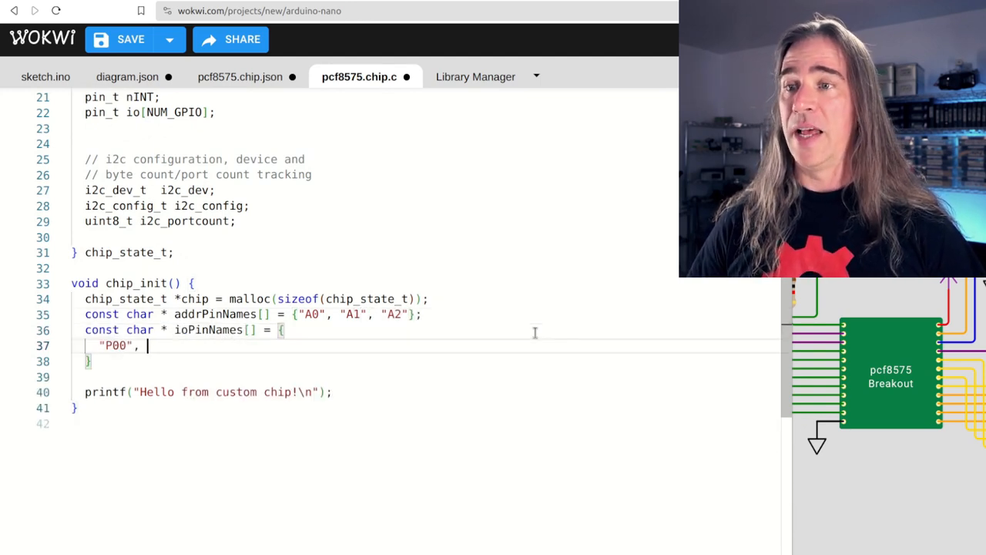
text("P01", "P02", "P03", "P04", "P0)
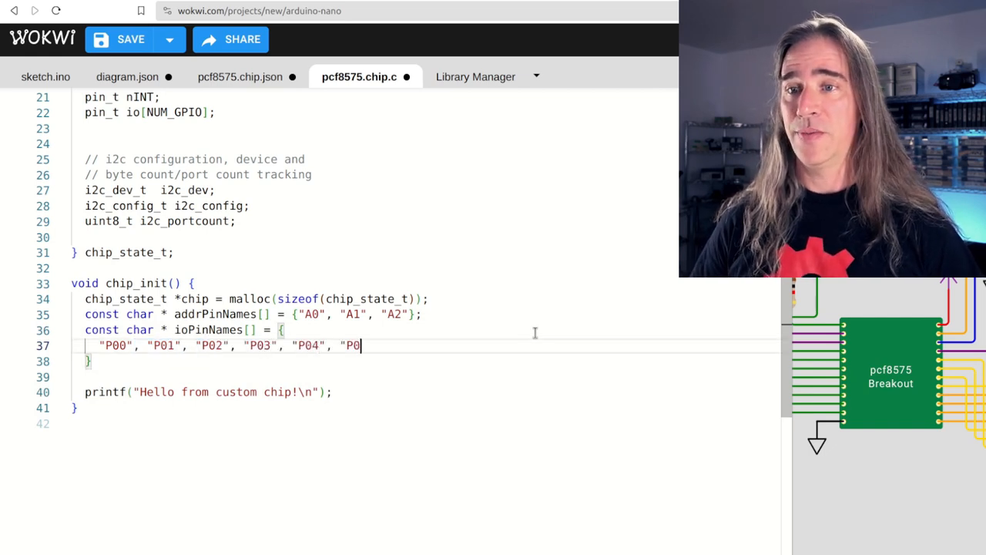
text(5", "P06", "P07",)
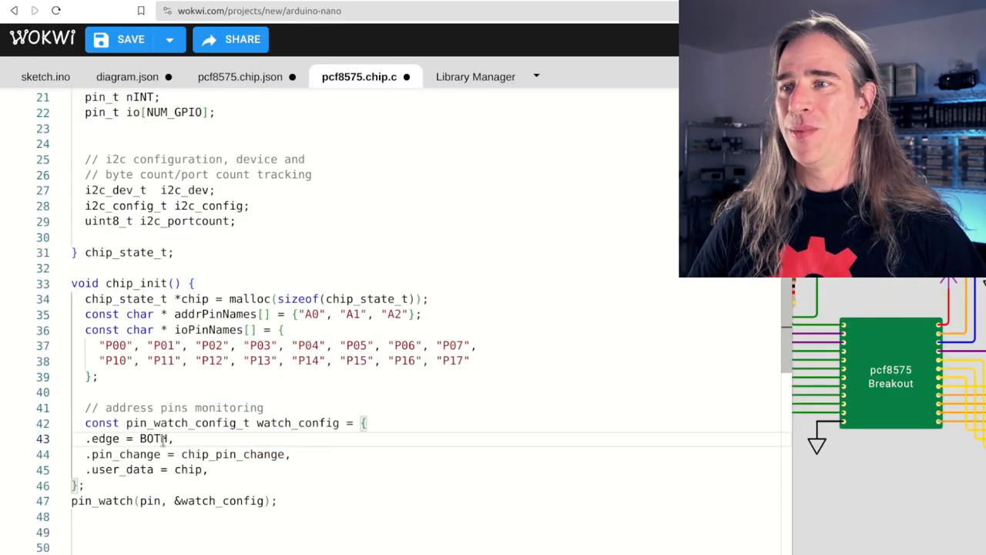
Step: Rename the pin-change handler to chip_addr_change with a watch_addr_config, and start an empty initialize_state function
double_click(231, 453)
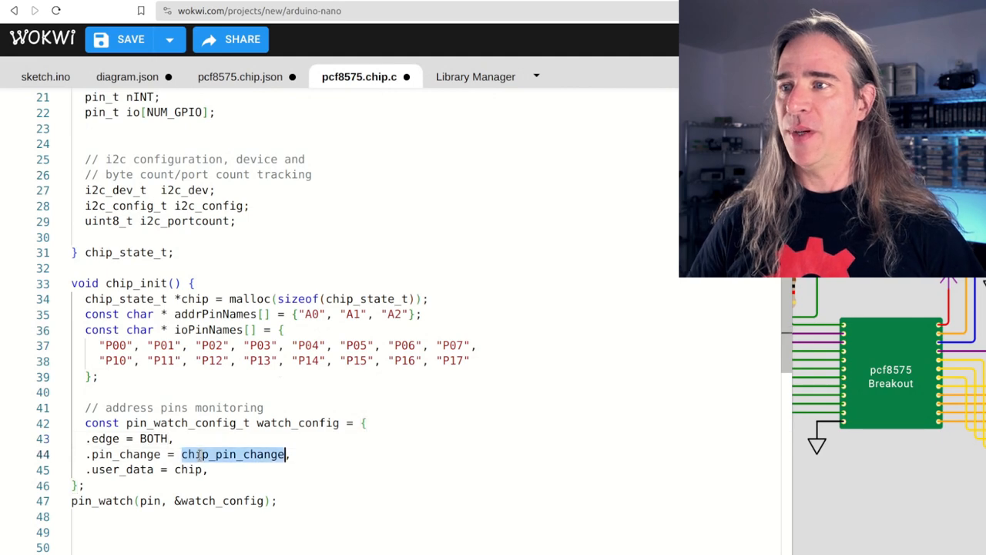
text(chip_addr_)
text(pin_watch(chip->addressBits[i], &)
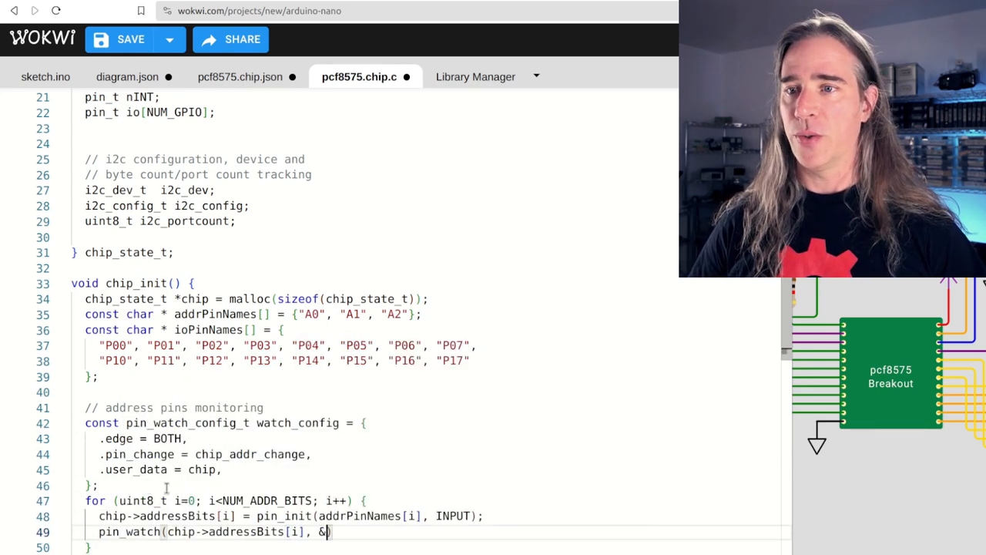
text(watch_addr_config)
text(// io.)
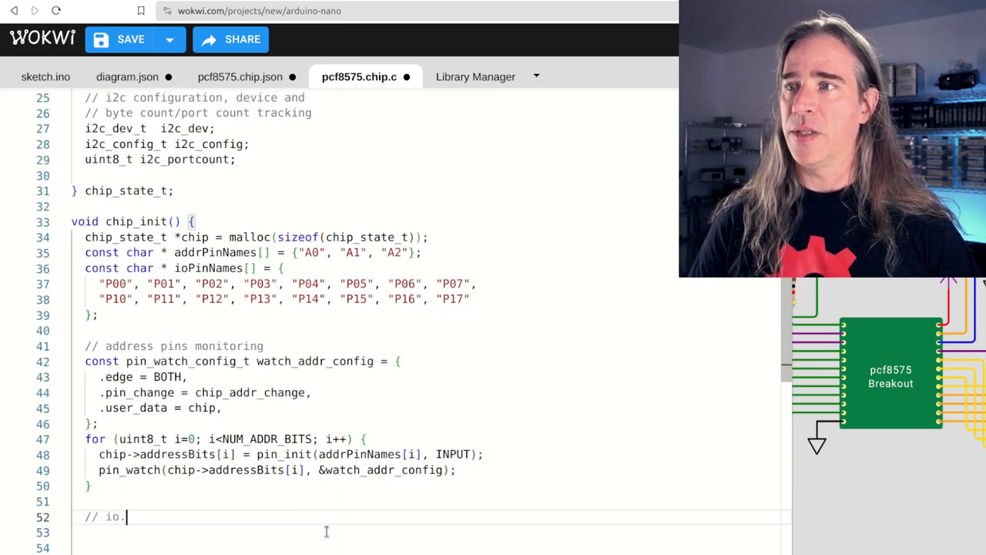
text(void initialize_state())
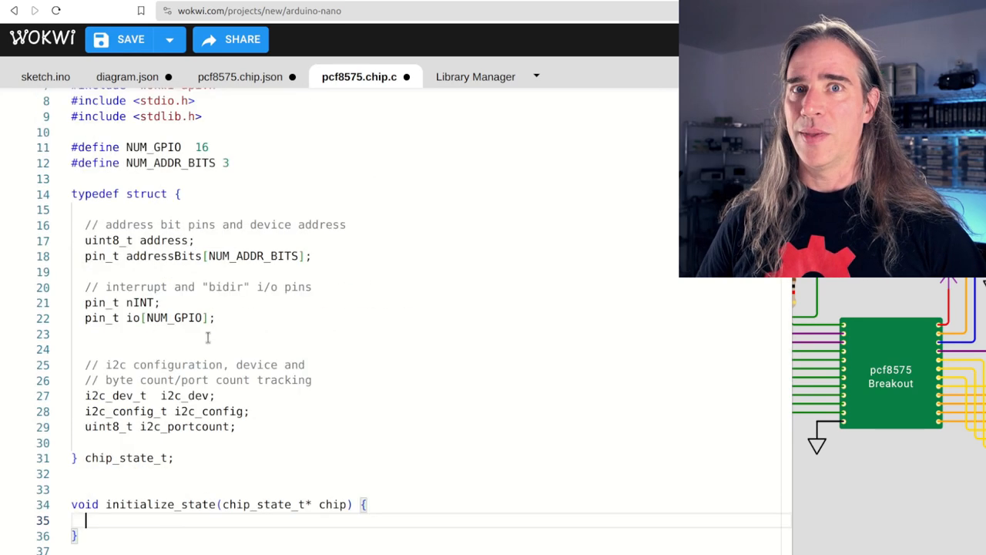
Step: Add an input-configuration comment and uint16_t inputMask, inputValue and lastReadValue fields to chip_state_t
text(// input co)
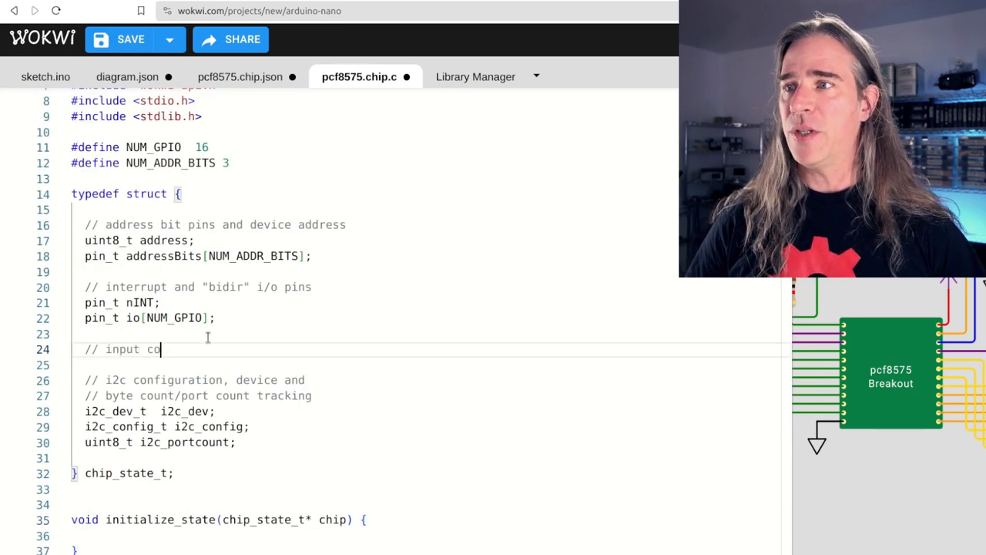
text(nfiguration and read value)
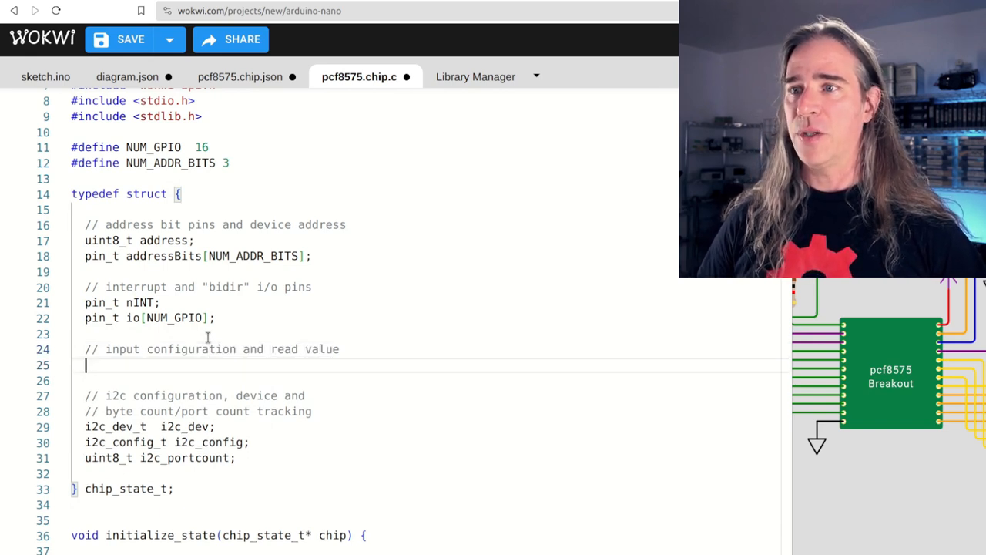
text(uint16_t)
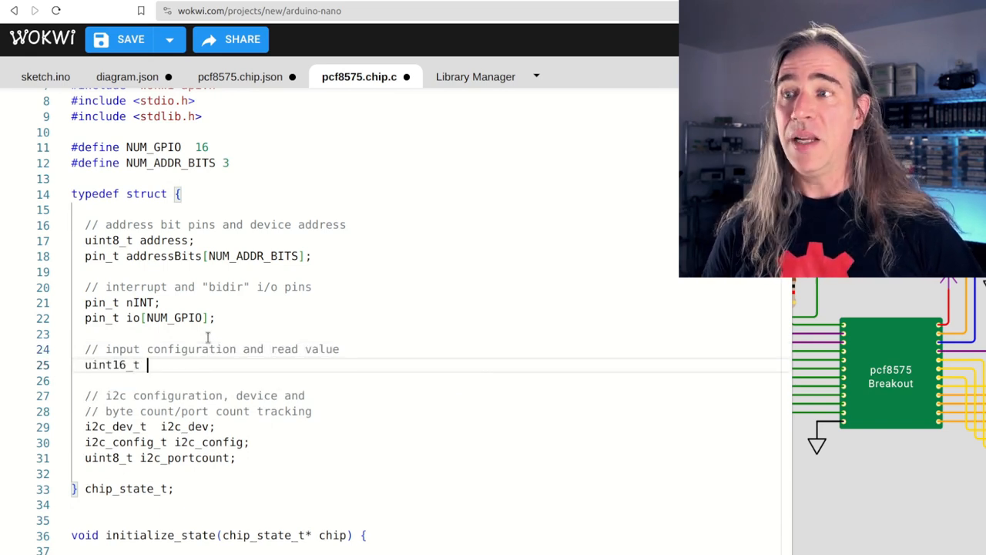
text(inputMask)
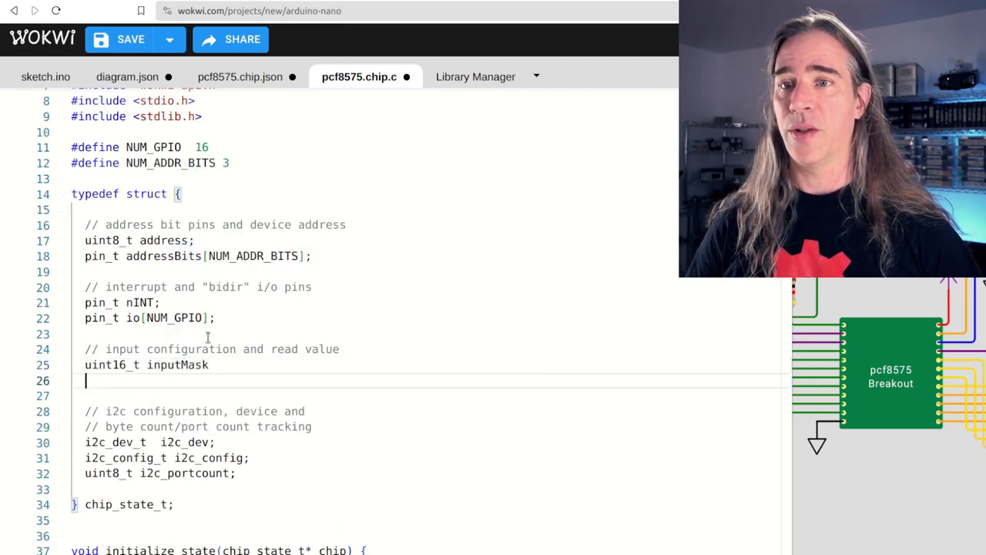
text(uint16_t)
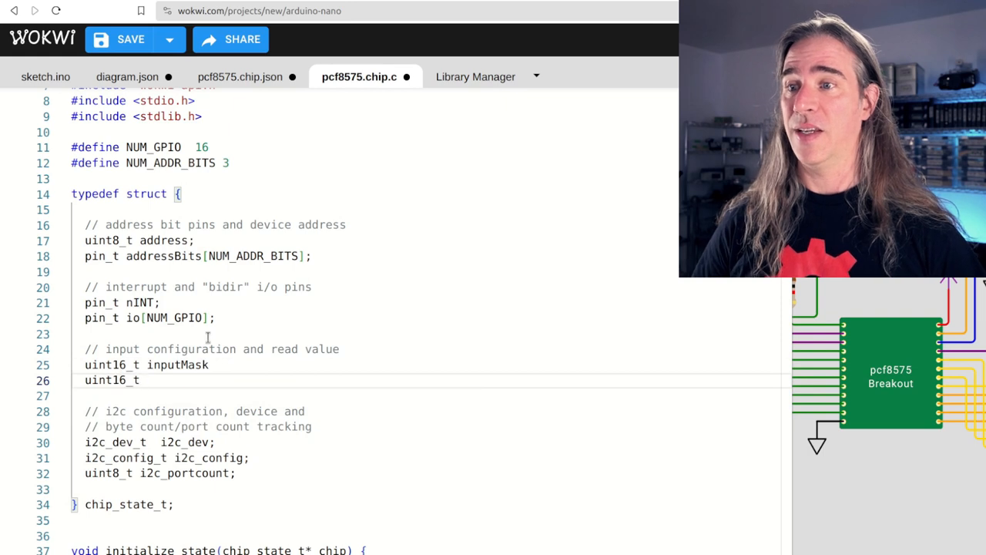
text(inputValue;)
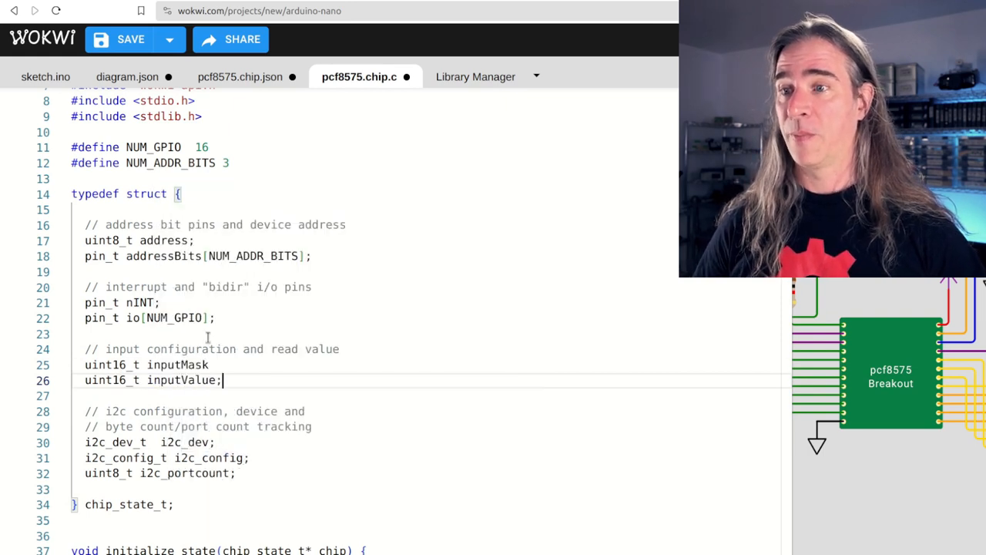
text(uint)
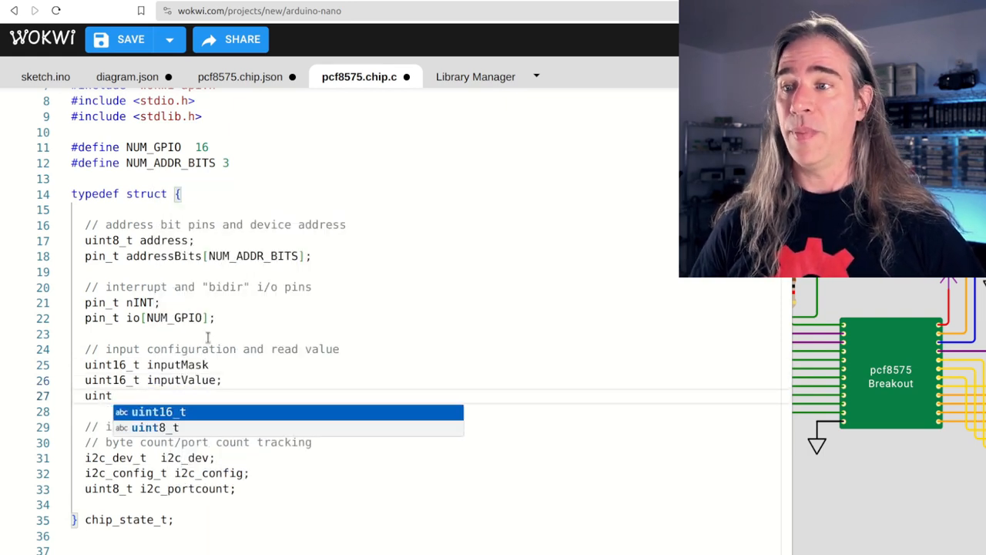
text(uint16_t las)
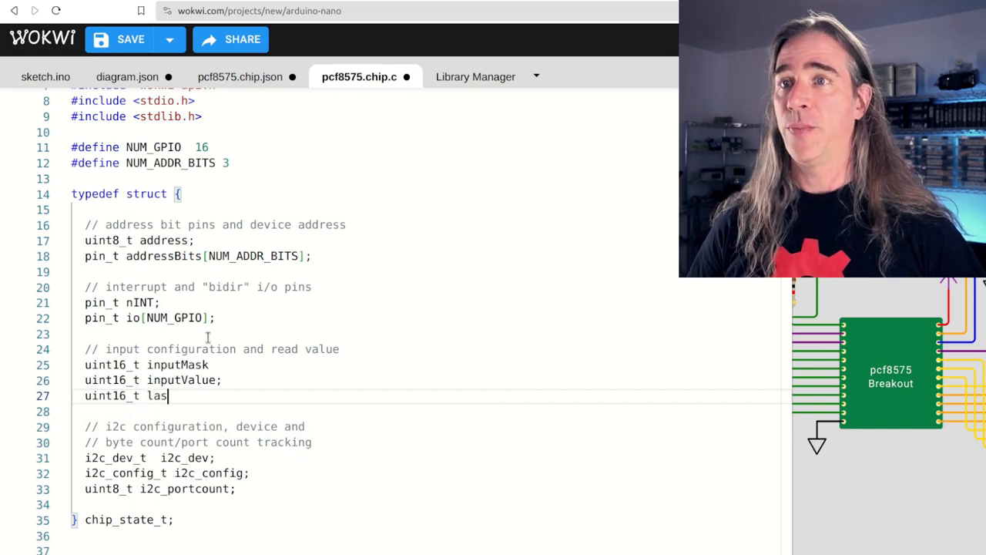
text(tReadValue;)
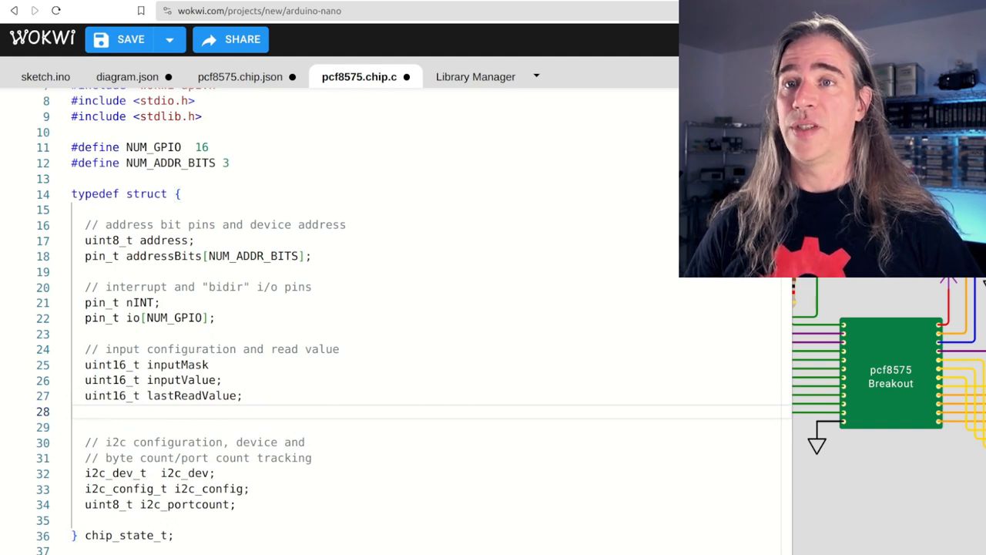
text(#)
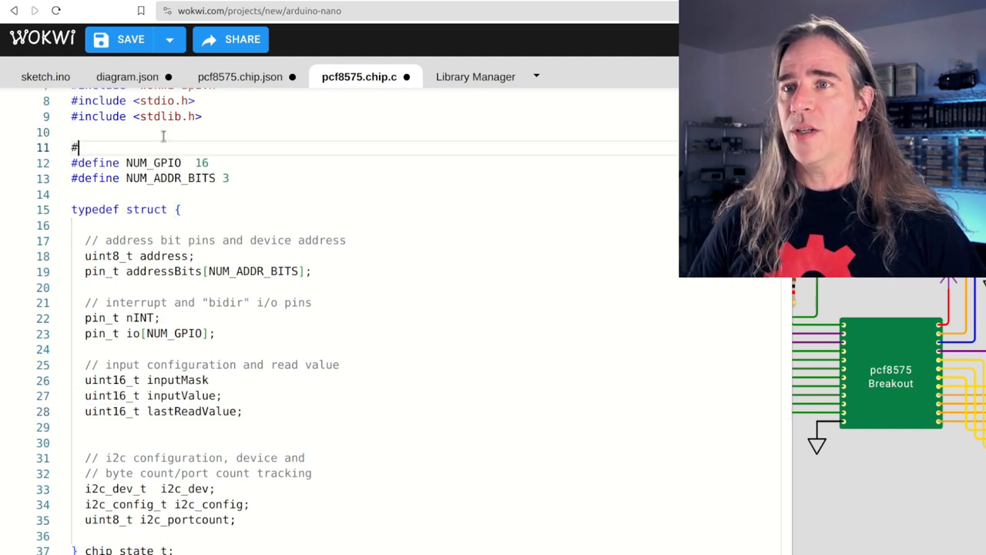
Step: Set default address I2C_BASE_ADDRESS, port count 0 and a both-edge io watch config pointing at the chip
scroll(down, 3)
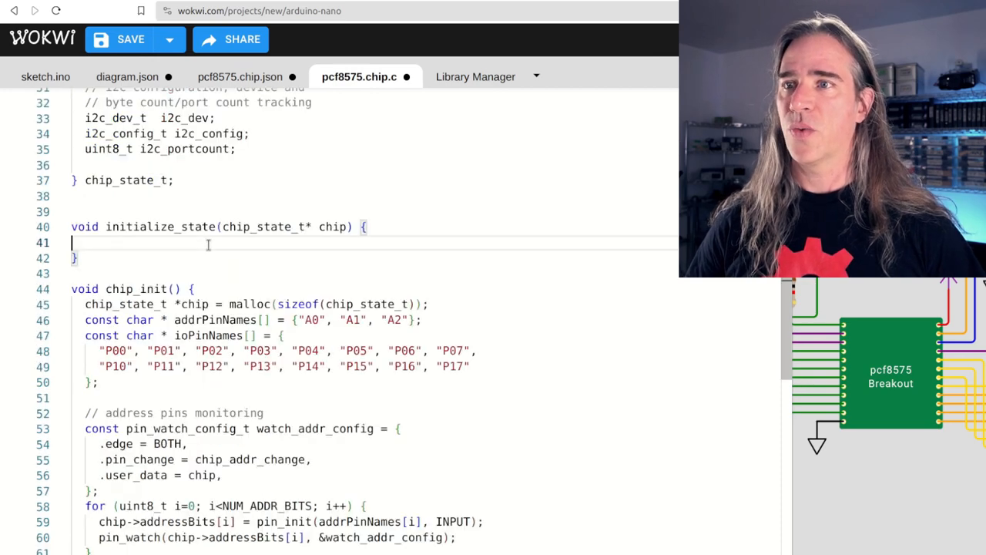
text(chip->address =)
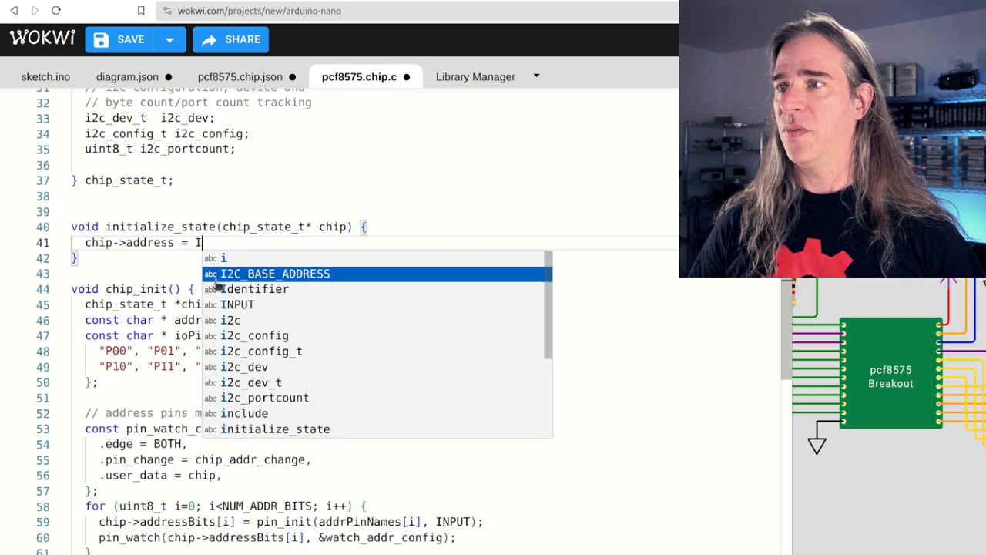
text(I2C_BASE_ADDRESS;)
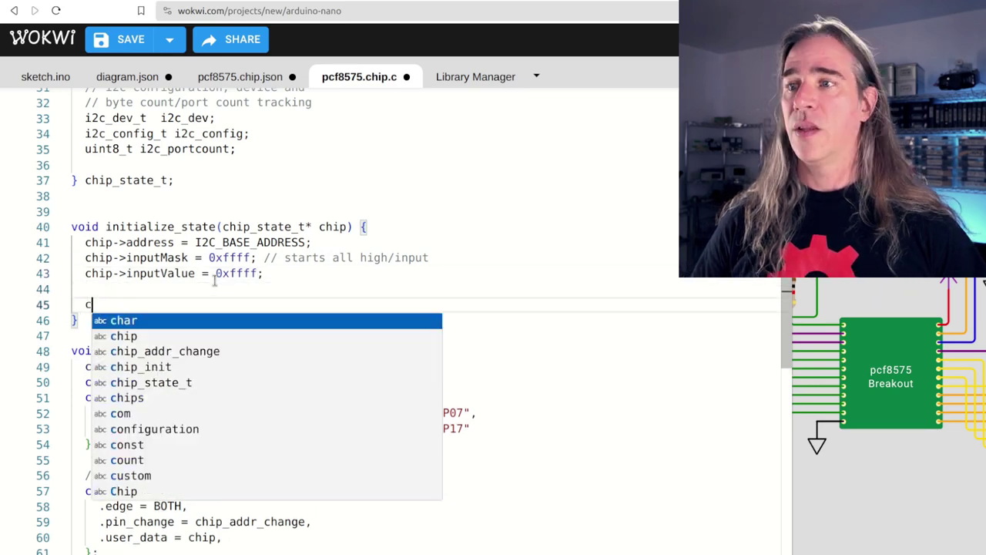
text(hip->i2c_portcount = 0;)
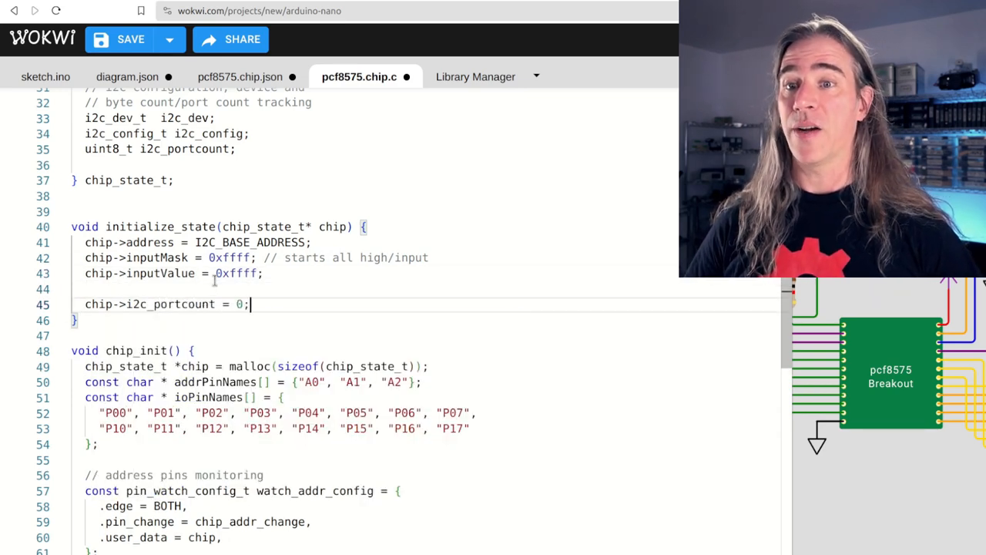
text(// io watch confi)
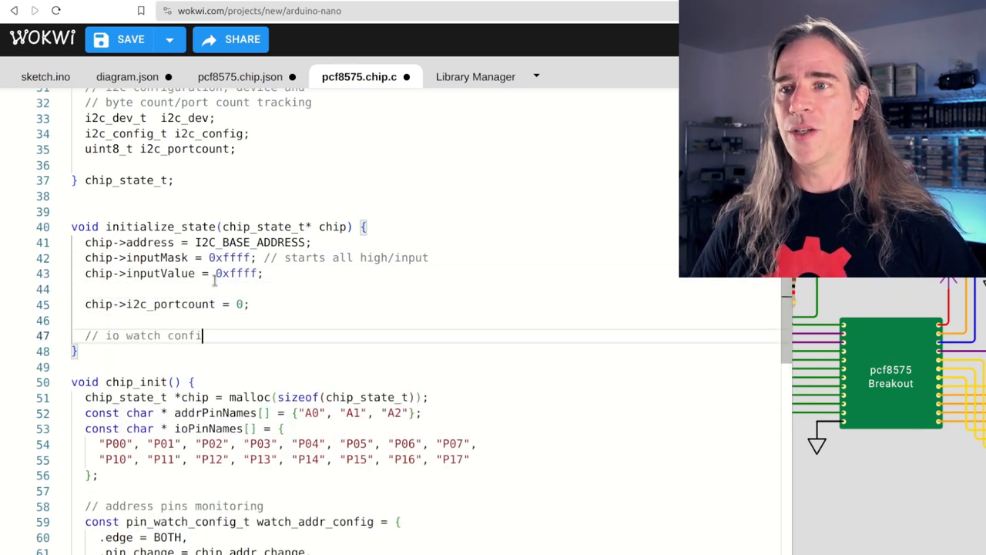
text(g, changes dynamically...)
text(pin_watch_config_t io_watch_config;)
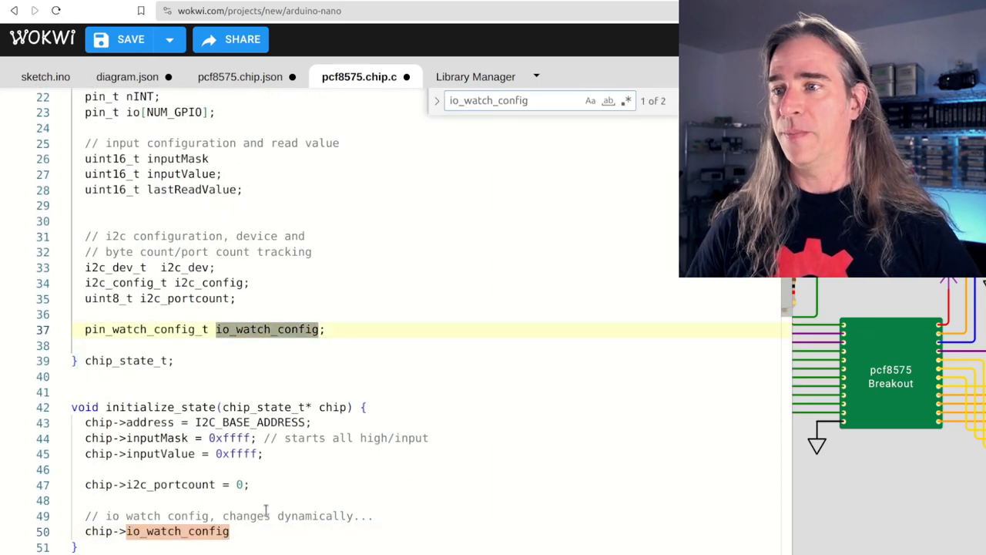
text(.edge = BOTH;)
text(chip->io_watch_config.pin_change = chip)
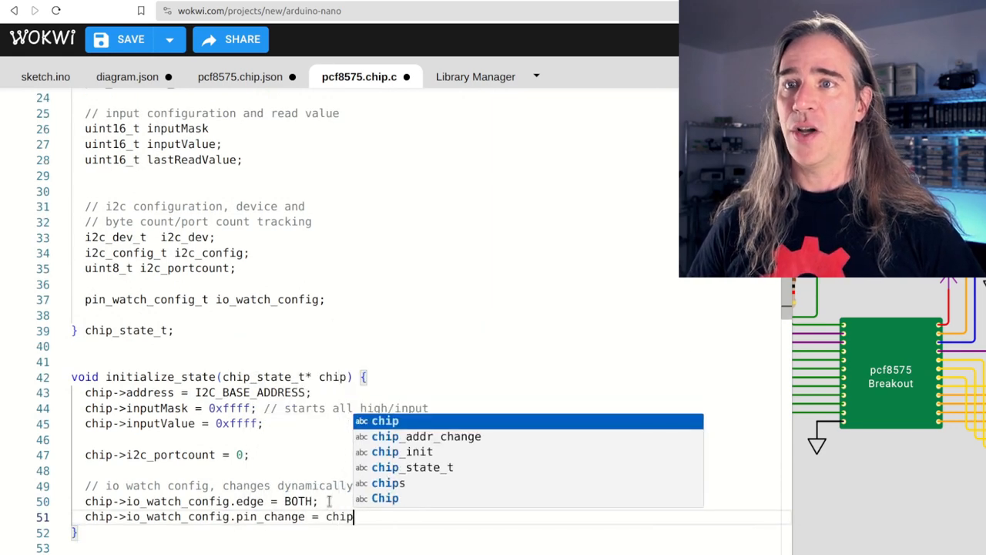
text(_input_io_change;)
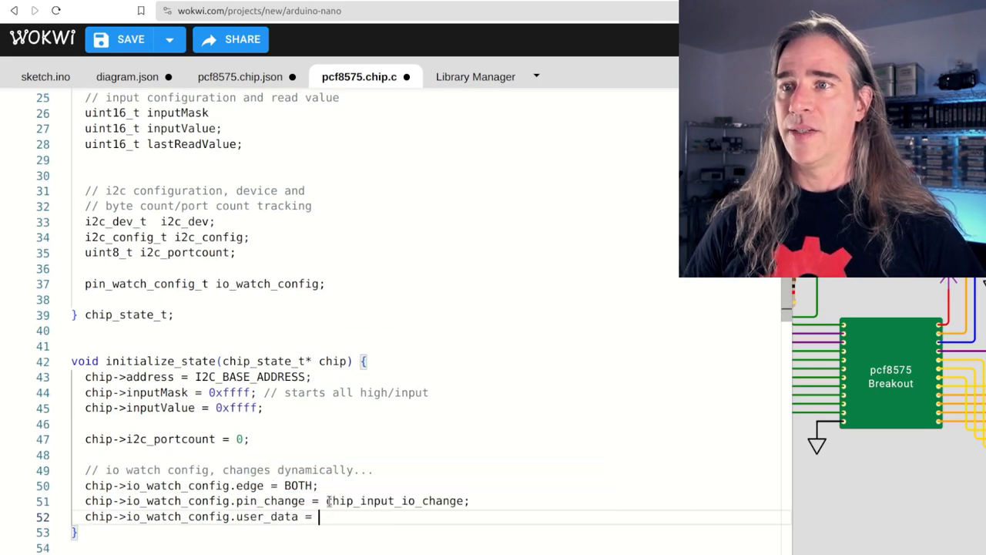
text(chip;)
text(// i2c config)
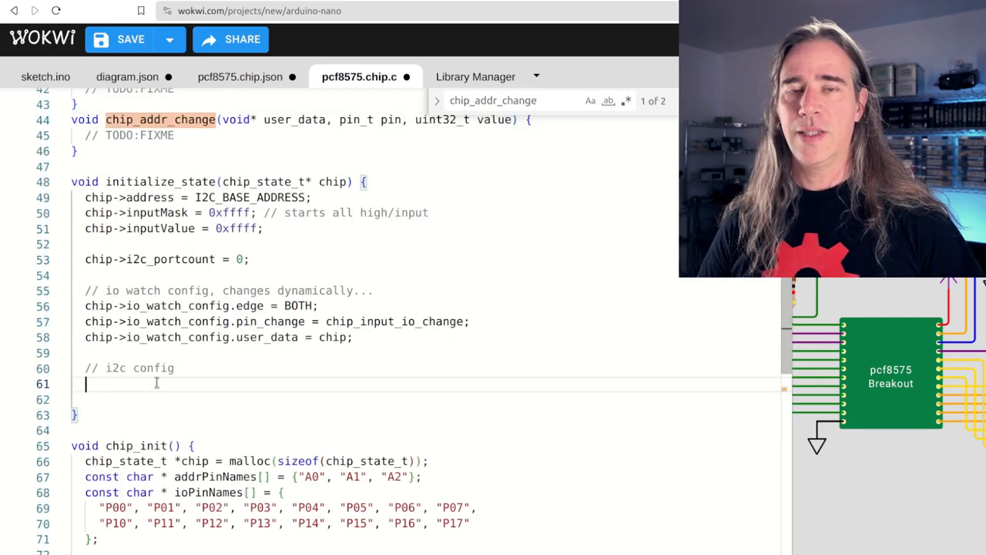
Step: Add the i2c_config_t pointer under // i2c config and assign on_i2c_connect as the connect callback
text(i2c_config_t * i2c = &(chip->i2c_config);)
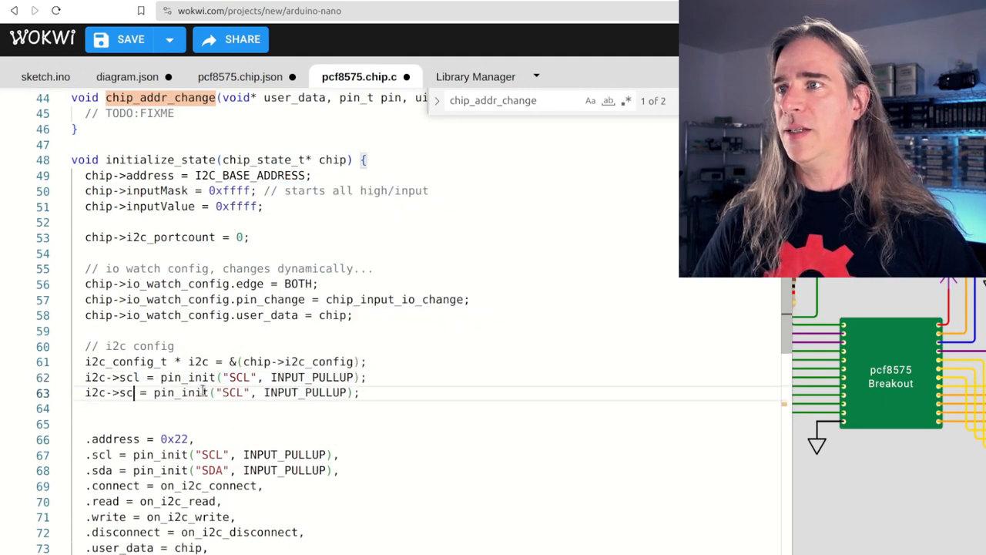
text(// should we enforce external pull-ups?)
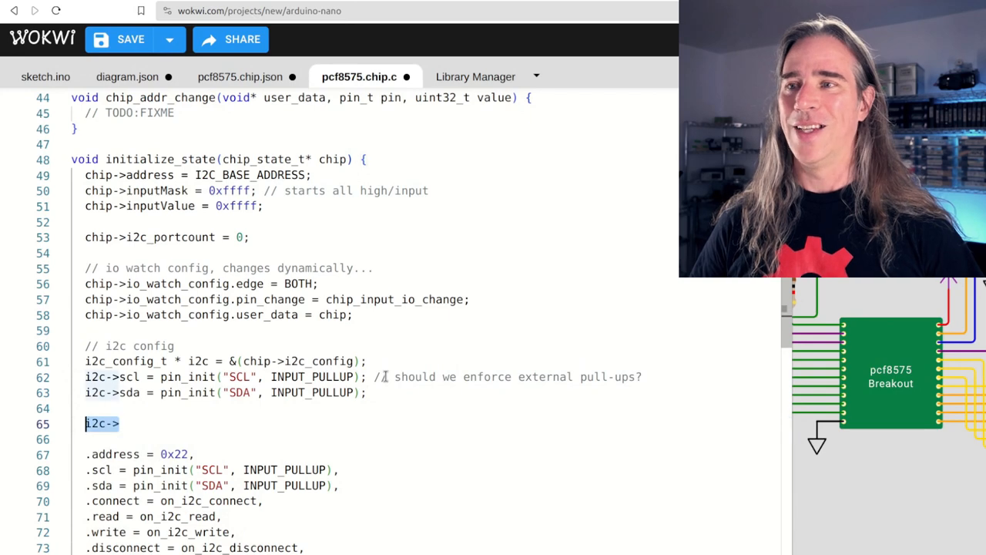
text(i2c->connect = on_i2c_connect;)
text(for (uint8_t i=0;)
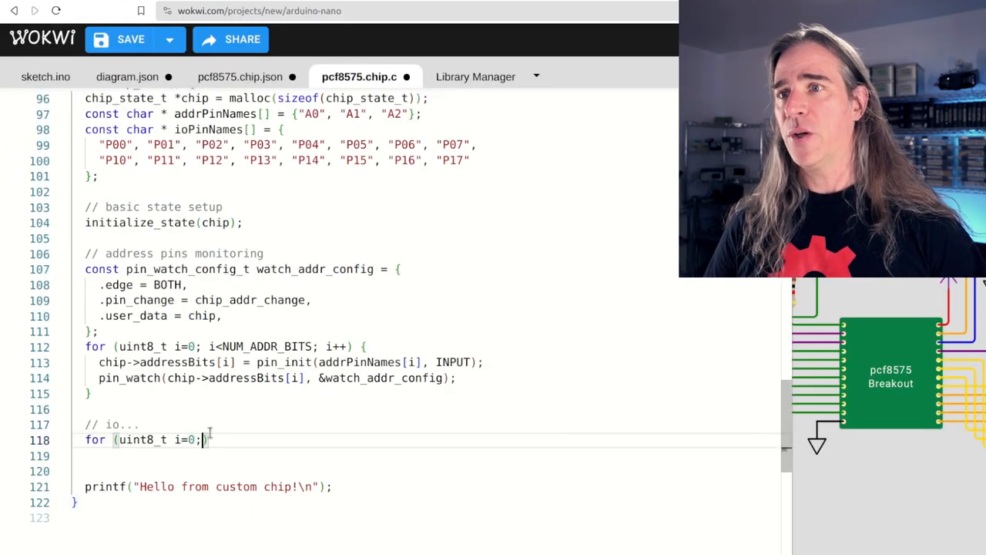
Step: Loop over NUM_GPIO initialising and watching each io pin, then set chip->address from read_address(chip)
text(chip->io[i] = pin_init(ioPinNames[i], INPUT_PULLUP); // on power-up -- high/input pu)
text(pin_watch()
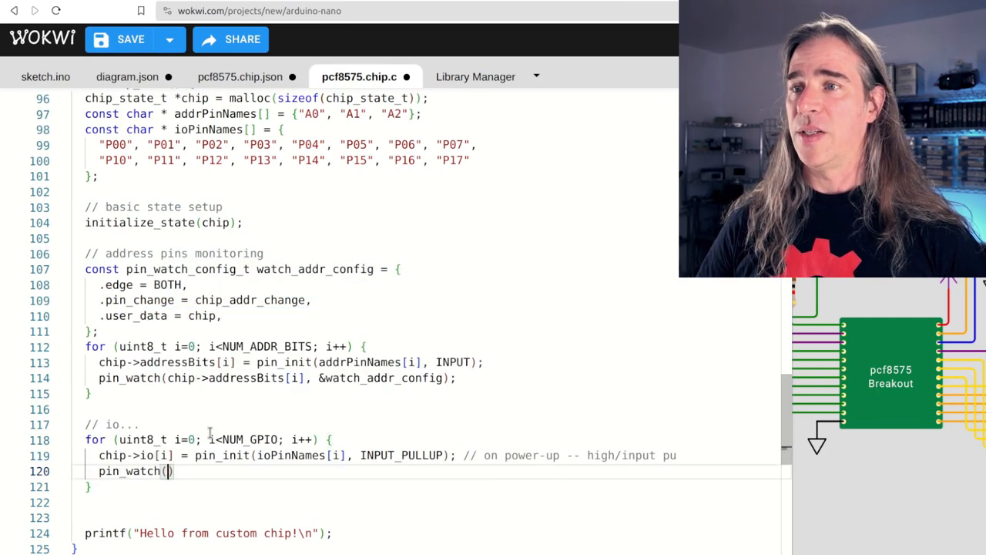
text(chip->io[i], &)
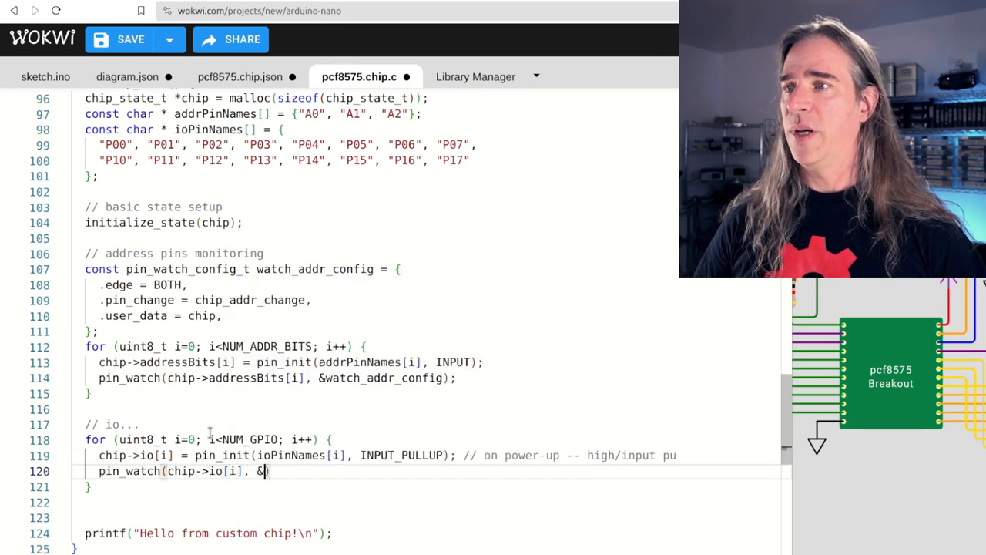
text((chip->io_watch_config))
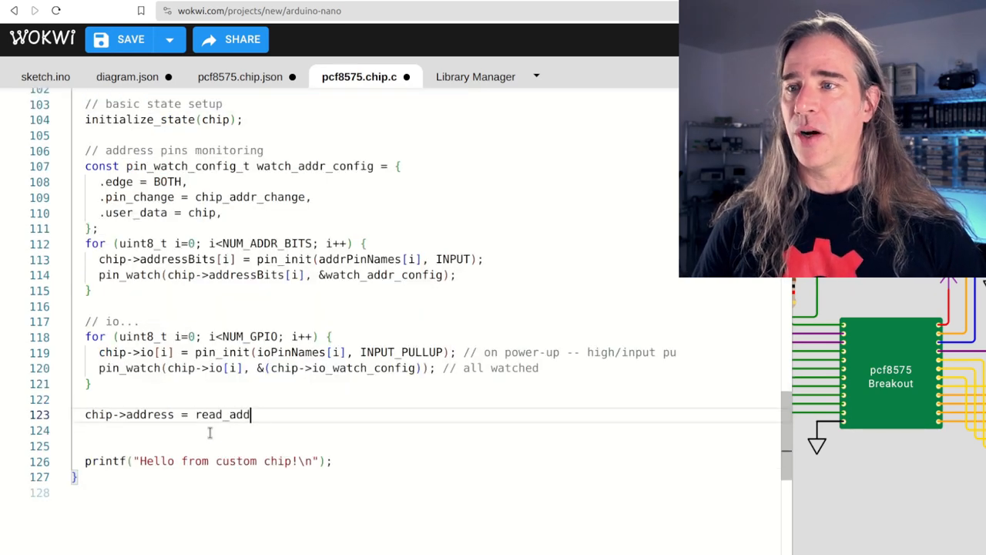
text(ress(chip);)
text(uint8_t)
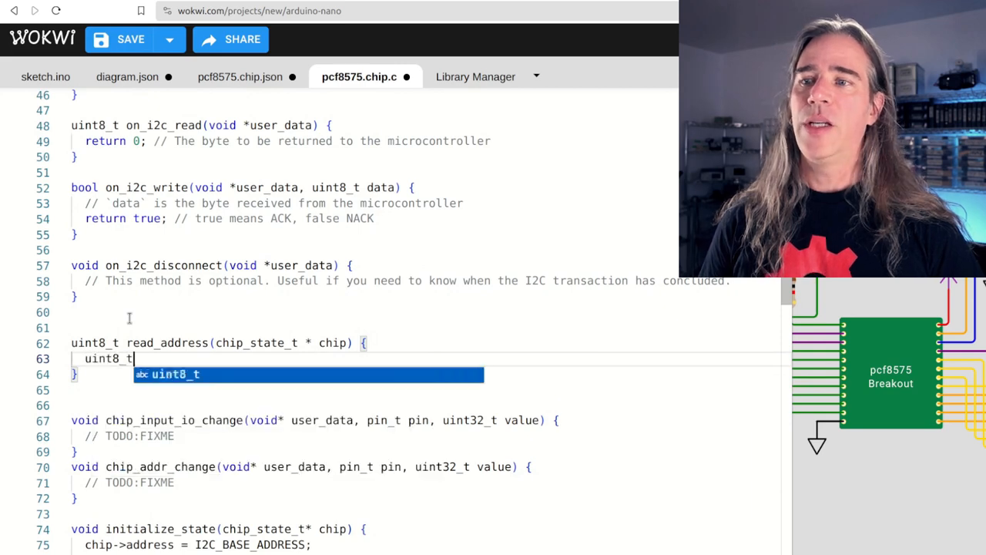
Step: Write read_address ORing set address-pin bits into I2C_BASE_ADDRESS, printing the LSB bits and resulting address
text(configuredAddress = I2C_BASE_ADDRESS;)
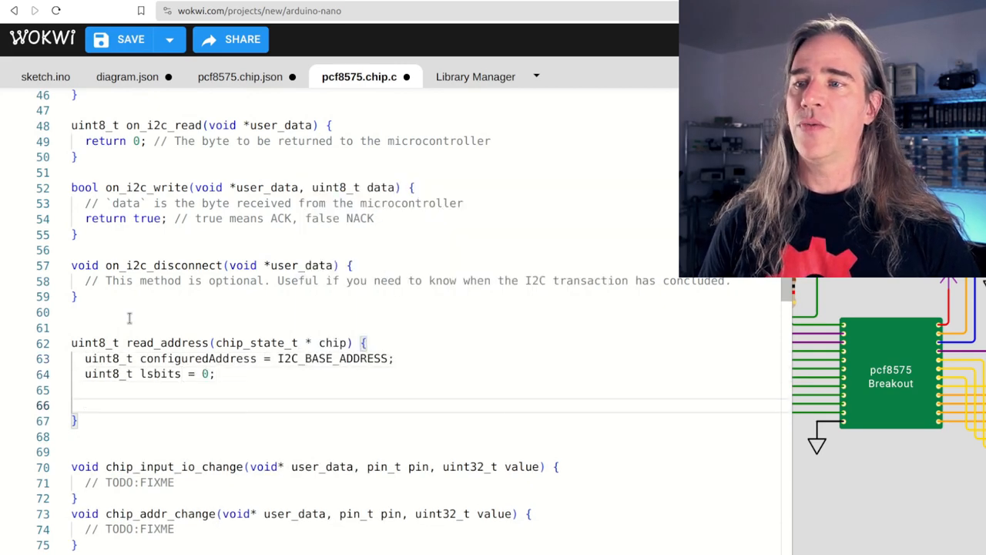
text(for (uint8_t i=0; i<NUM_ADDR_BITS; i++) {})
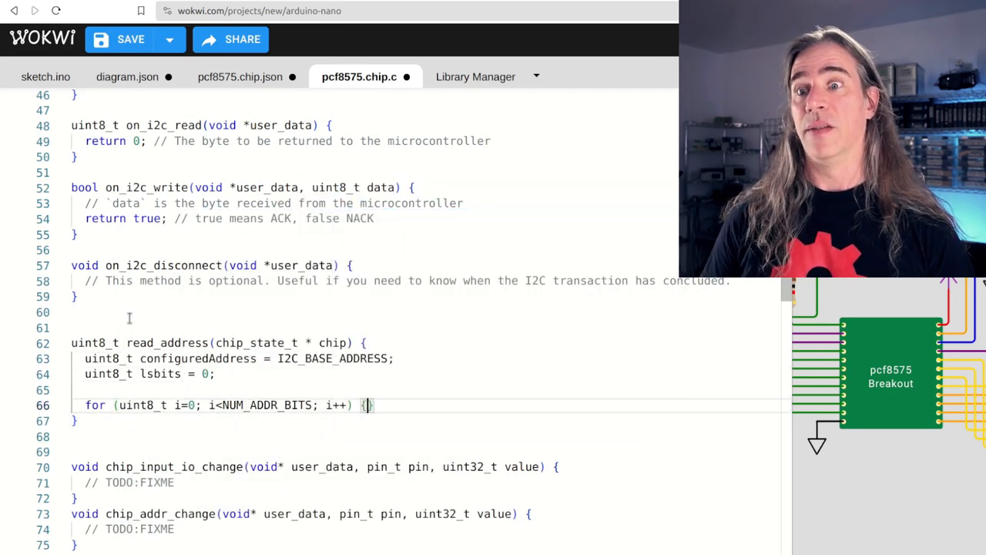
text(if (pin_read(chip->addressBits[i])) {)
text(printf("Chip)
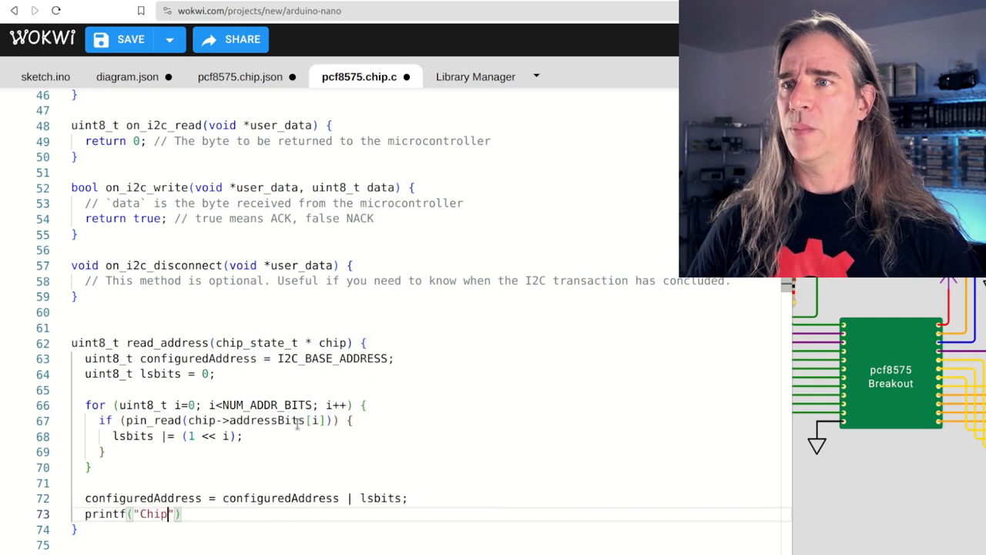
text(LSB bits set to %i. Address is 0x%02x\n", lsbits, configuredAddress);)
text(return configuredAddress;)
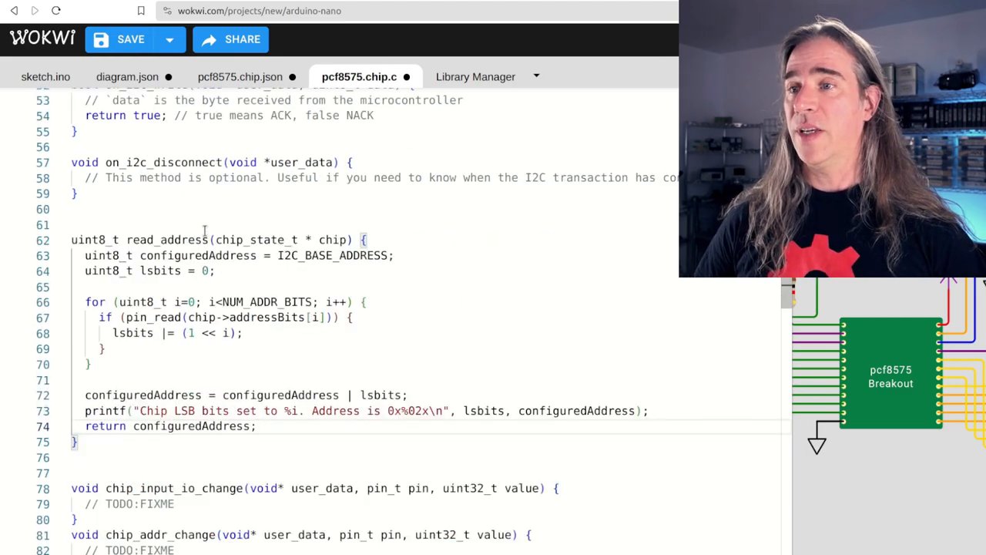
Step: Store the address in i2c_config, call i2c_init, print the address and start with interruptFlagOff(chip)
scroll(down, 3)
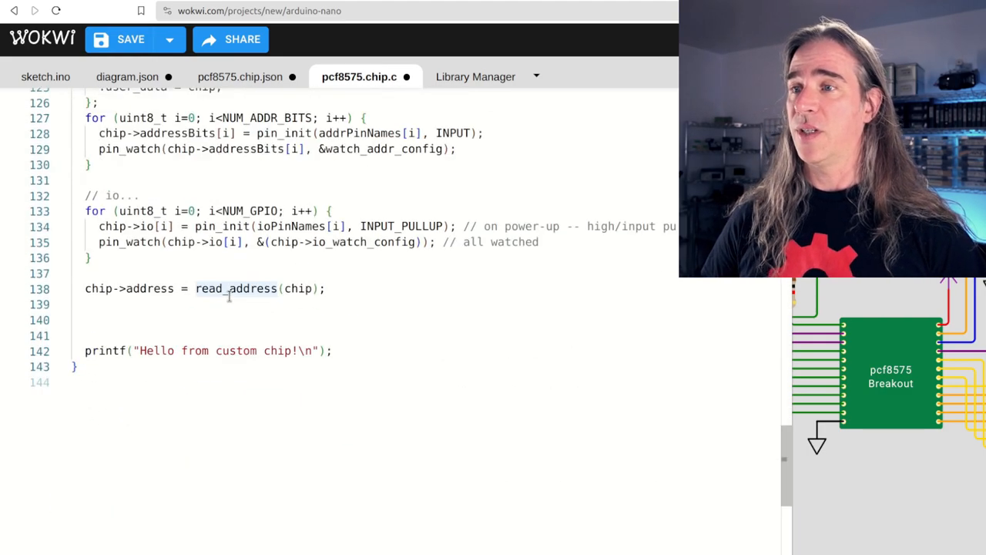
text(chip->i2c_config.address =)
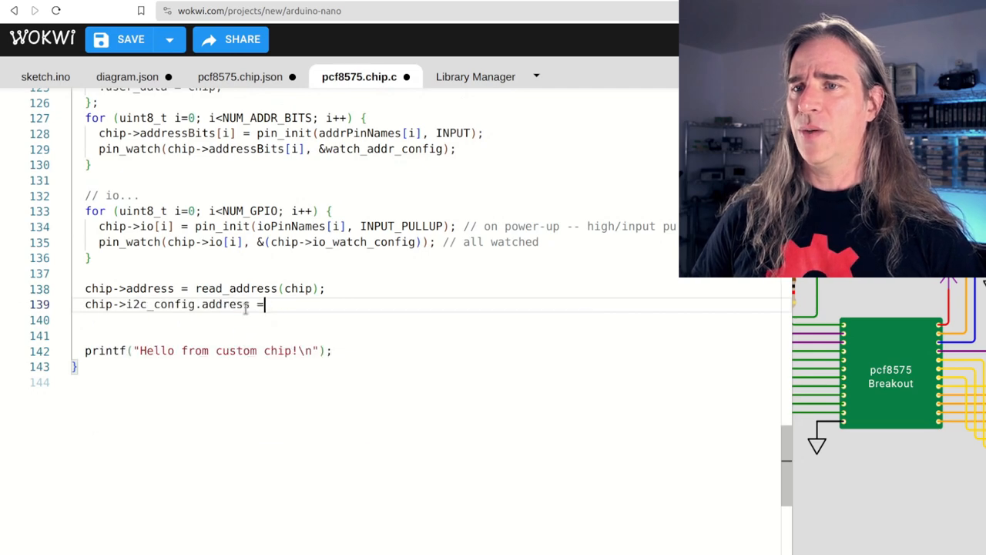
text(chip->address;)
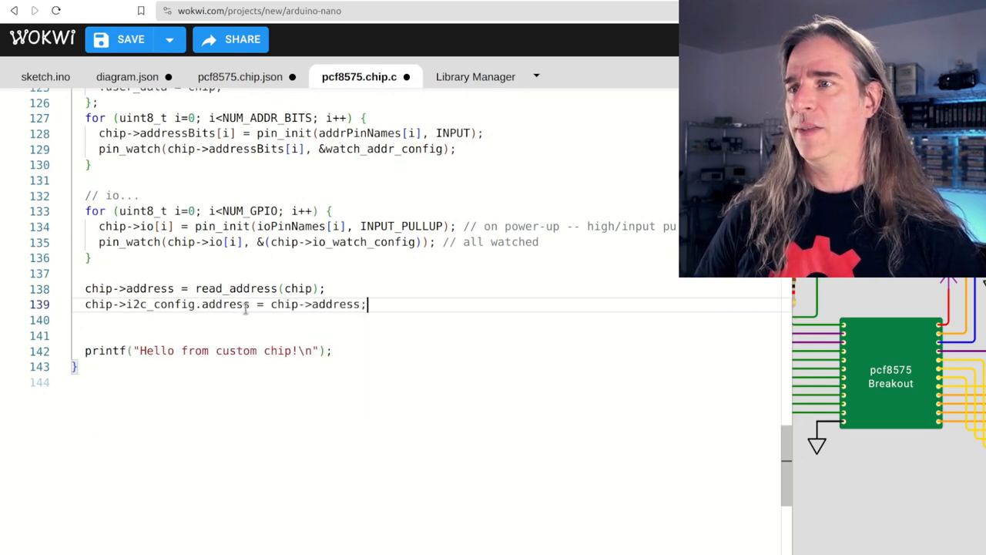
text(chip->i2c_dev = i2c_init(&(chip->i2c_config));)
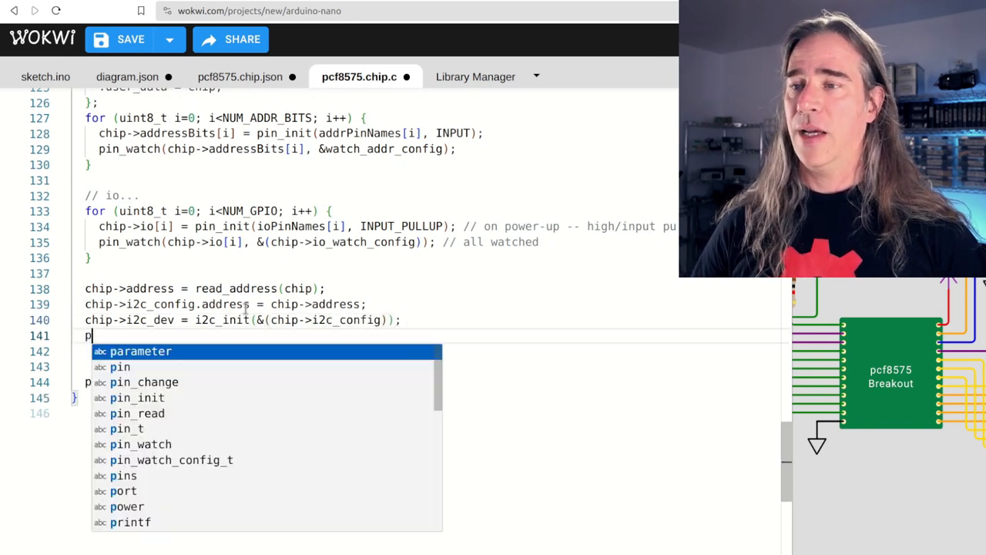
text(printf("I2C initialized @ address 0x%x")
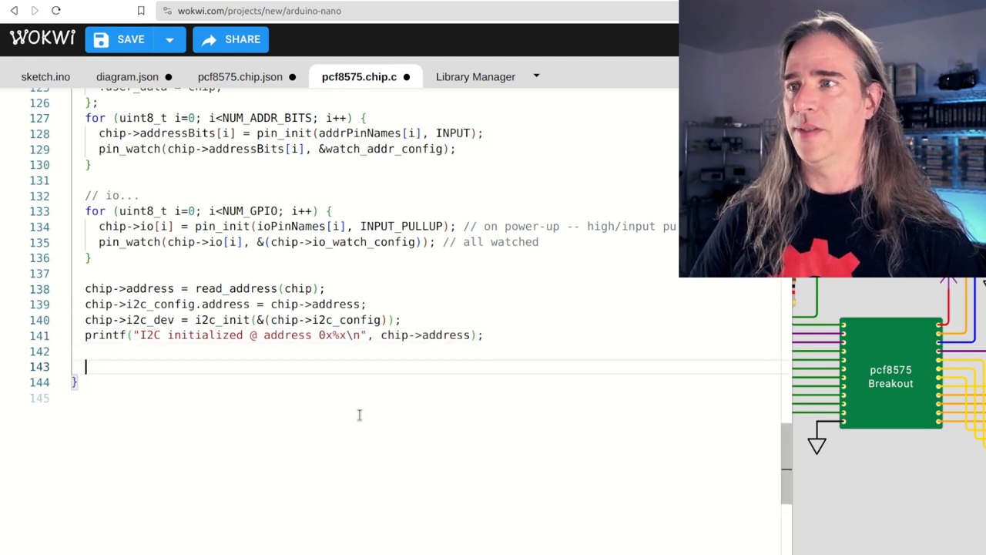
text(// start-up with interrupt not asserted)
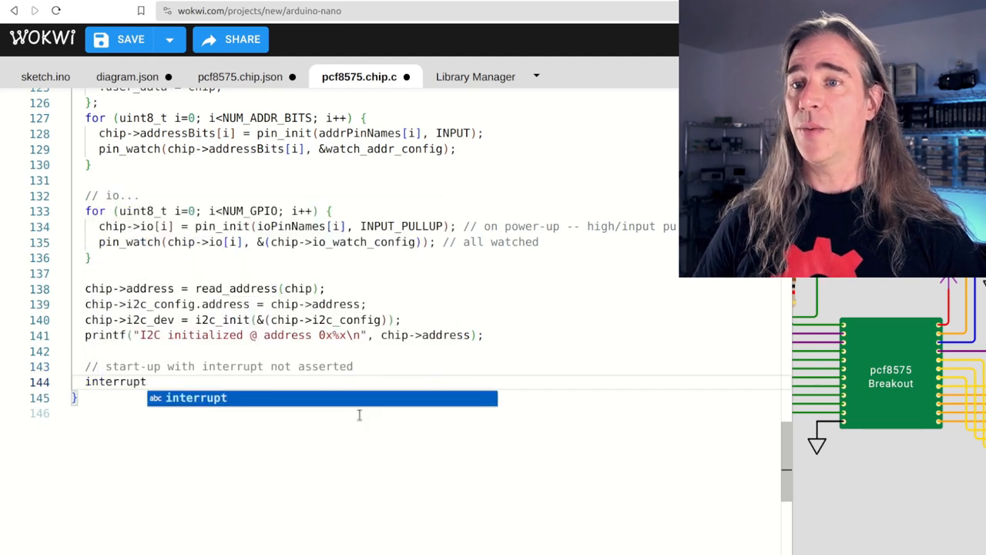
text(FlagOff(chip);)
text(v)
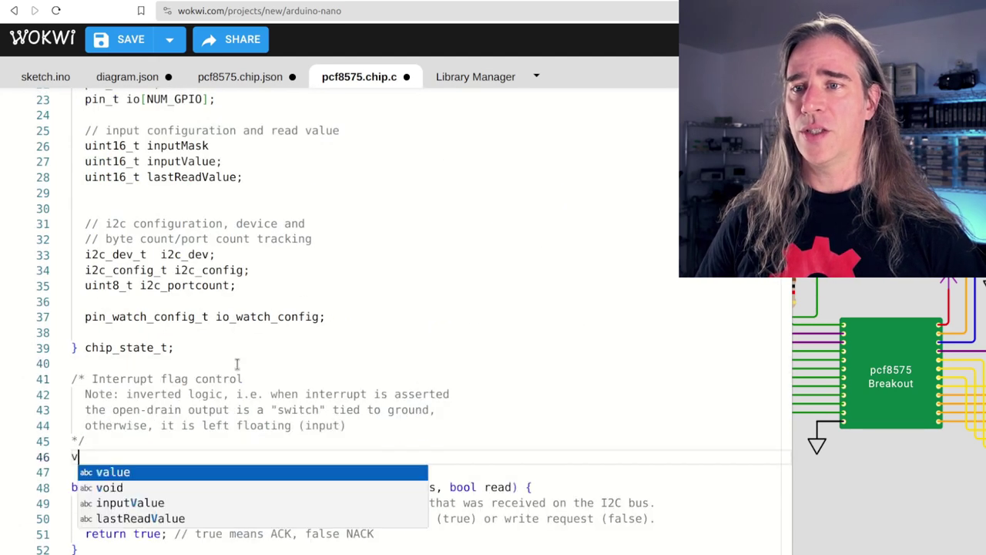
Step: Define interruptFlagOff floating nINT as INPUT and interruptFlagOn driving it OUTPUT_LOW with a message
text(oid interruptFlagOff(chip_state_t * chip) {)
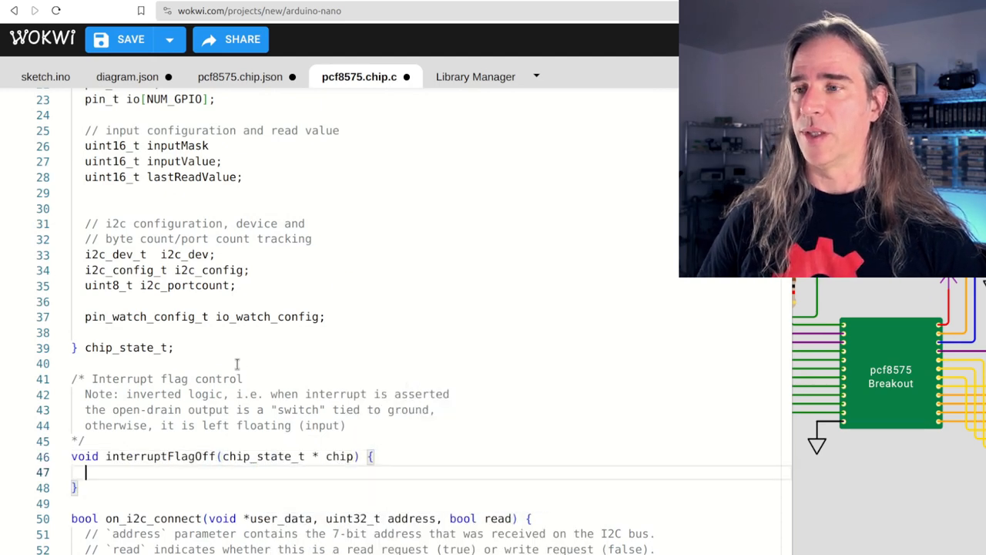
text(pin_mode(chip->nINT, INPUT); // floating)
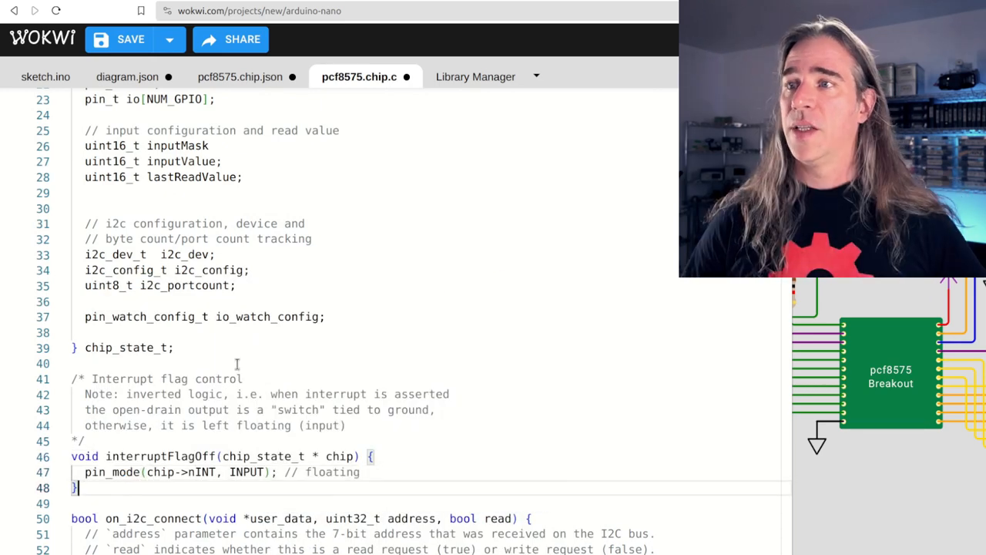
text(void interruptFlagOn(chip_state_t * chip) {})
text(printf("INT flag SET\n");)
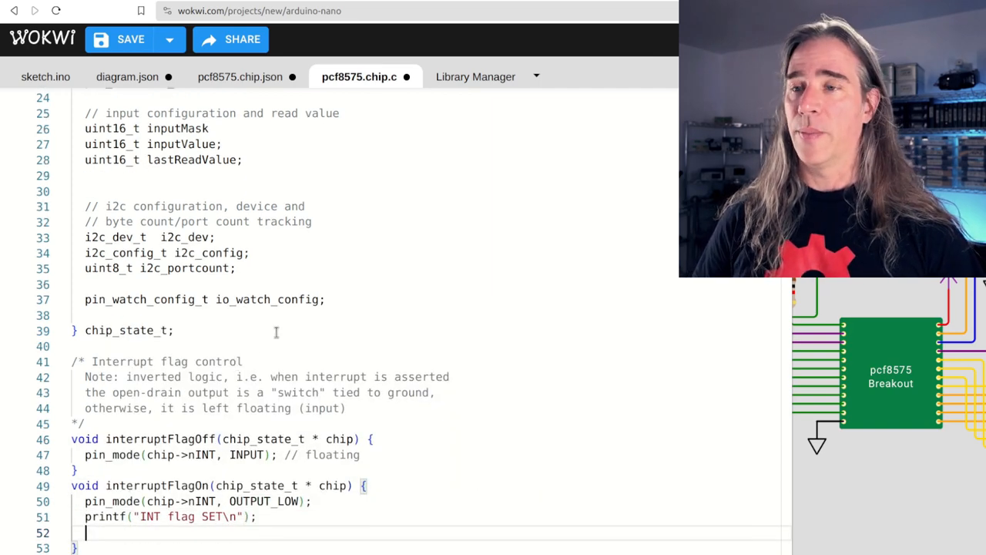
scroll(down, 3)
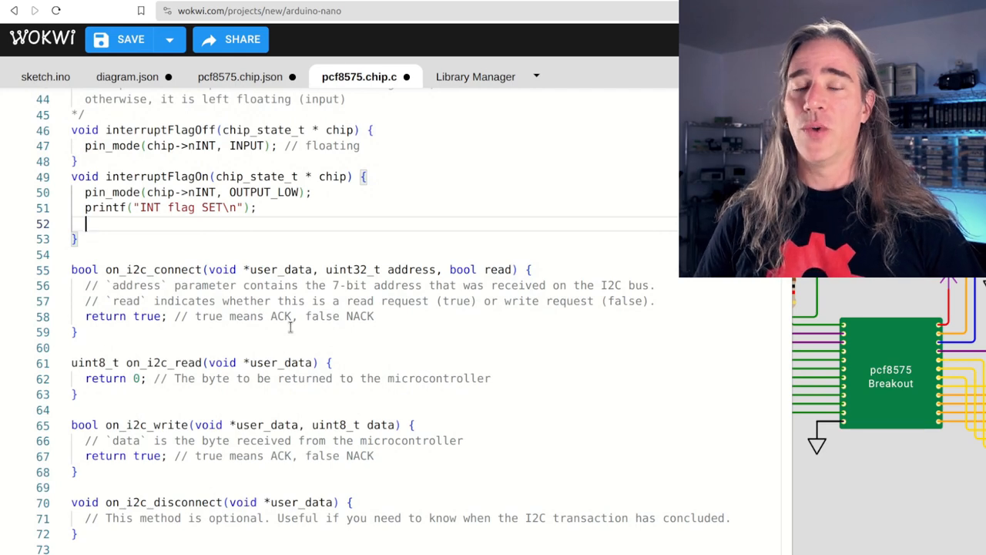
Step: Compute retVal as inputValue shifted by i2c_portcount*8 masked with 0xff, then call incrementPortCount(chip)
scroll(down, 3)
text(uint8_t retVa)
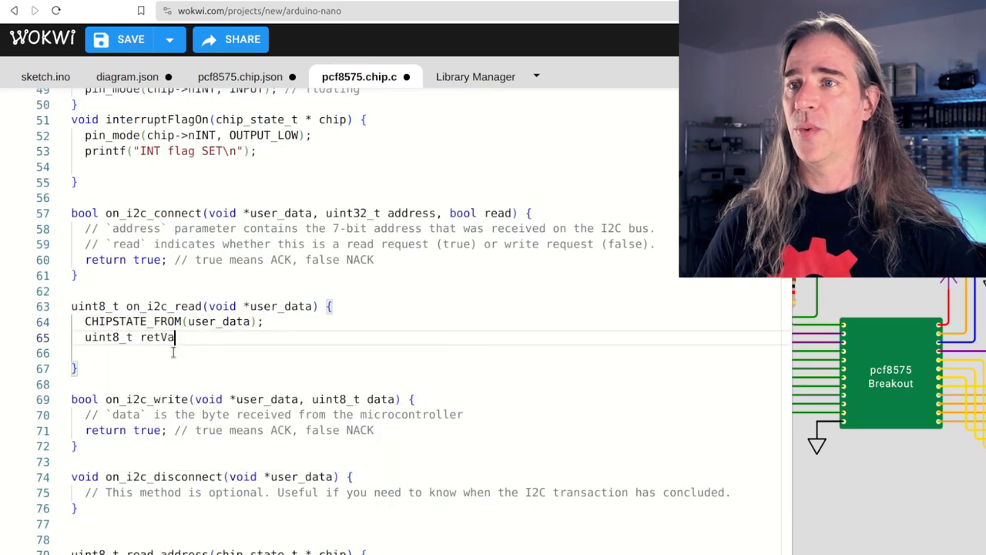
text(= (chip->inputValue))
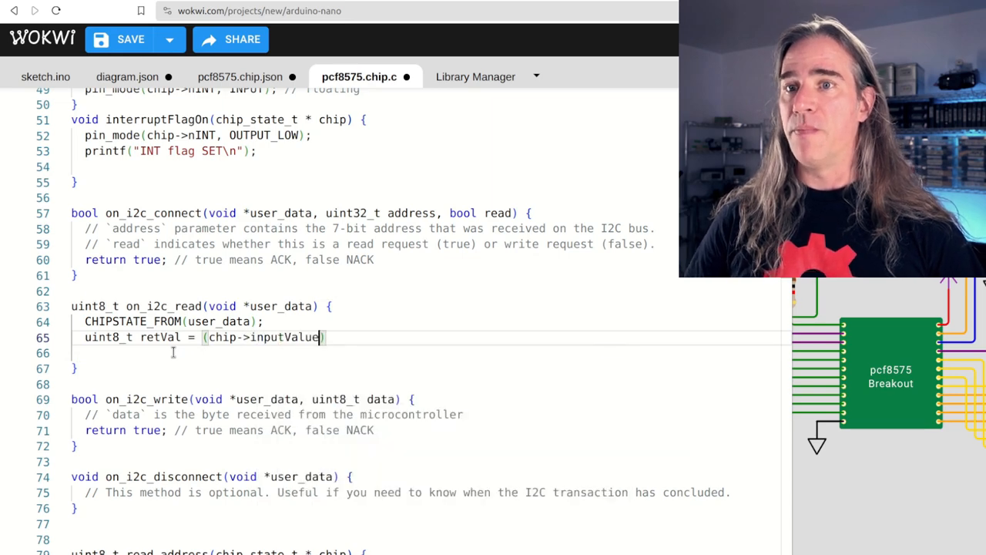
text(>> (chip->)
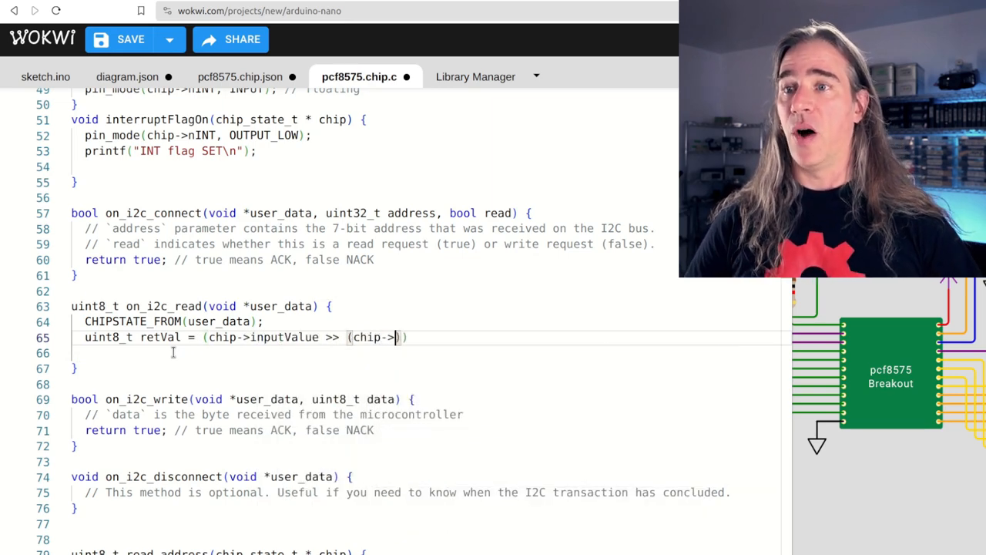
text(i2c_)
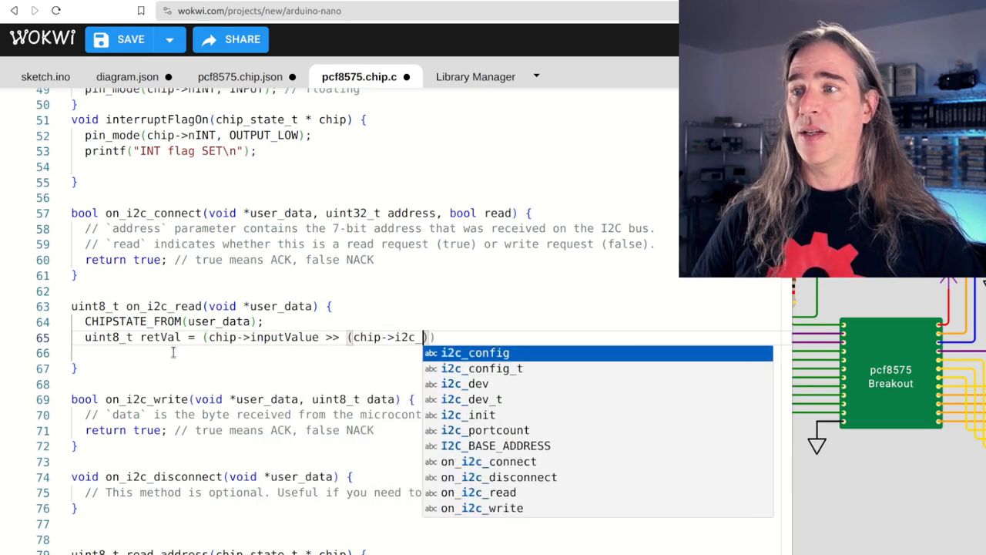
text(portcount*8)
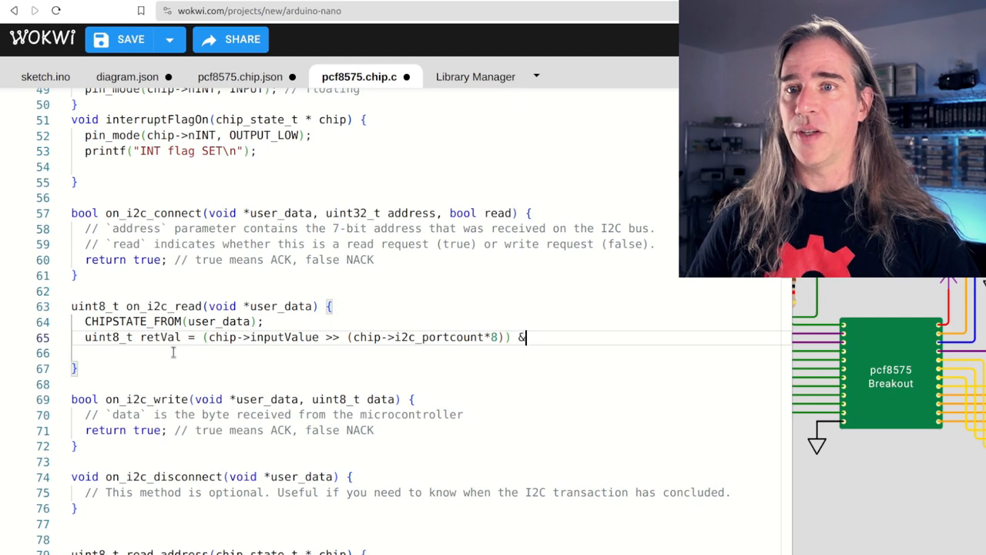
text(0xff;)
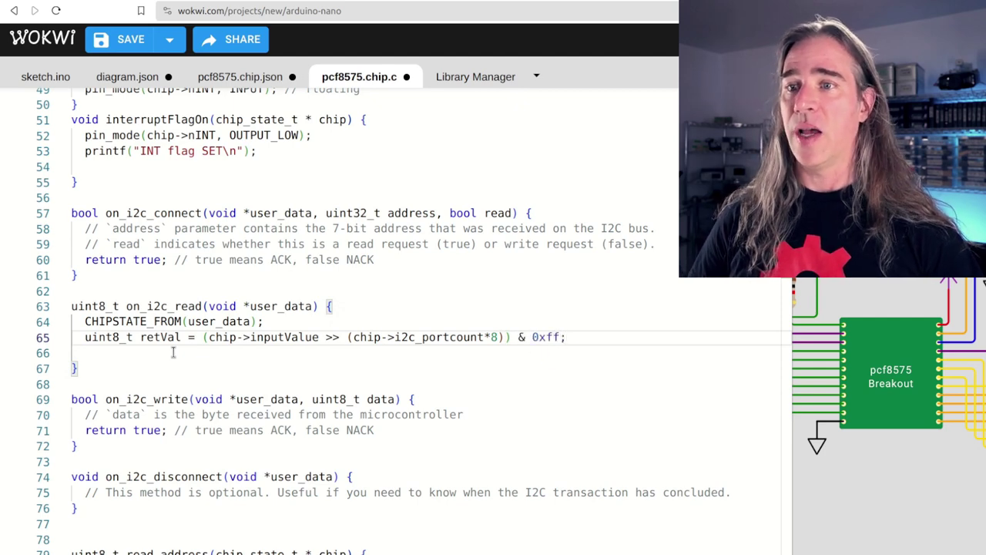
text(// next read will be next port)
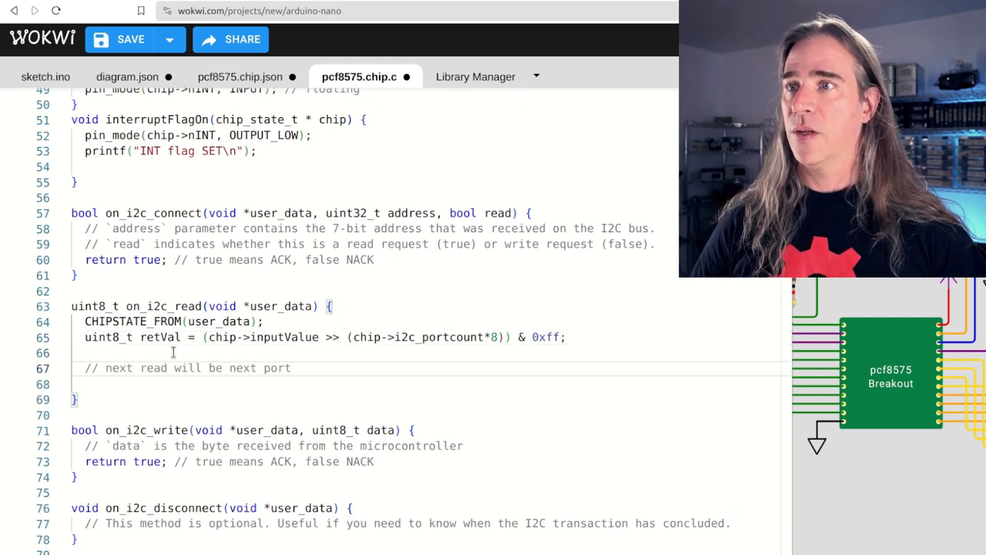
text(incrementPortCount(chip))
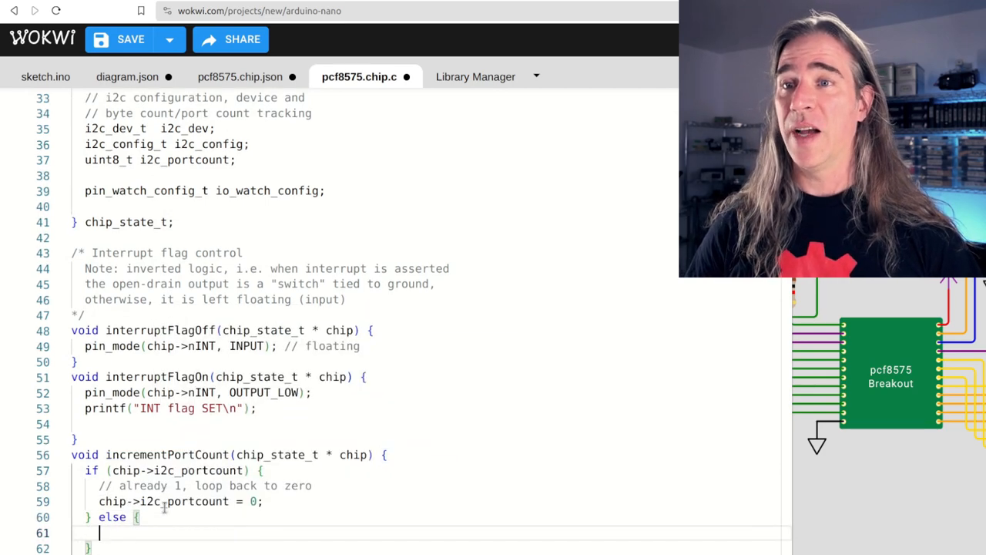
Step: Write the incrementPortCount helper setting i2c_portcount and have on_i2c_read return retVal
text(chip->i2c_portcount = 1;)
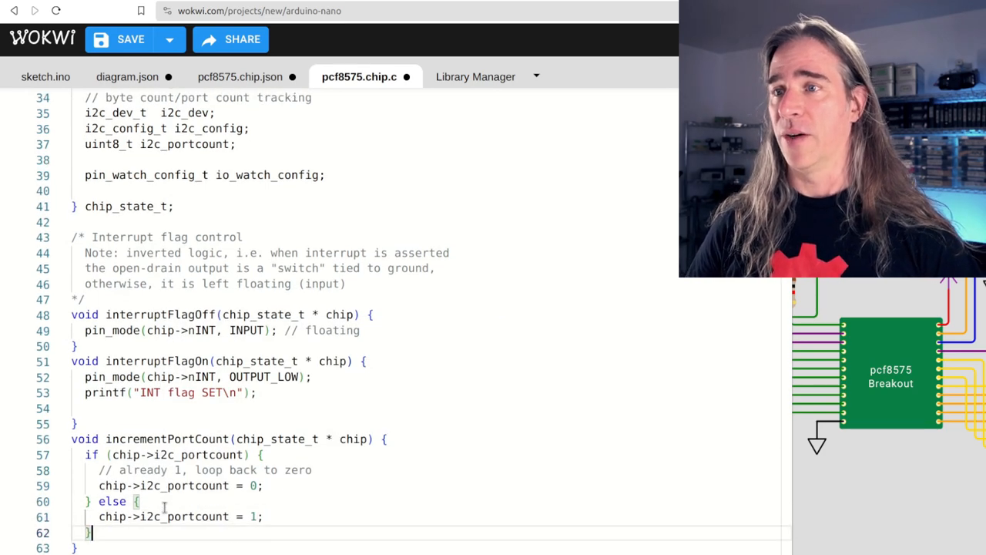
scroll(down, 3)
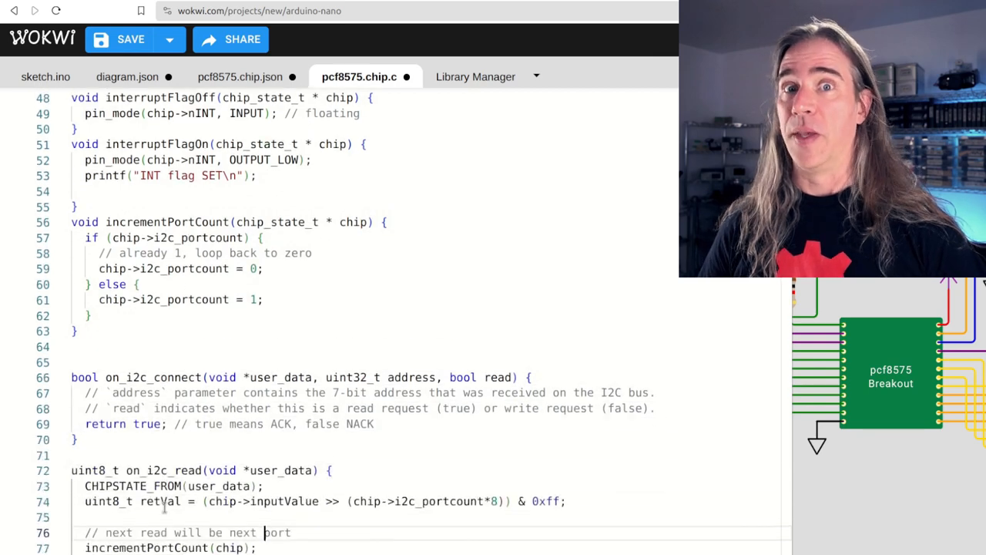
scroll(down, 3)
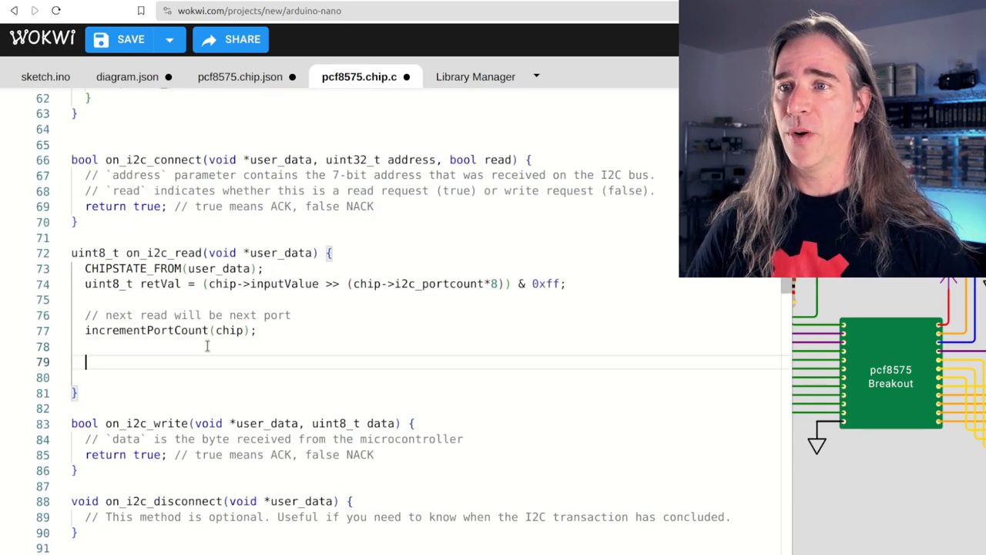
text(return retVal;)
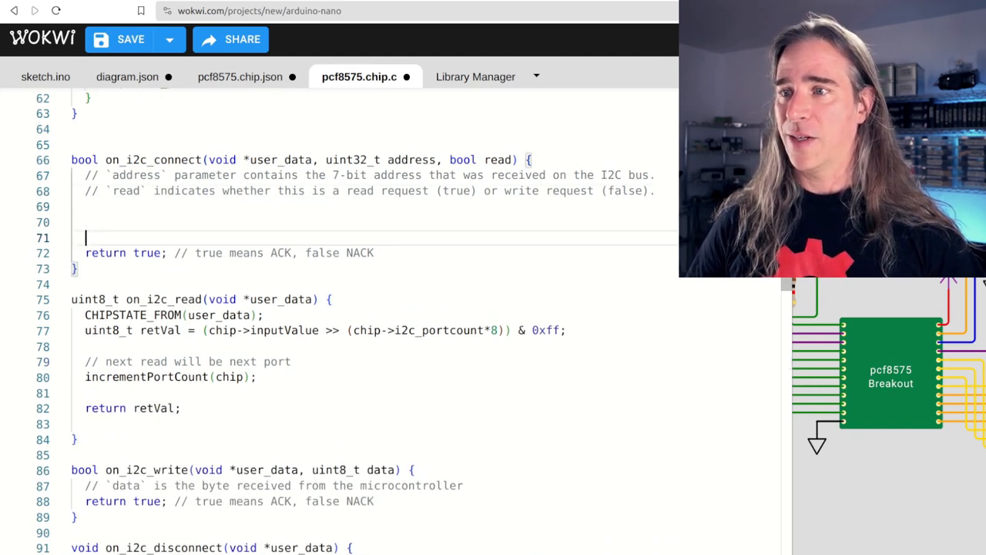
Step: In on_i2c_connect, print address mismatches, reset i2c_portcount to 0, and on reads store lastReadValue and clear the interrupt
text(CHIPSTATE_FROM(user_data);)
text(printf("Getting connects for address 0x$)
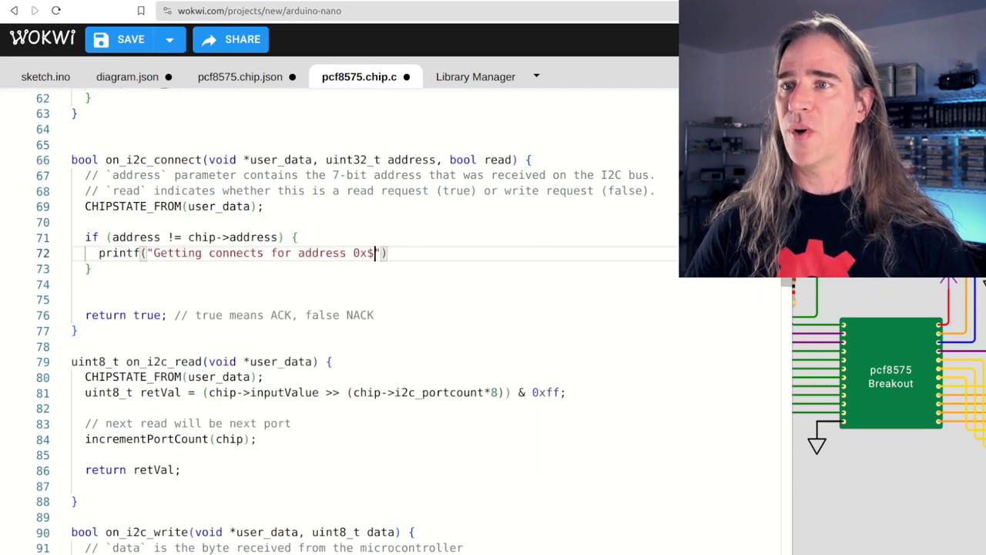
text(x but am at 0x%x\n", address, chip->address)
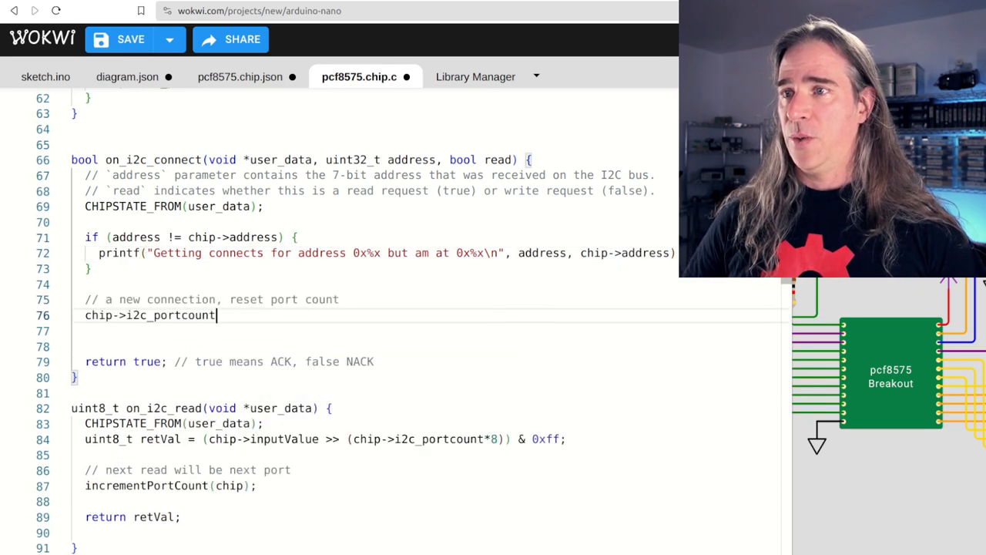
text(= 0;)
text(chip->lastReadValue = chip-)
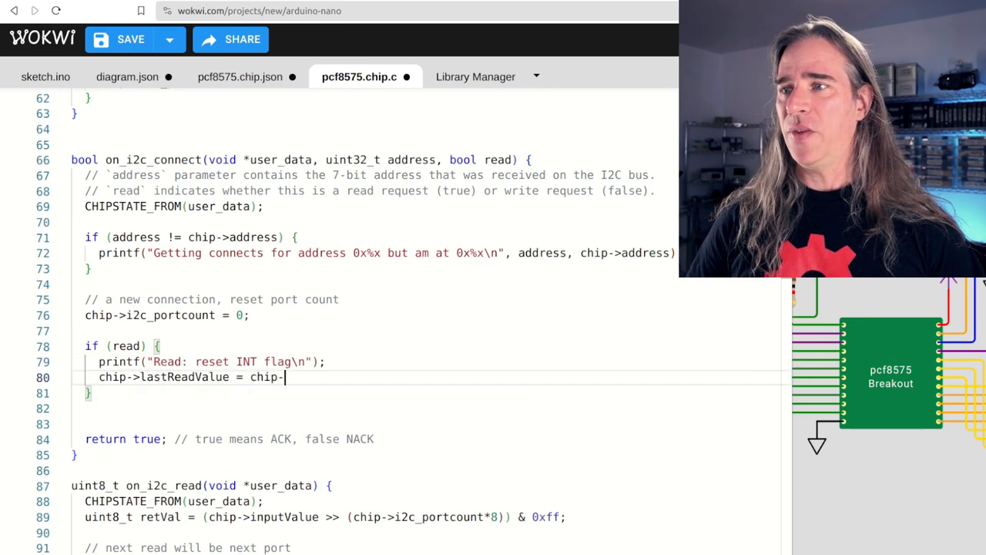
text(>inputValue;)
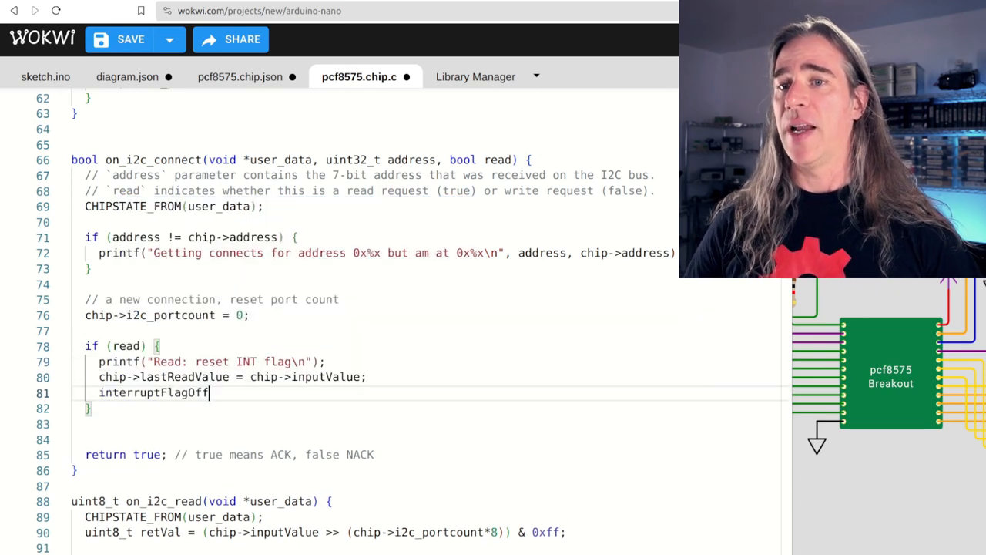
text((chip);)
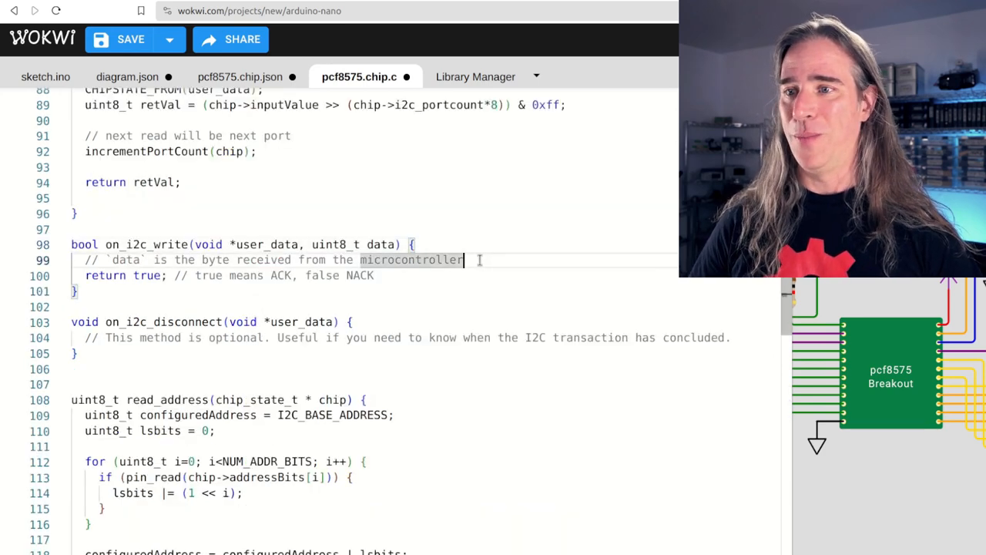
Step: Implement on_i2c_write mapping each data bit to its io pin mode and ORing inputs into inputMask
text(CHIPSTATE_FROM(user_data);)
text(uint8_t bitIdx = i + (chip->i2c_portcount * 8);)
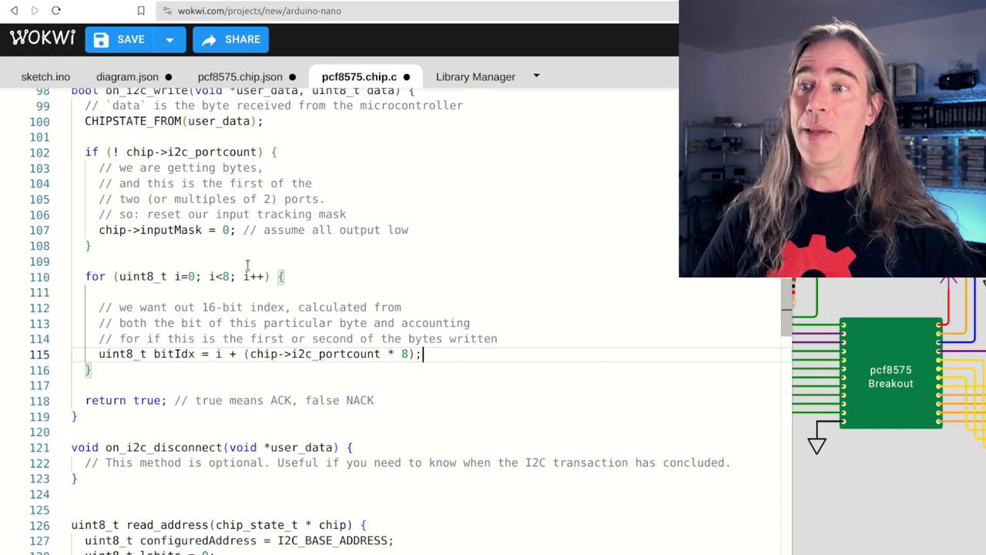
text(pin_t)
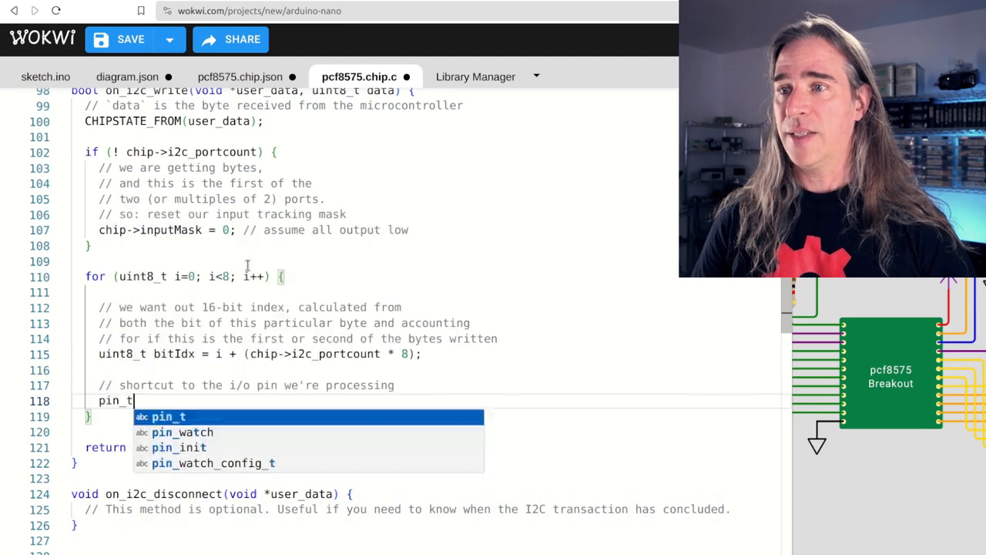
text(targetPin = chip->io[bitIdx];)
text(// not it in inputMask, setup as input wi)
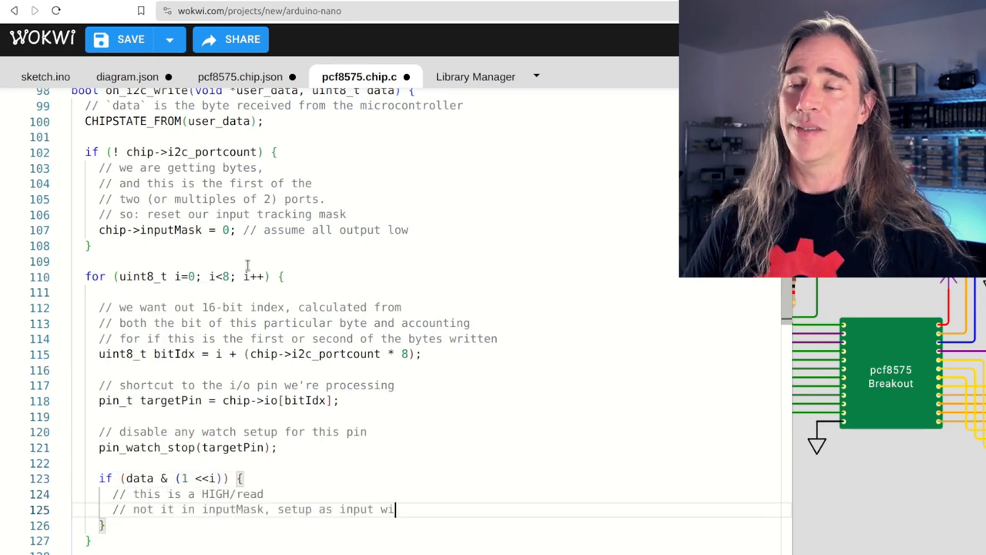
text(chip->inputMask |= (1 << bitIdx);)
text(return true)
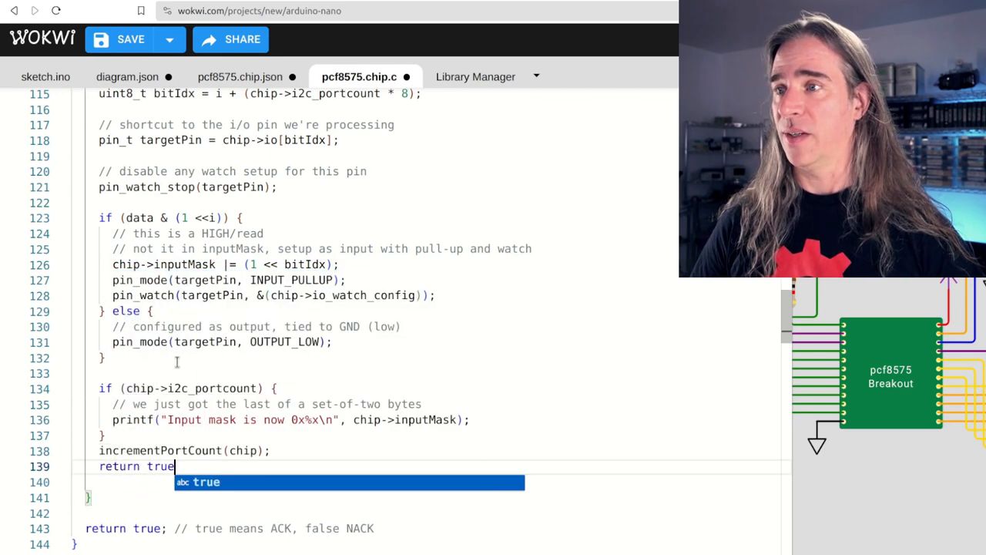
click(573, 114)
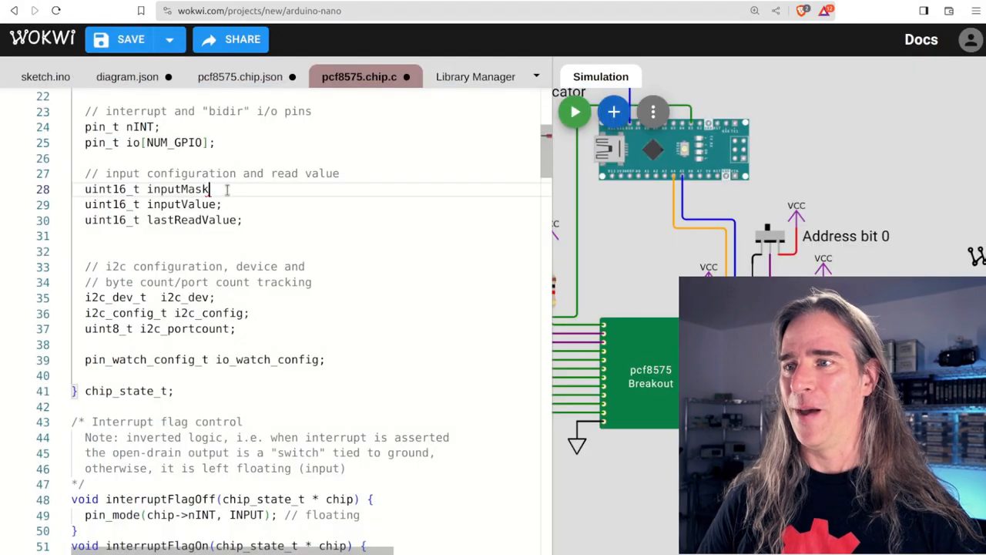
Step: Run the simulation at address 0x20, toggle Address bit 0 and rerun to see the chip at 0x21
click(573, 112)
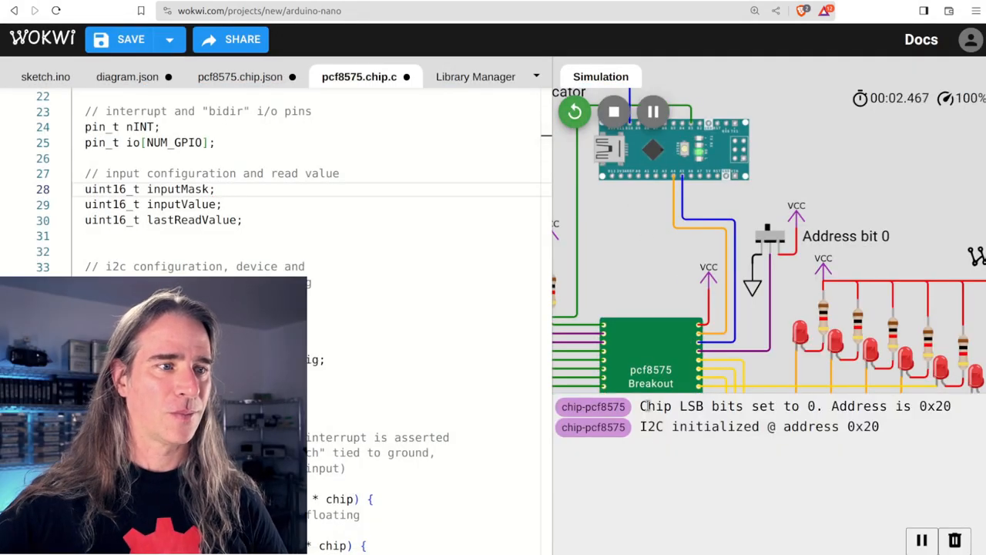
drag(639, 407, 879, 428)
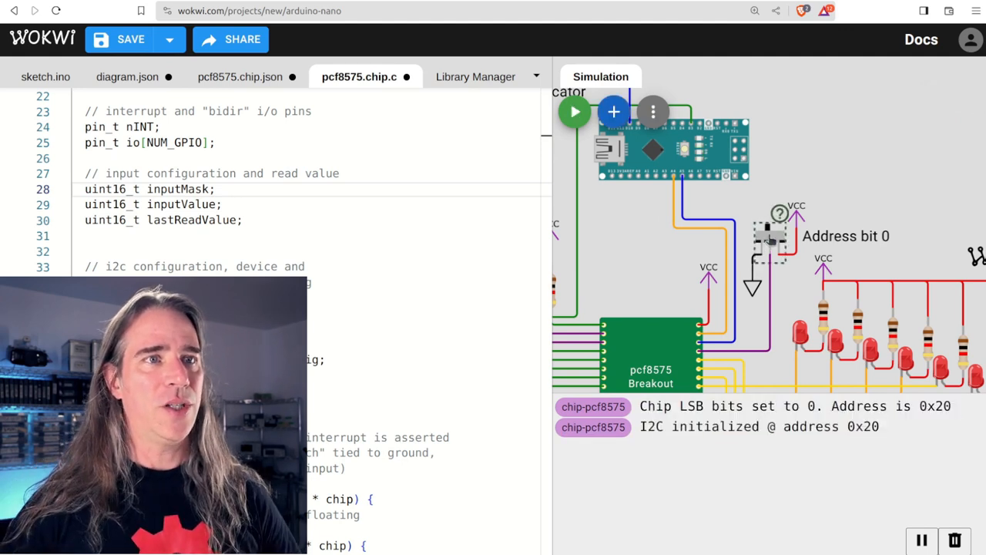
click(573, 110)
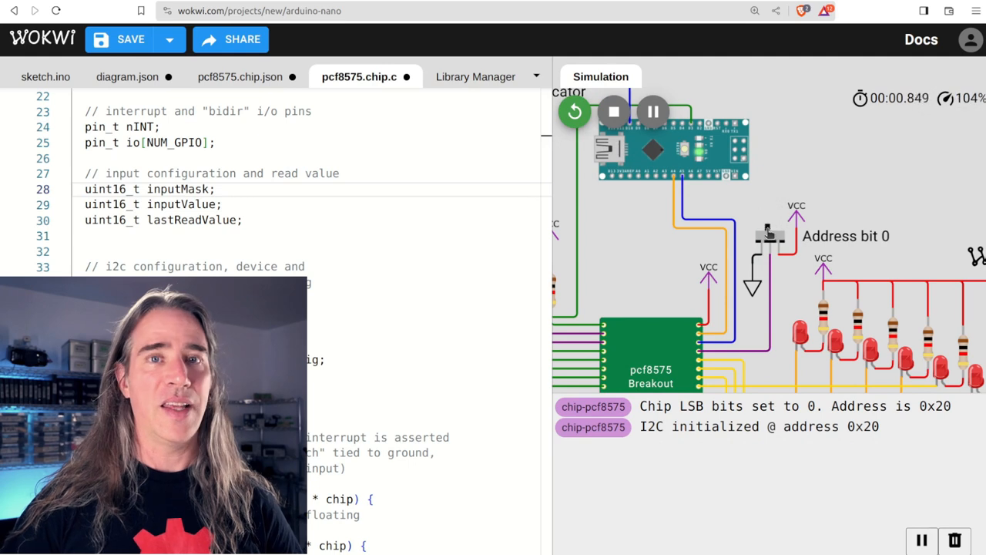
click(613, 111)
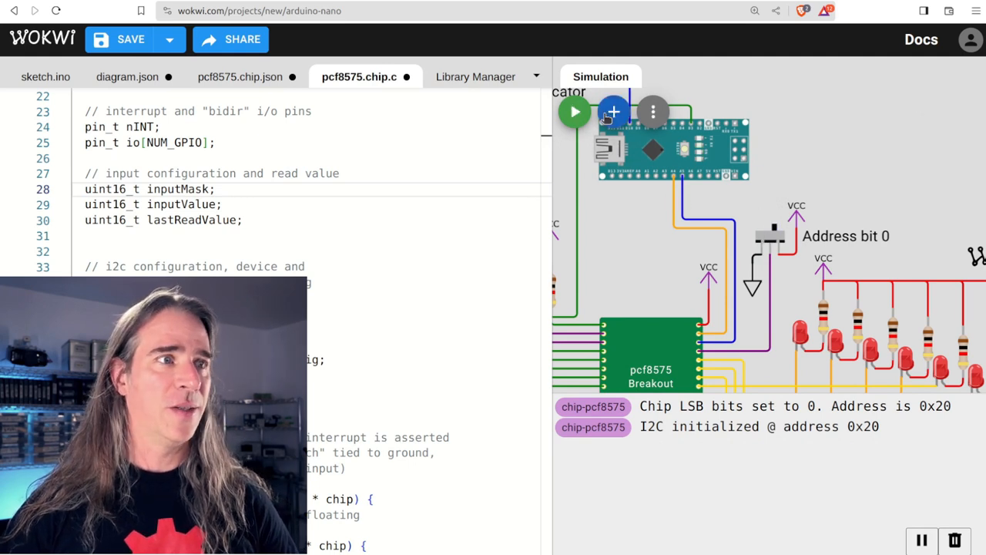
click(573, 112)
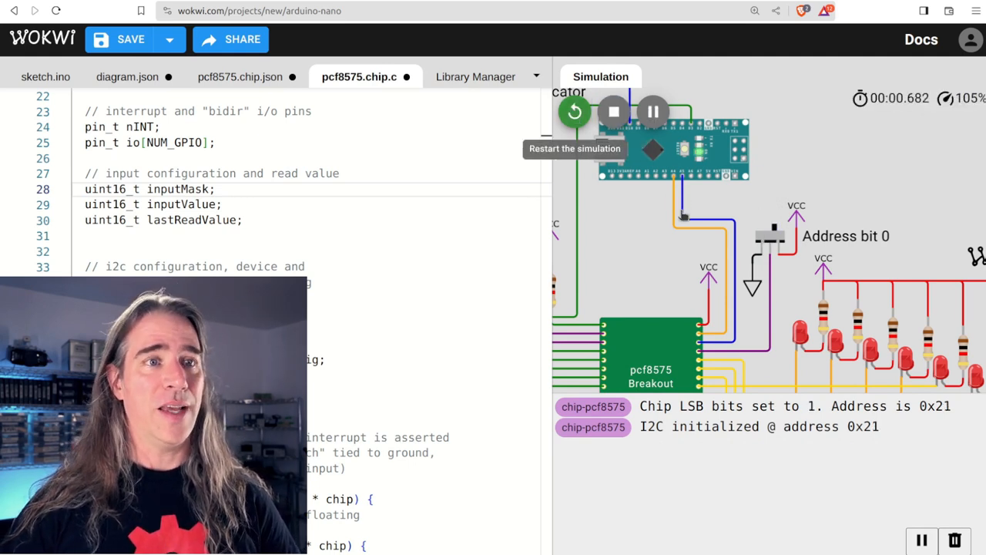
double_click(863, 426)
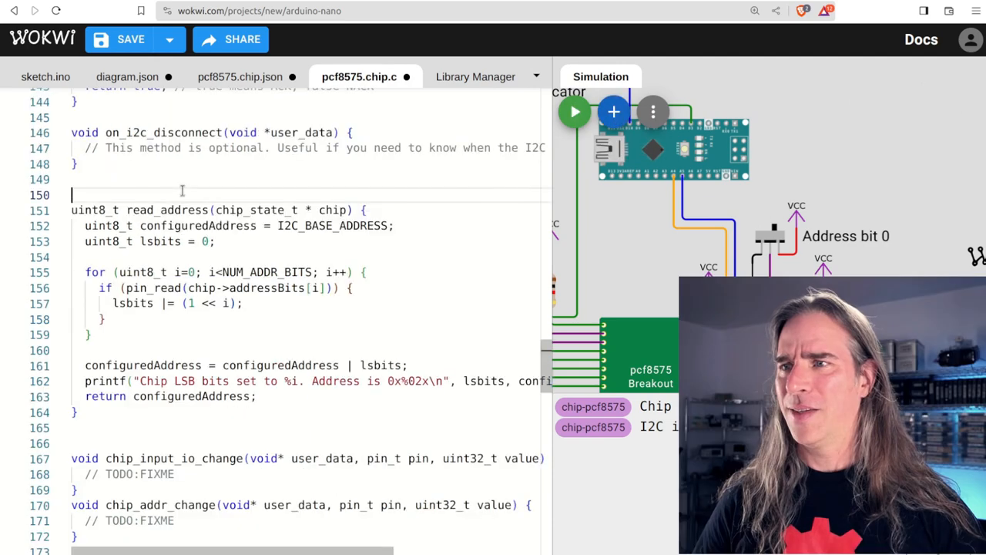
Step: Make chip_addr_change reread the address via CHIPSTATE_FROM and log it as unsupported for now
key(Ctrl+f)
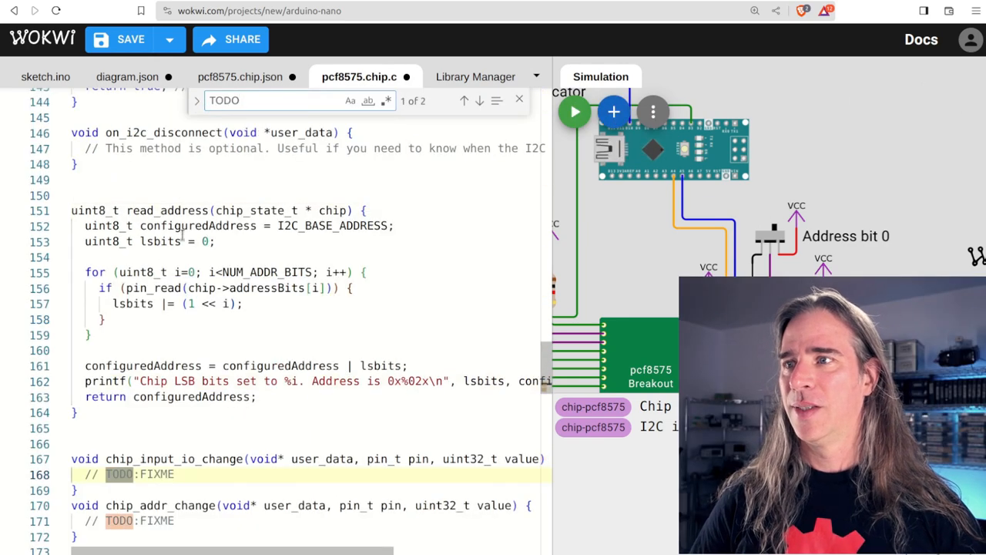
scroll(down, 3)
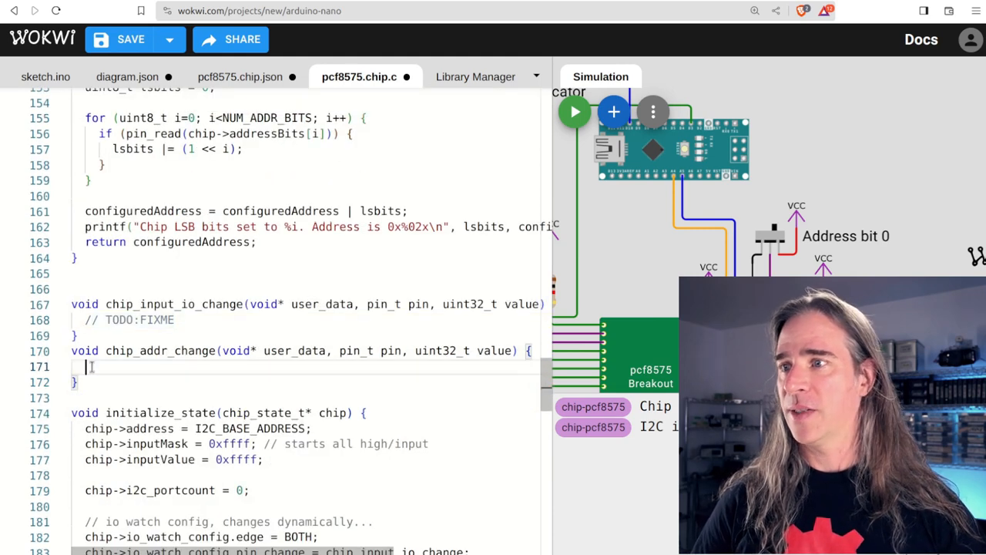
text(CHIPSTATE_FROM(user_data);)
text(printf("Address changed dynamica)
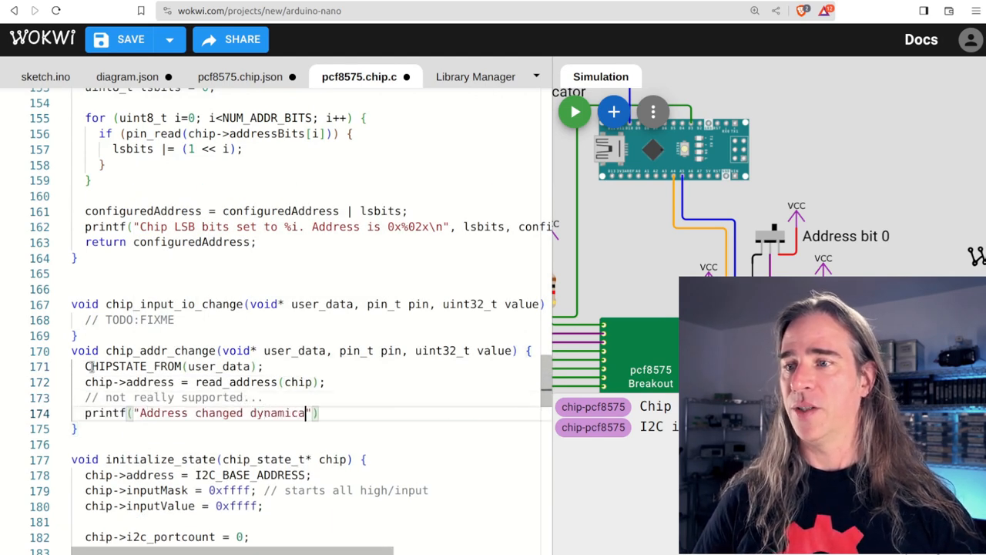
text(lly--unsupported for now?)\n)
text(chip->inputValue = readInputsValue(chip);)
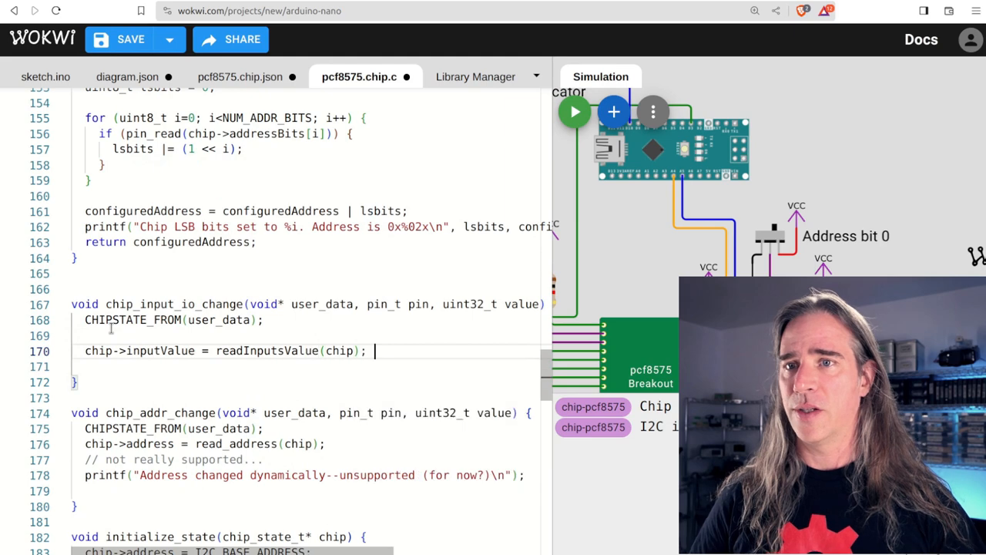
Step: In chip_input_io_change add a TODO and an if/else calling interruptFlagOn or interruptFlagOff when inputValue differs
text(// TODO)
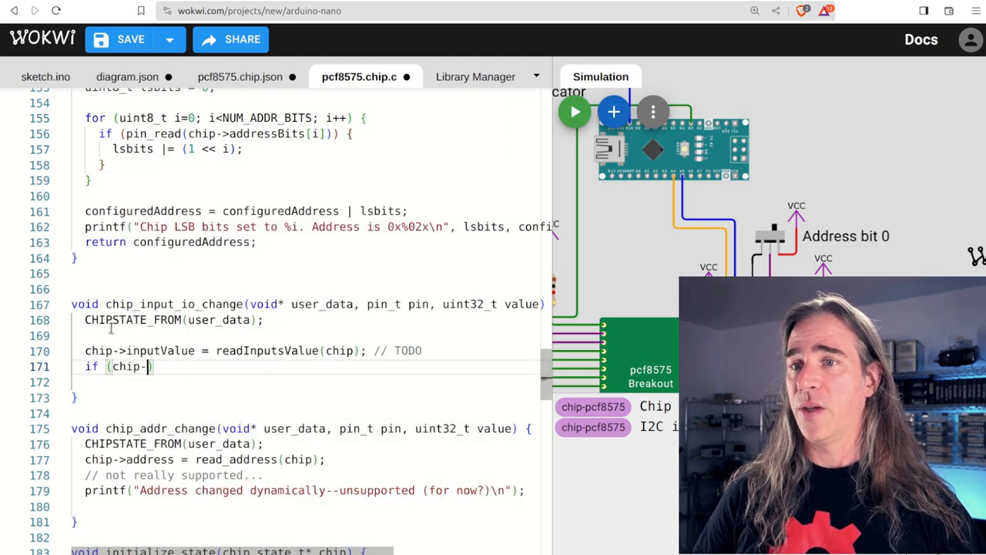
text(>inputValue != chip->lastReadValue)
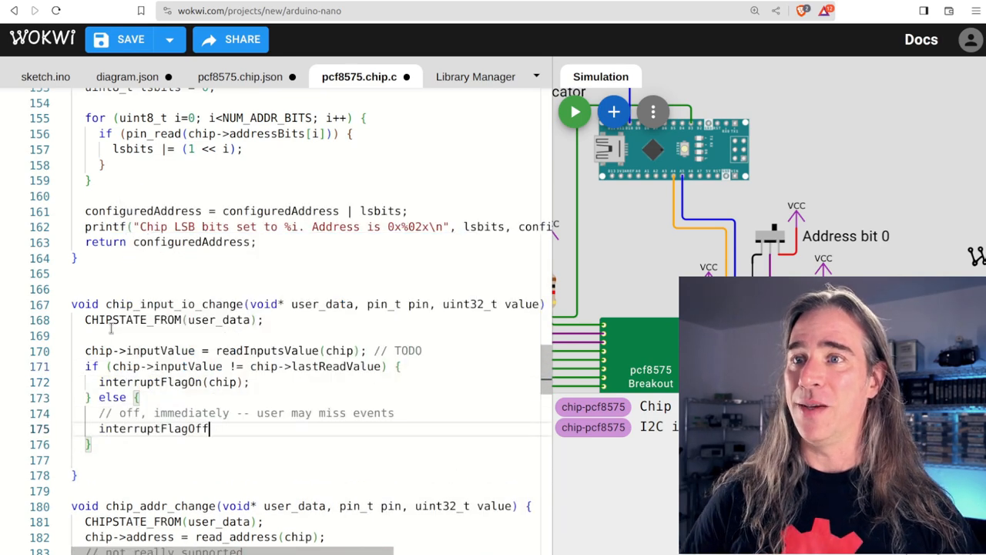
text((chip);)
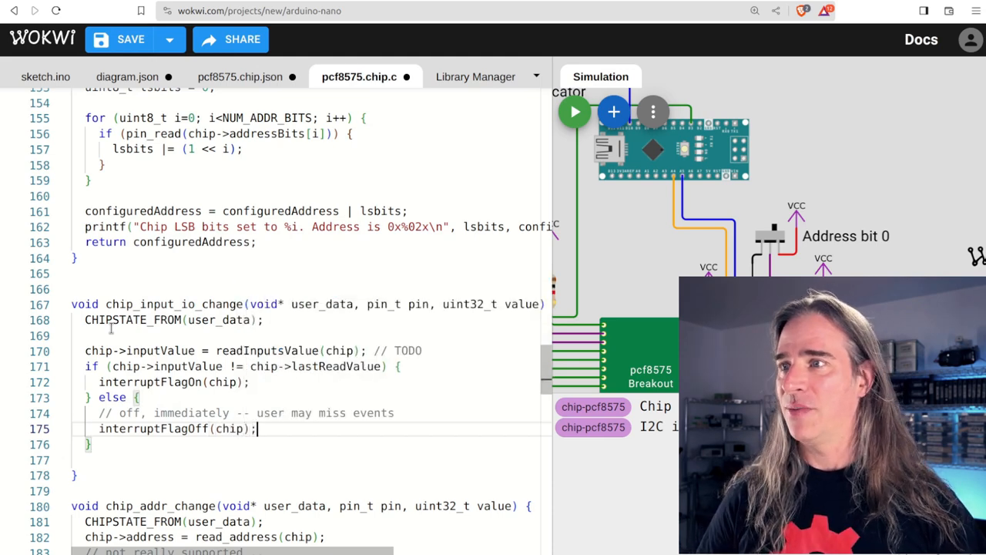
text(uin1)
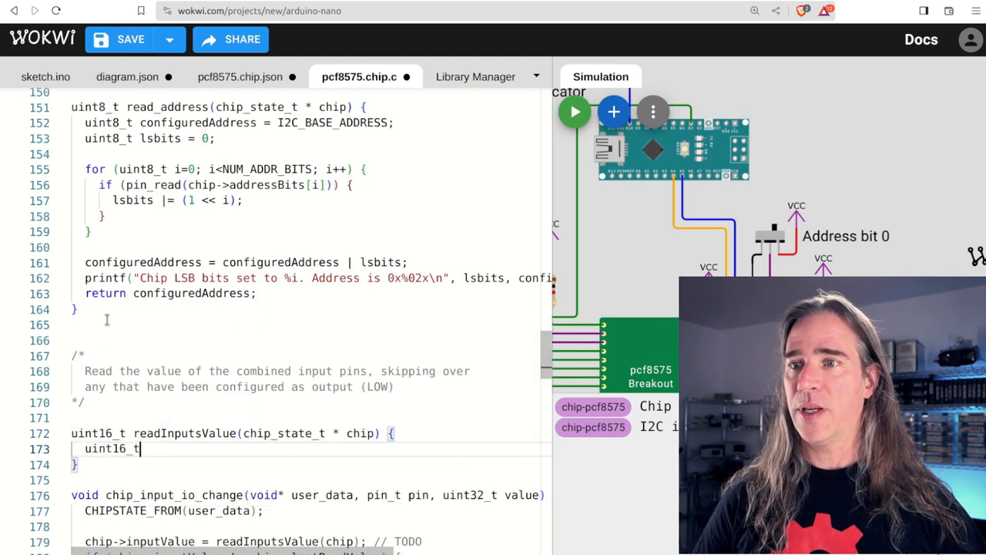
Step: Write readInputsValue looping over input pins and ORing (1 << i) into the returned inputsValue
text(inputsValue = 0;)
text(if (pin_r)
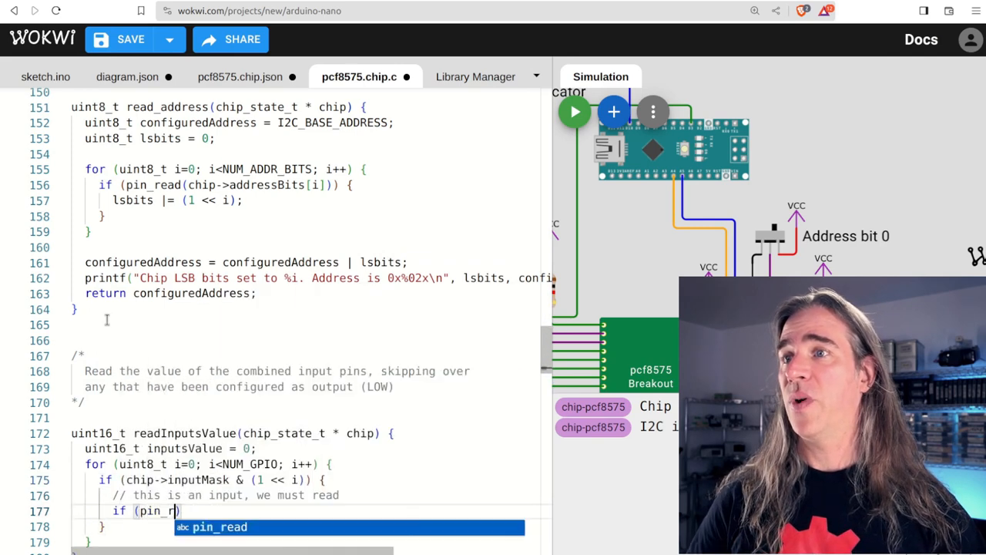
text(inputsValue |=)
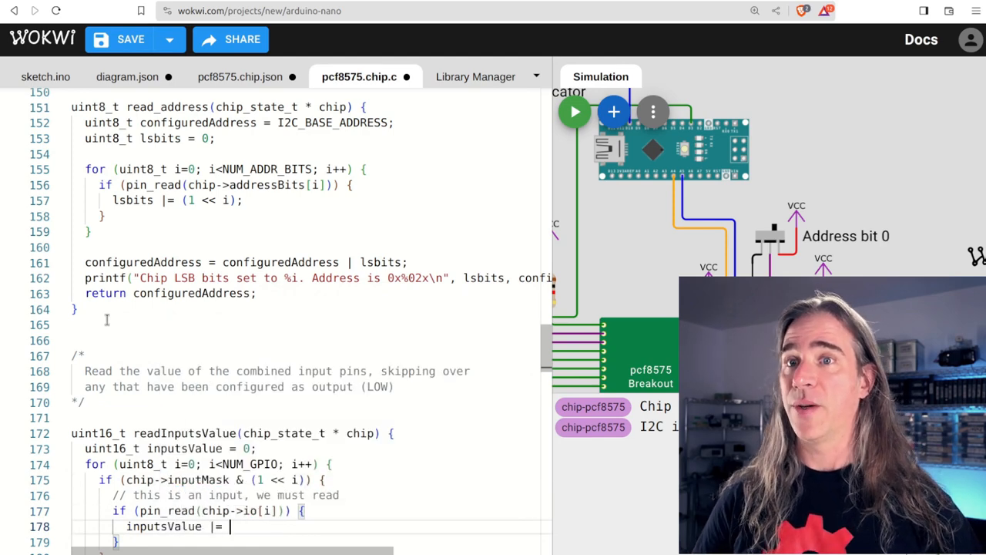
text((1 << i);)
text(return inputsValue;)
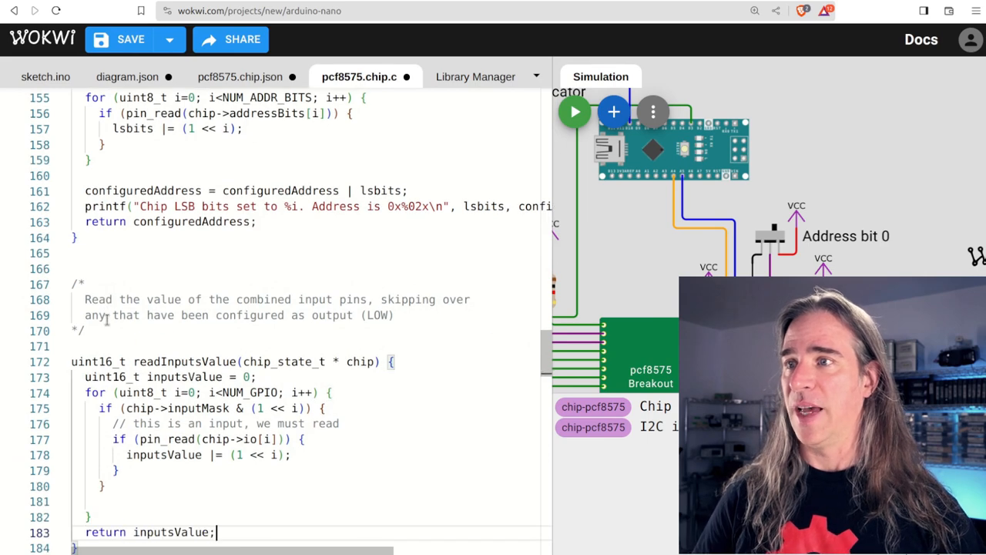
Step: Run the simulation to test the chip code, then stop it
click(573, 111)
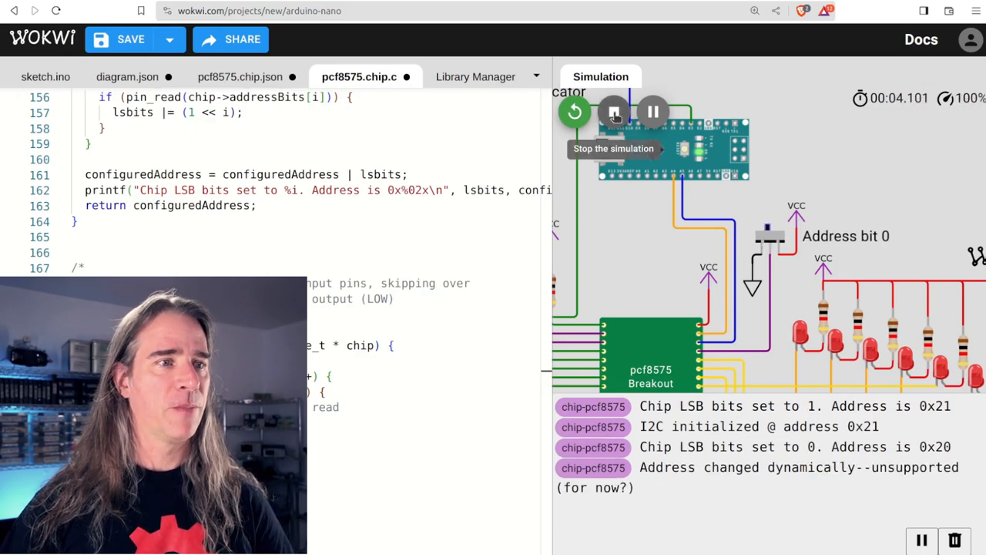
click(537, 77)
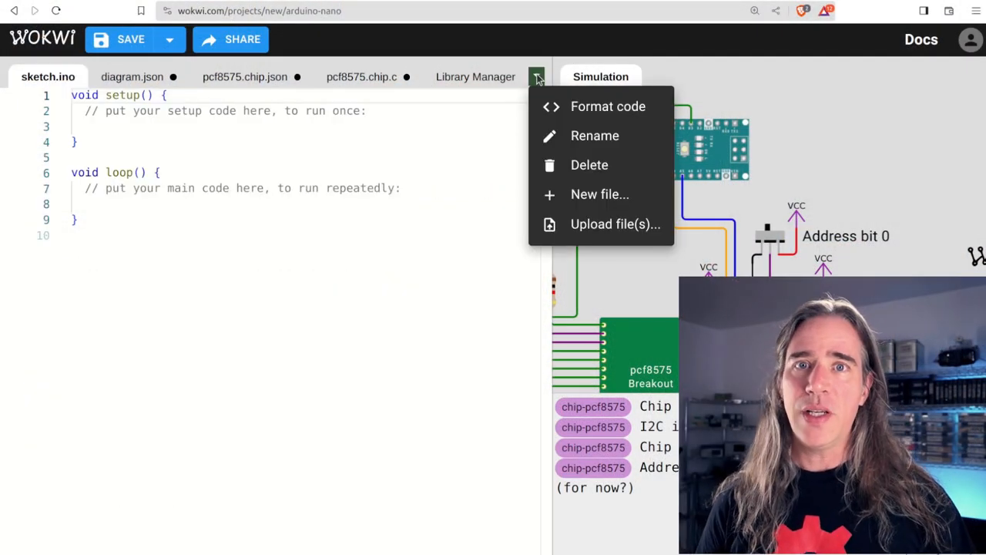
Step: Add the I2cDiscreteIoExpander library through the Library Manager search
click(474, 77)
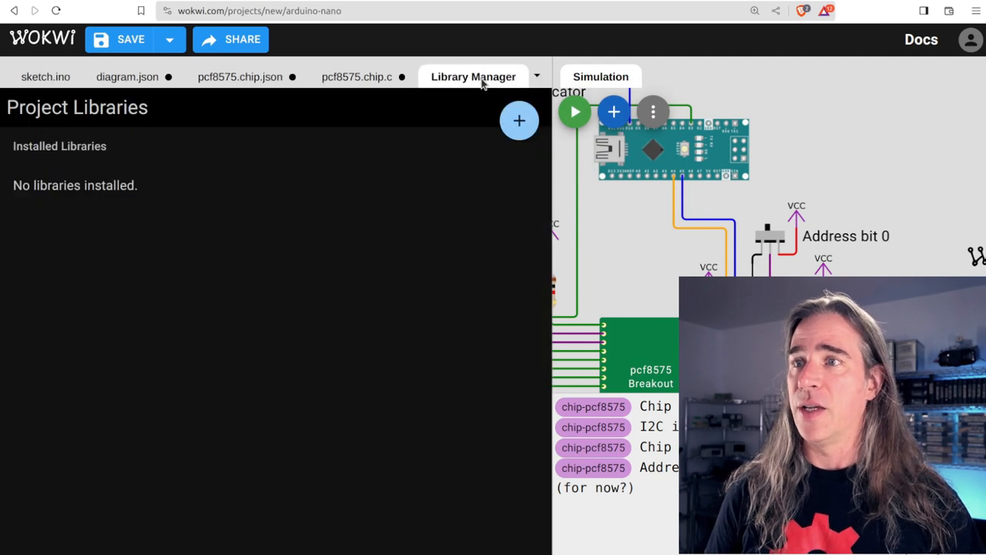
click(517, 120)
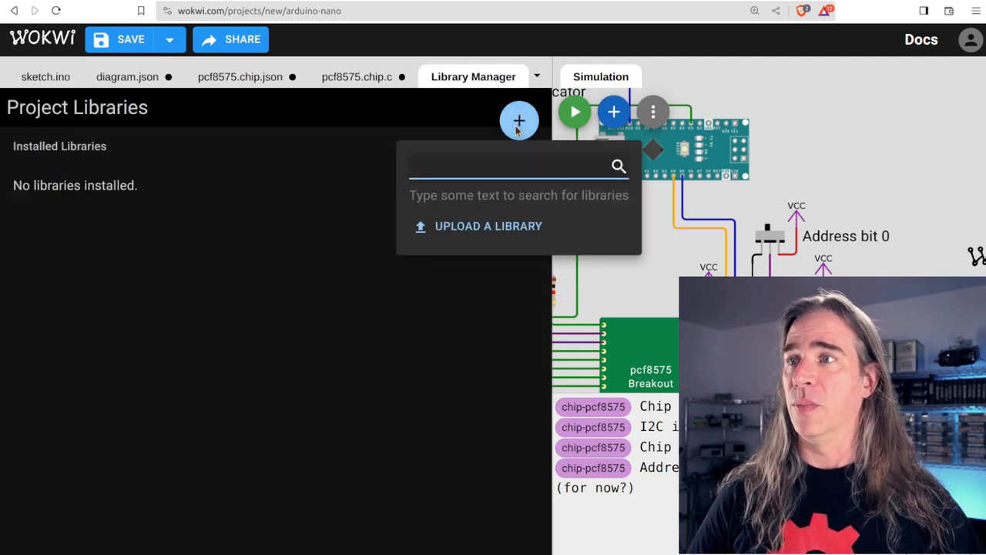
text(I2cDiscreteIoExpander)
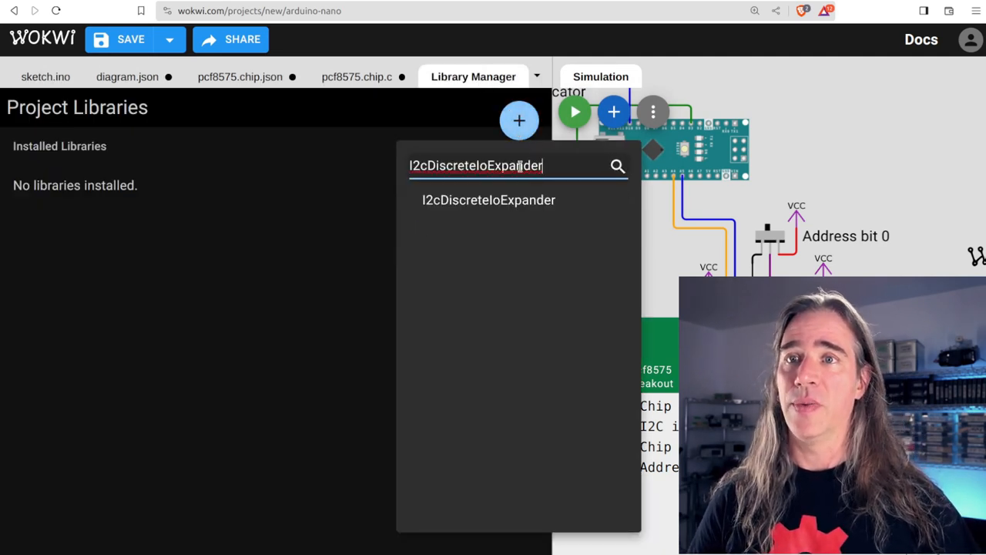
click(44, 75)
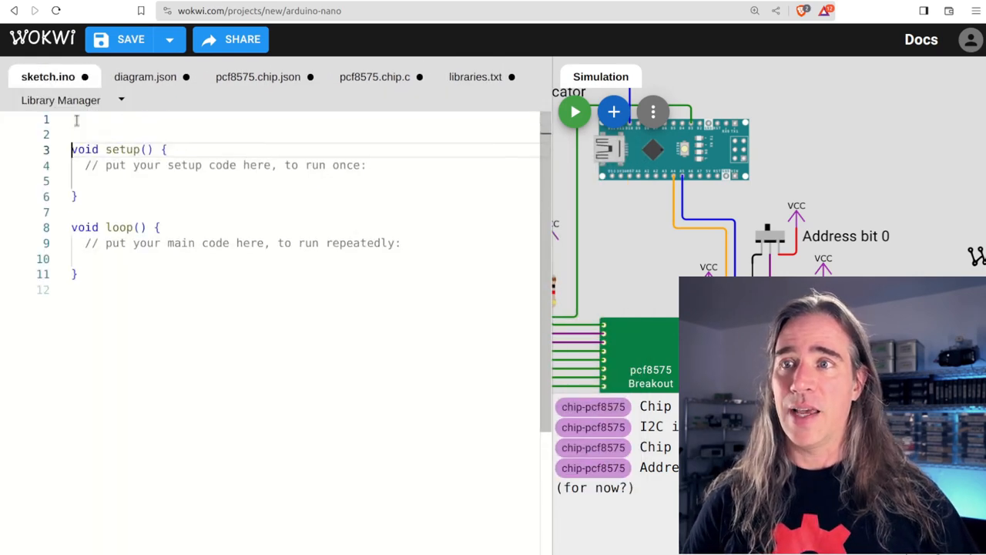
Step: Include I2cDiscreteIoExpander.h, define the interrupt pin 3, indicator 10 and address 0b000, and declare the device
text(#include <I2cDiscreteIoExpander.h>)
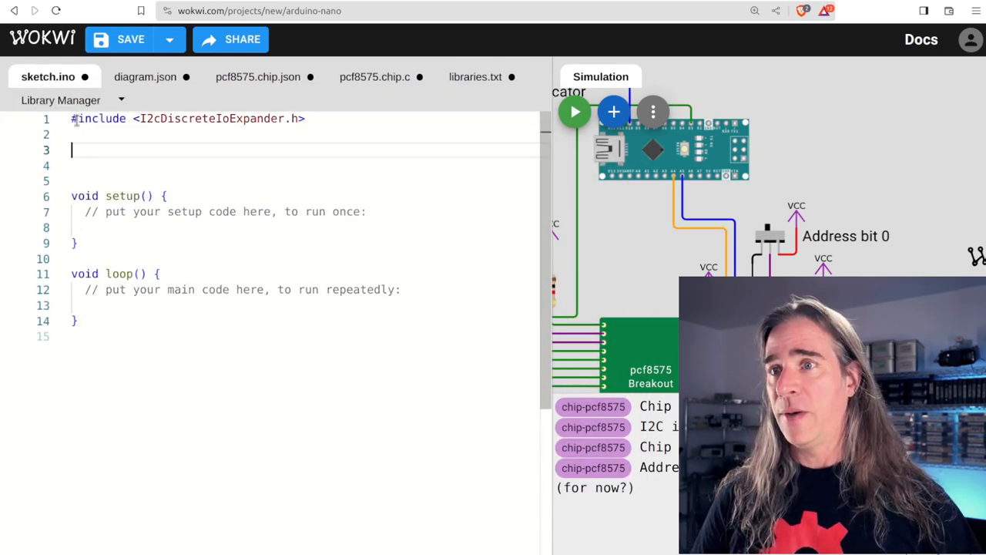
text(#define PIN_PCF_INTERRUPT_INPUT 3)
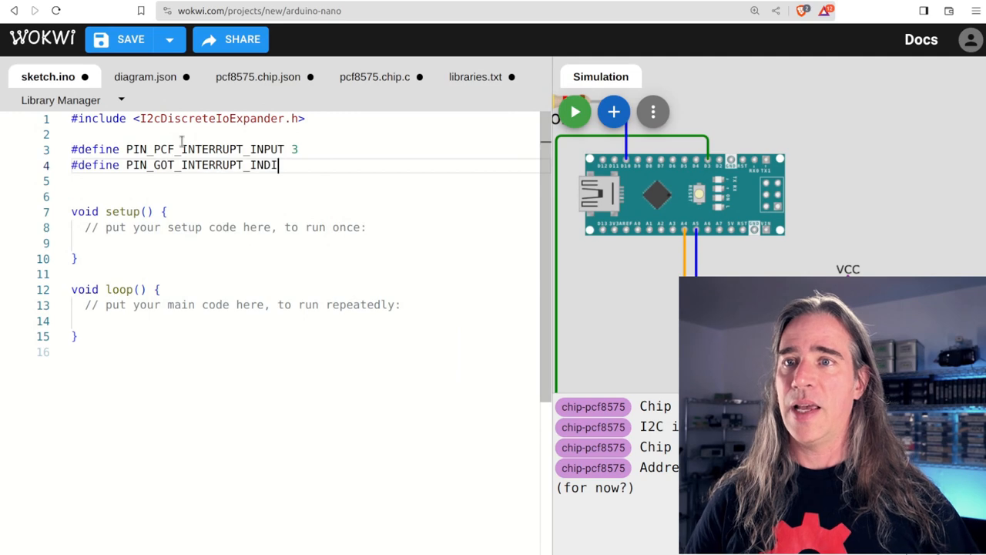
text(CATOR 10)
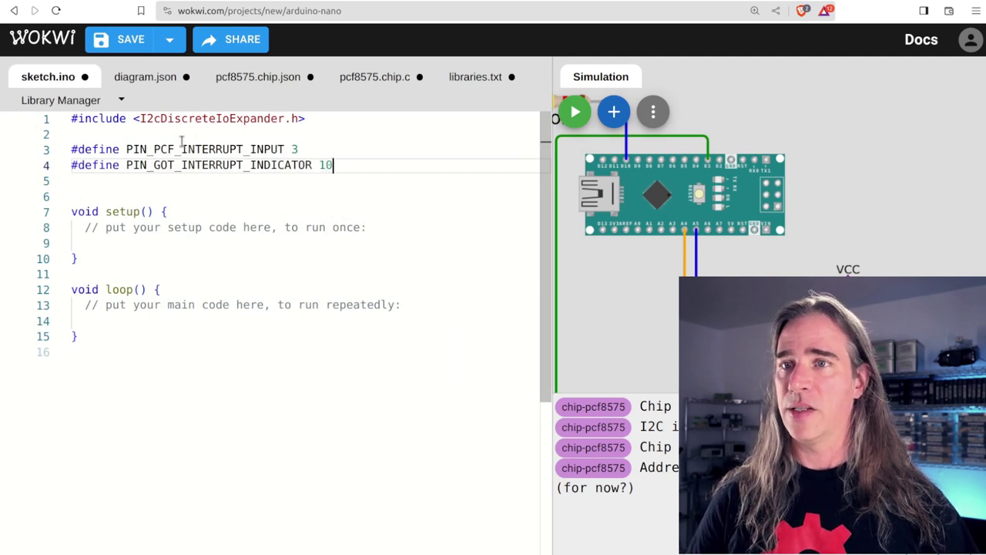
text(#define ADDRESS_BITS_SETTINGS)
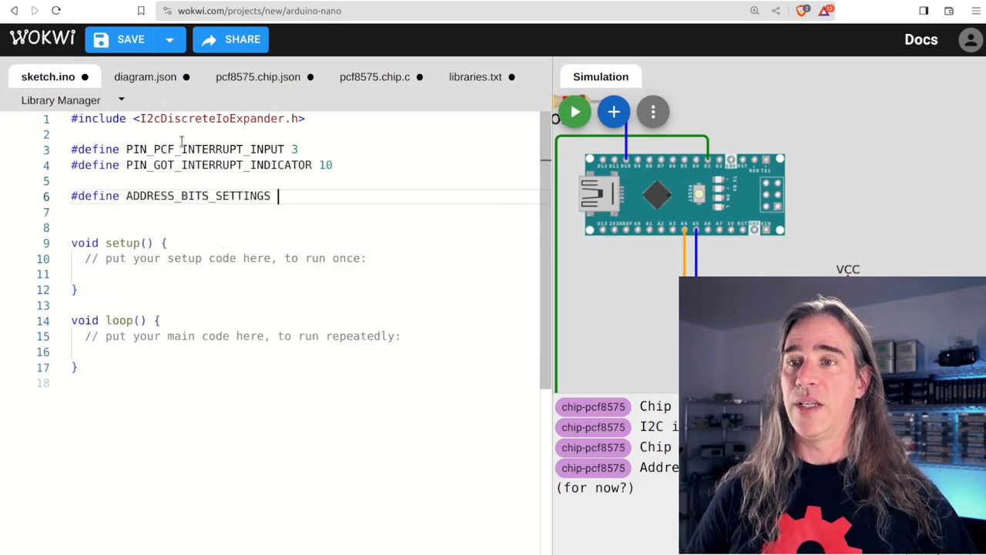
text(0b000)
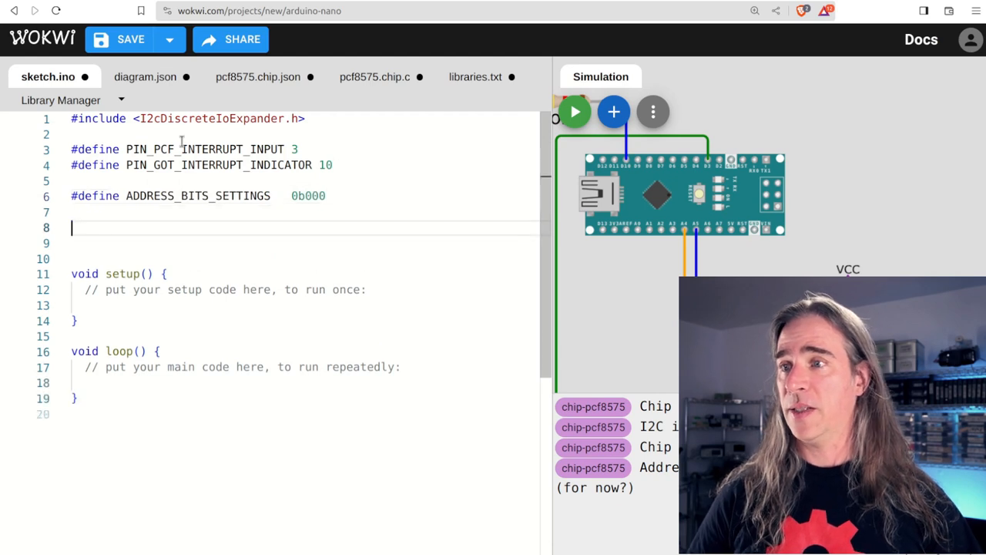
text(I2cDiscreteIoExpander device(ADDRESS_BITS_SETTINGS);)
text(volatile bool haveInt = false;)
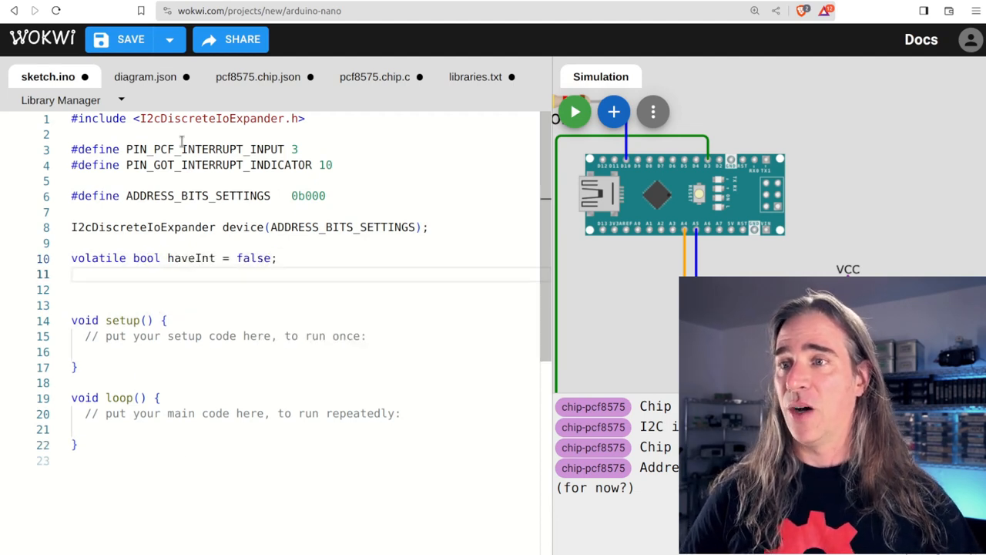
Step: Write the pcfInt handler that sets haveInt = true
text(void pcfInt)
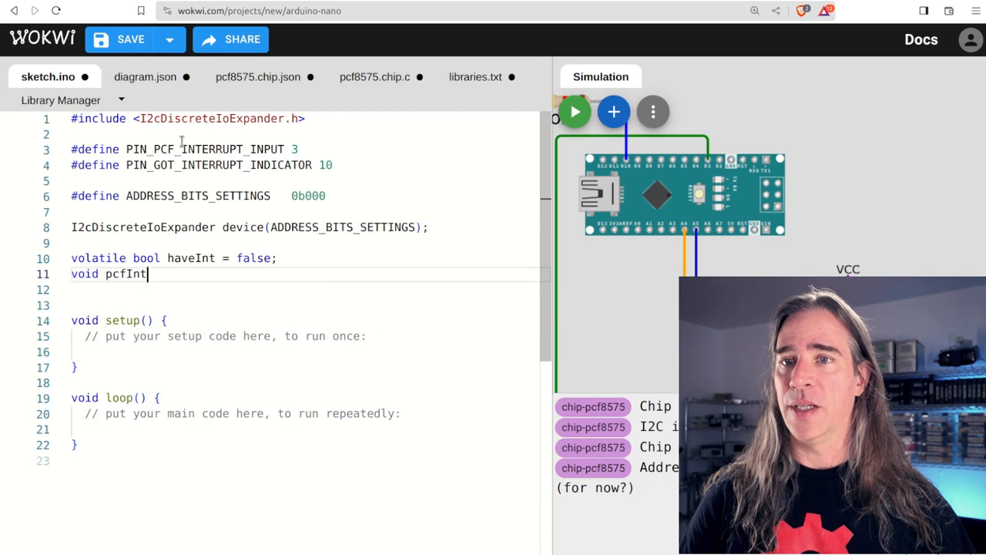
text(() {)
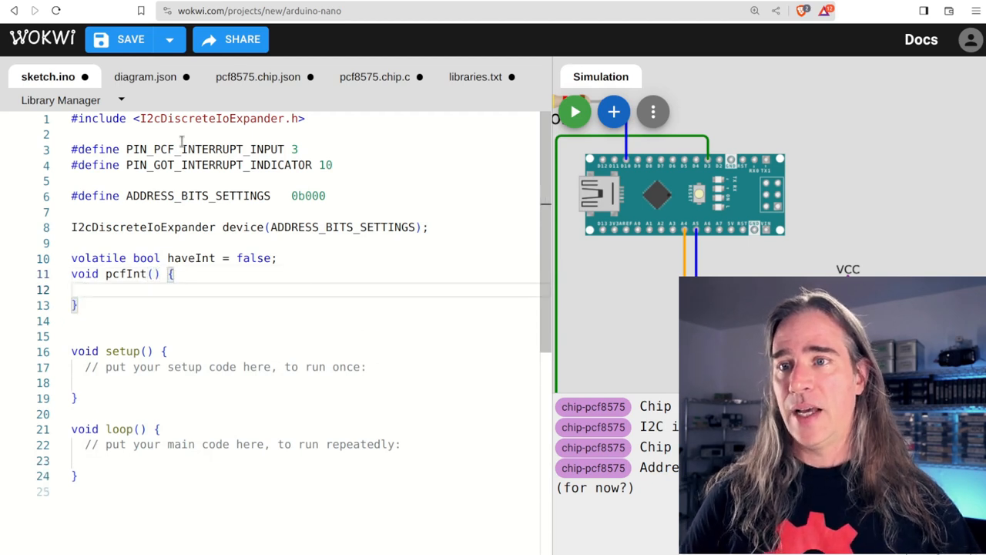
text(haveInt = true;)
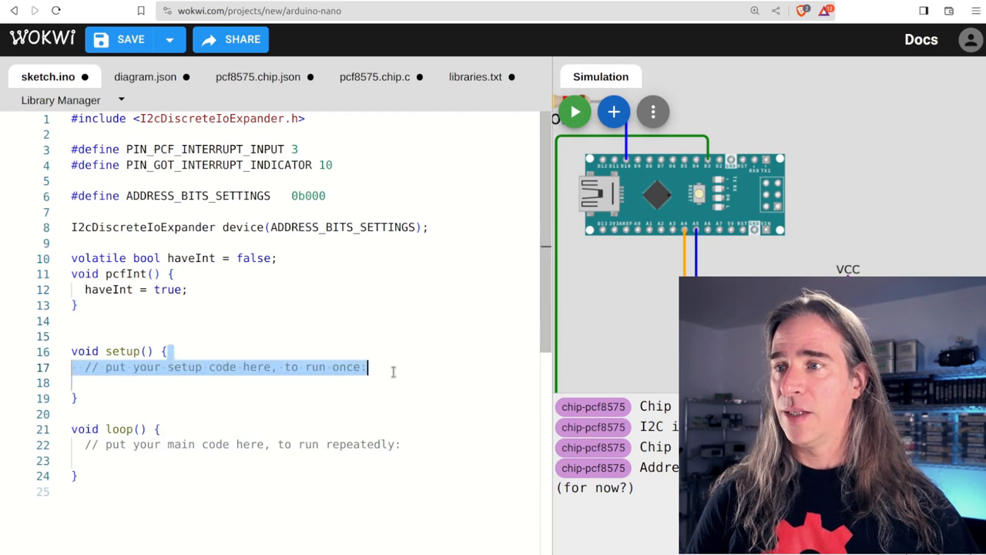
Step: In setup, disable bitwise inversion, write 0xffff to all pins and begin the port read
text(// initialize i2c interface)
text(Serial.begin(115200);)
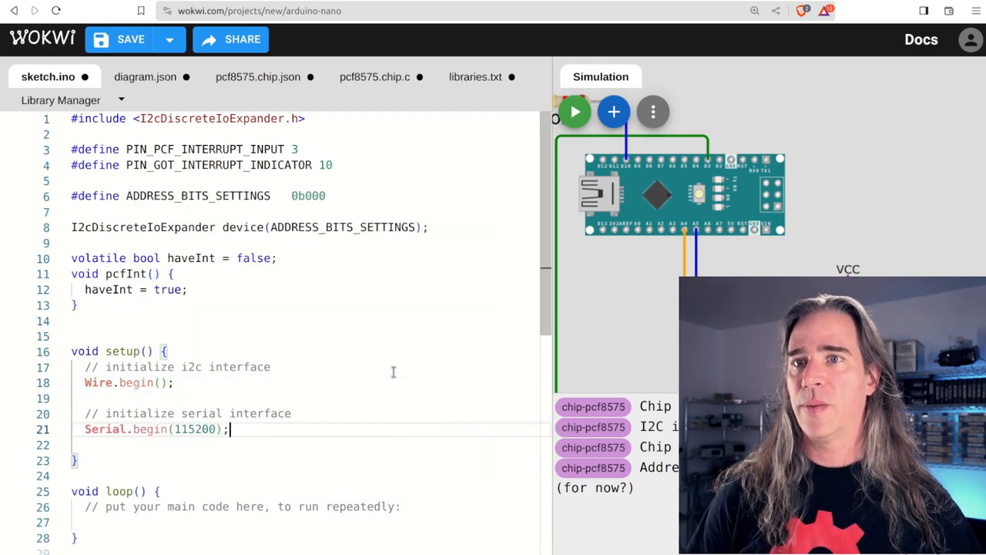
text(device.disableBi)
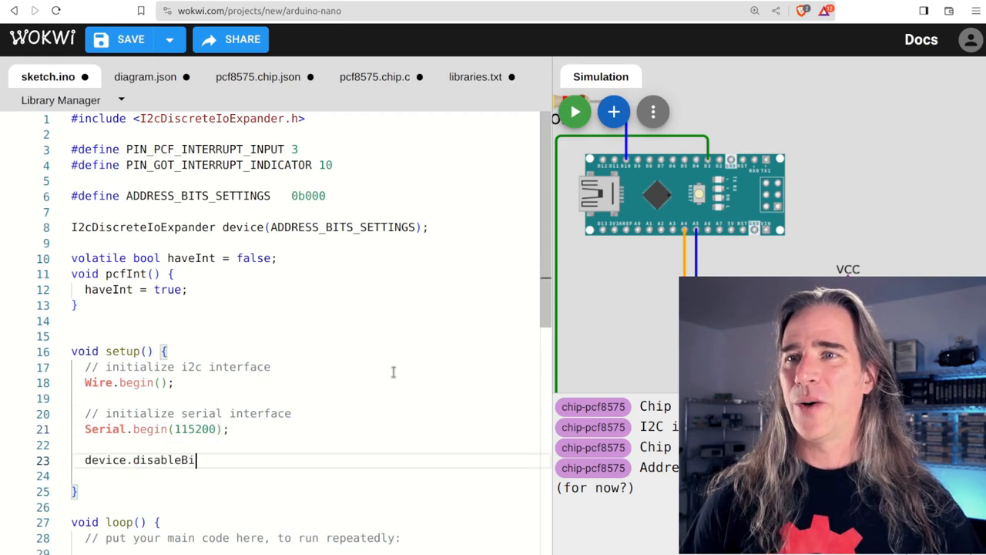
text(twiseInversion(); // ugh)
text(flashLED(5)
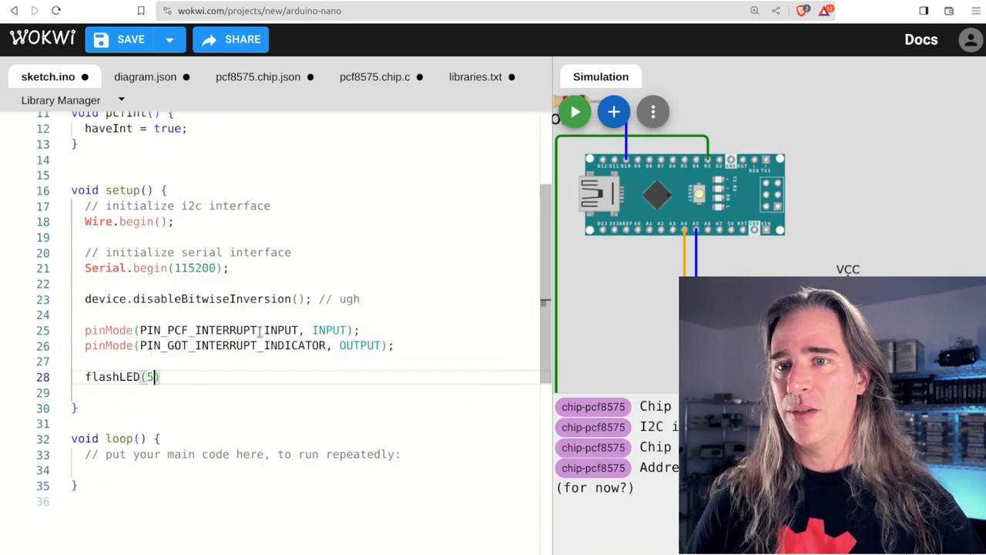
text();)
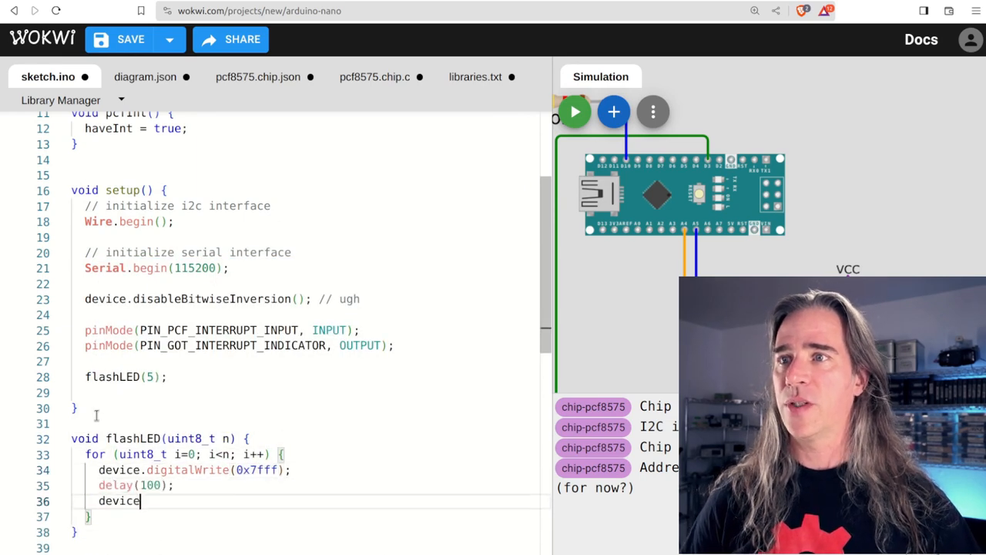
text(.digitalWrite(0xffff);)
text(delay(80);)
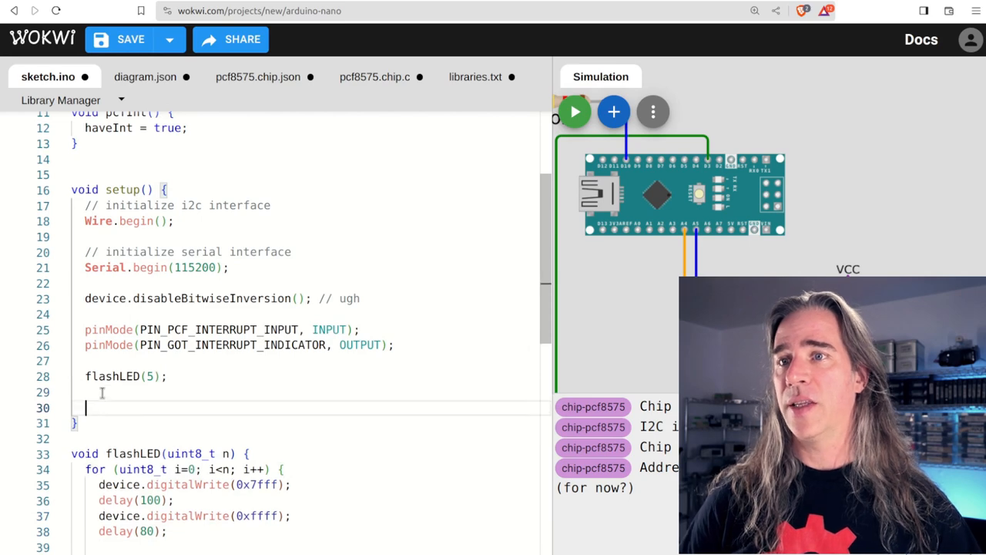
text(device.digitalWrite(0xffff);)
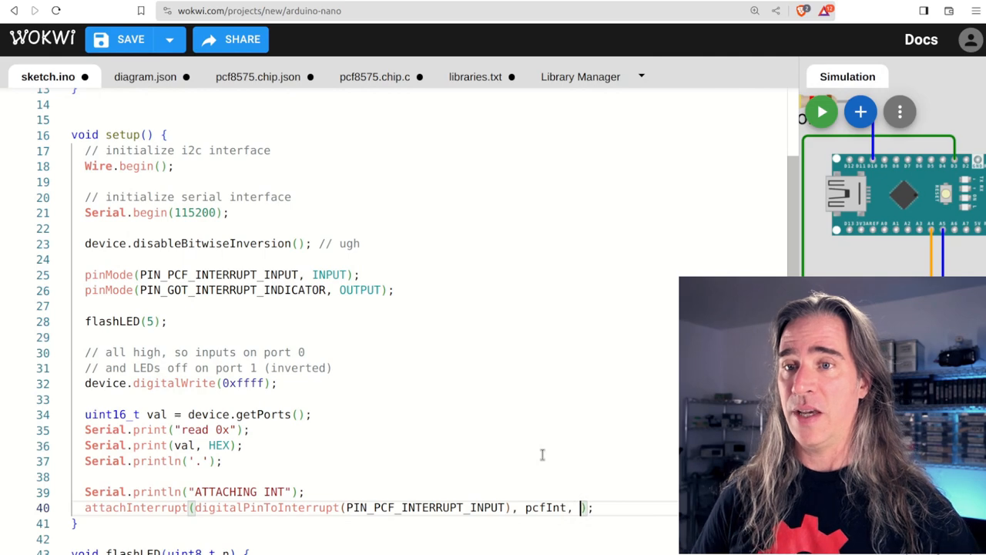
Step: Attach the FALLING-edge pcfInt interrupt and call mirrorInputOntoOutputs in setup
text(FALLING)
text(mirr)
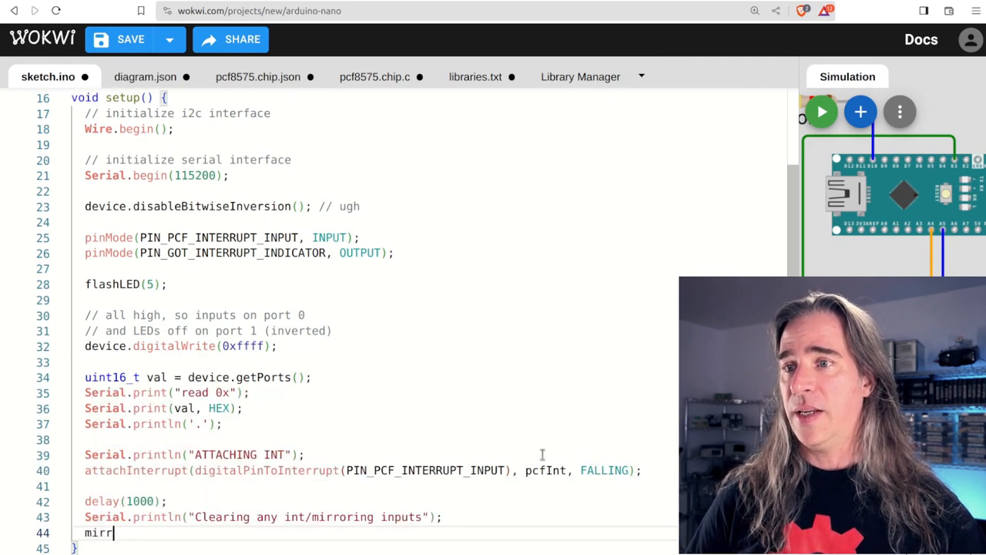
text(orInput0)
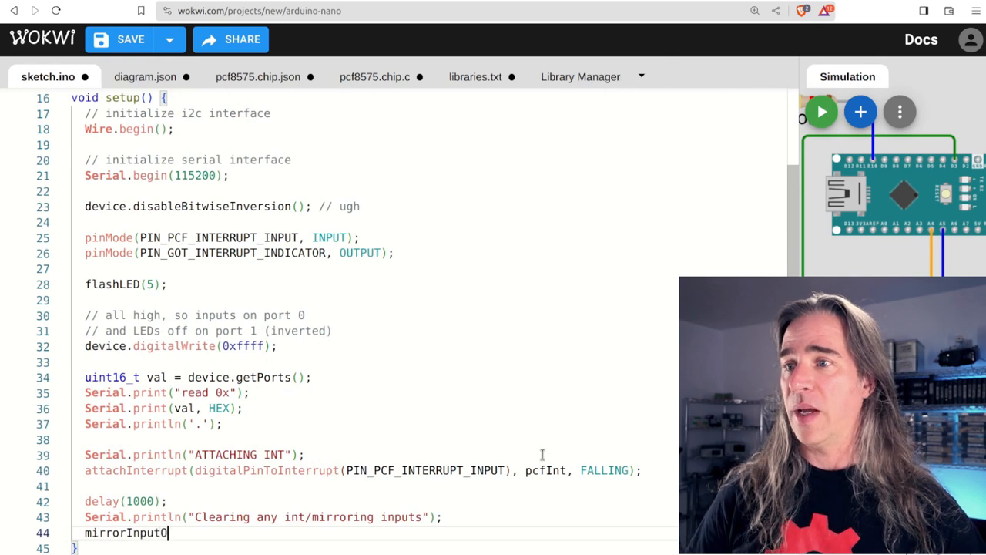
text(ntoOutputs() {)
text(uint16_t bo)
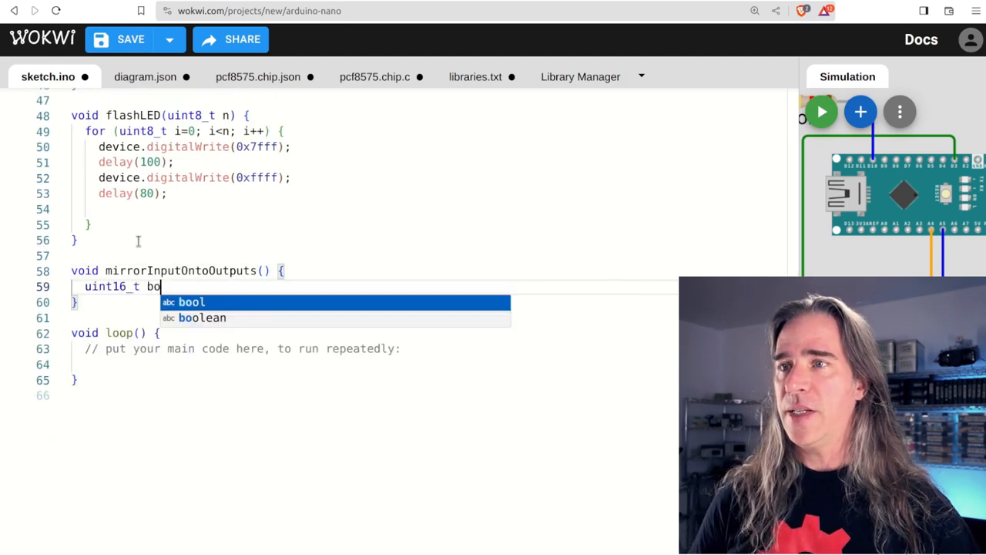
Step: Write mirrorInputOntoOutputs using getChangedInput, lowByte and word(inputs, 0) for the output port
text(thports = get)
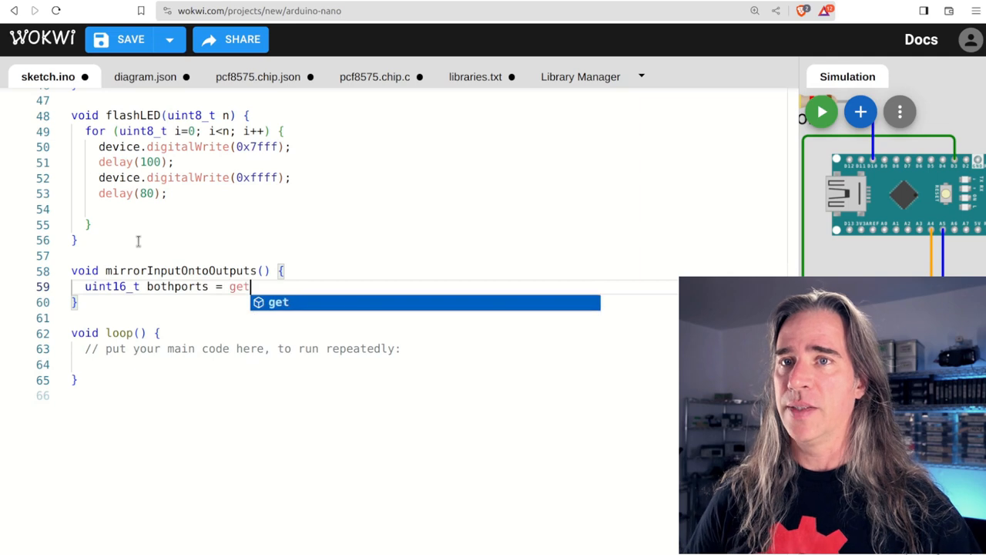
text(ChangedInputValue();)
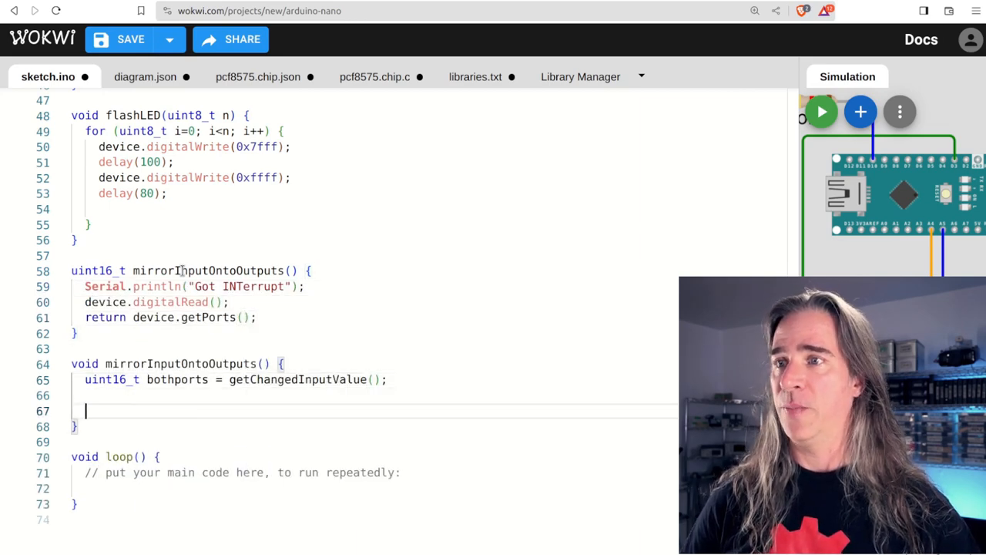
text(uint16_t inputs = lowByte(bothpor)
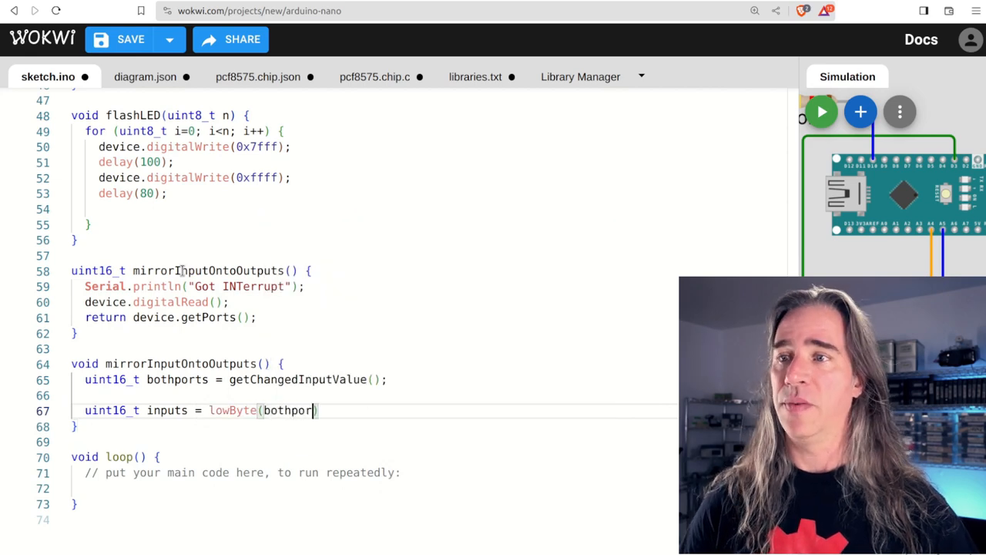
text(uint16_t newValue = word)
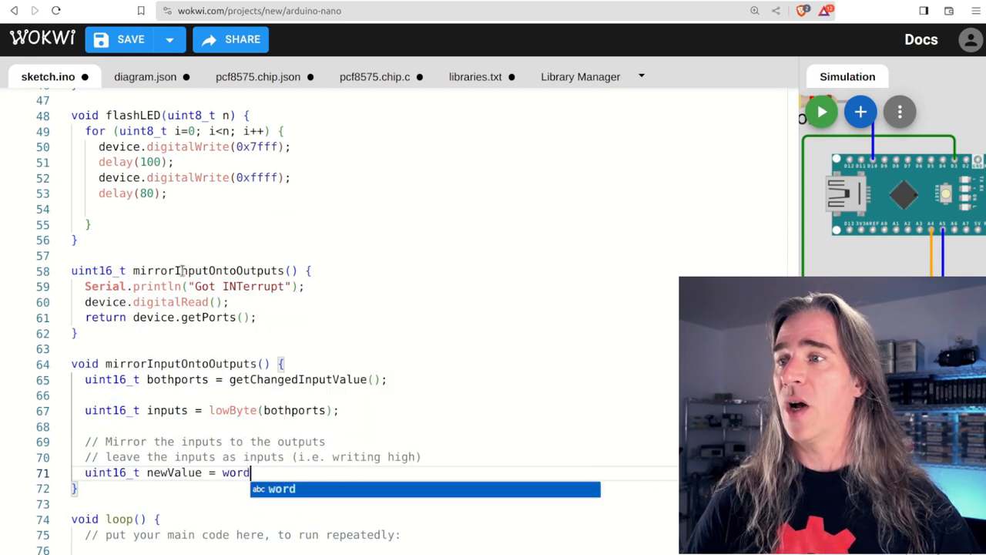
text((inputs, 0)
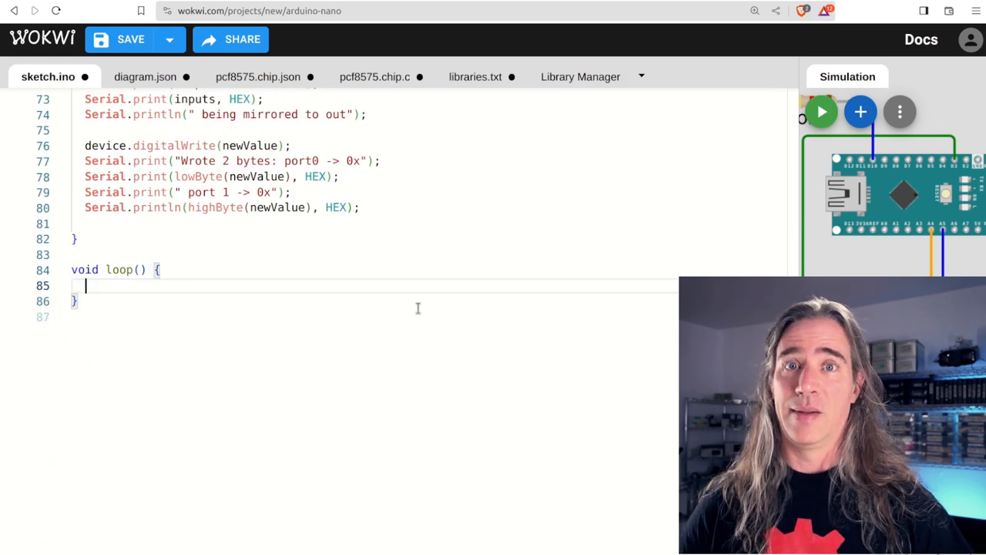
Step: In loop, on haveInt drive PIN_GOT_INTERRUPT_INDICATOR HIGH and mirror inputs, else LOW, then delay(50)
text(if (haveInt) {)
text(d)
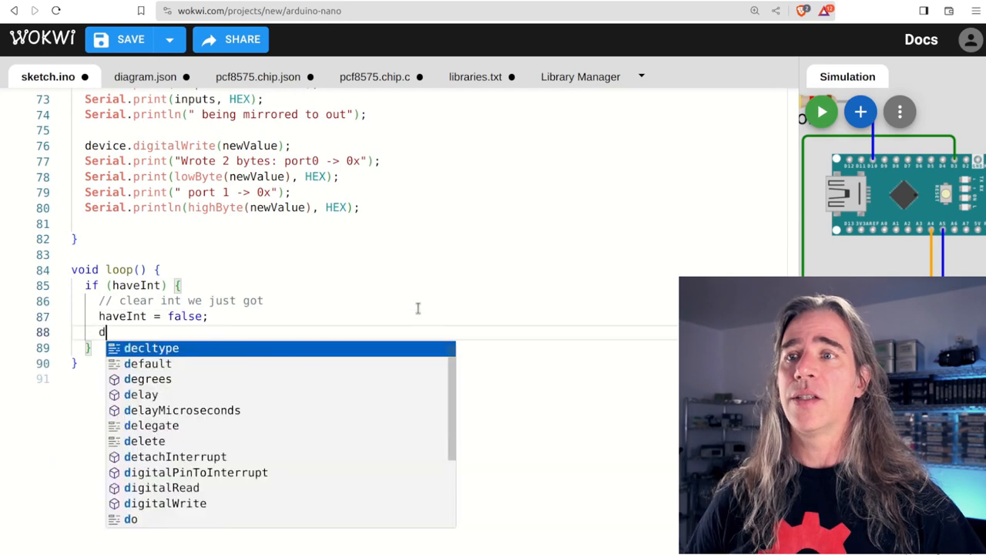
text(igitalWrite(PIN_GOT_INTERRUPT_INDICATOR, HIGH);)
text(digitalWrite(PIN_GOT_INTERRUPT_INDICATOR, LOW);)
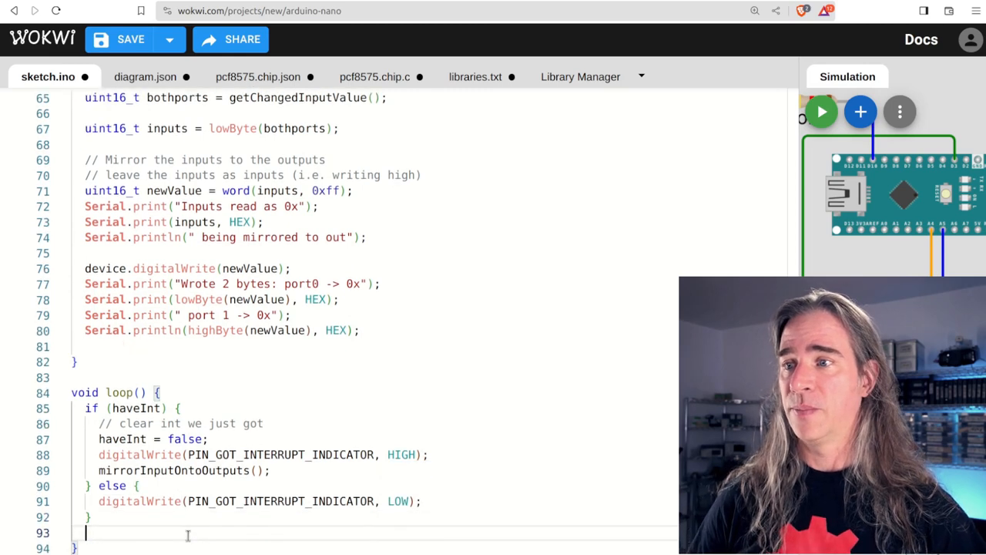
text(delay(50))
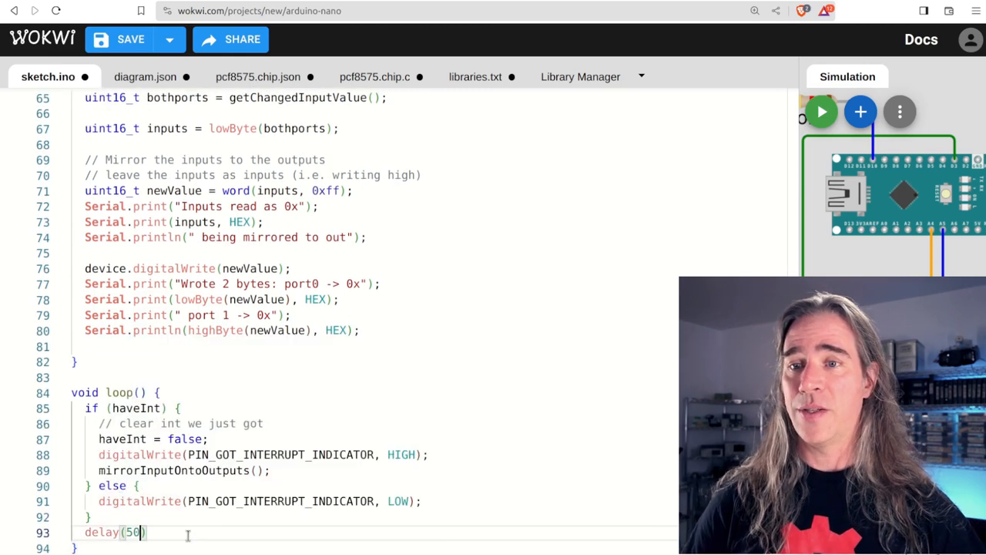
click(821, 111)
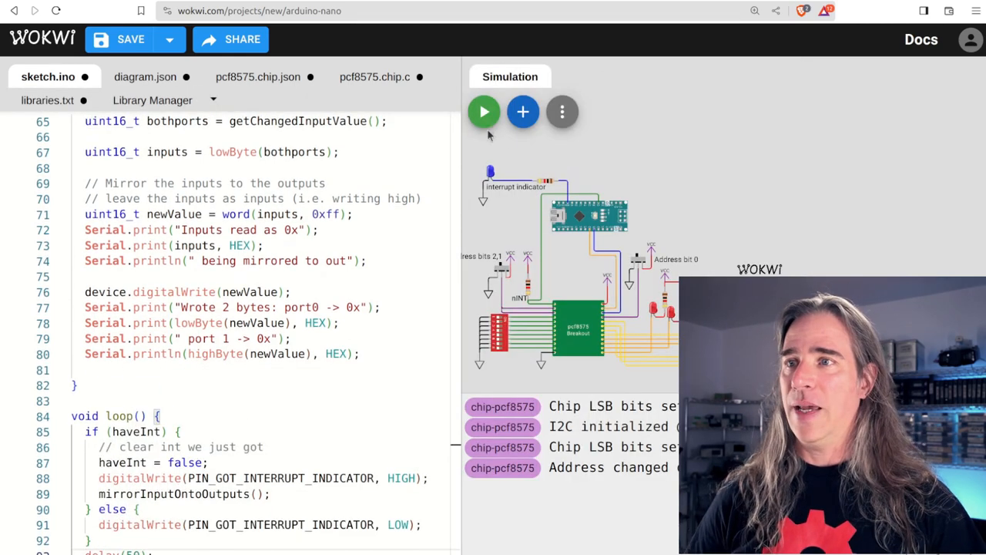
Step: Rename the duplicate helper to getChangedInputValue and start the simulation
click(483, 111)
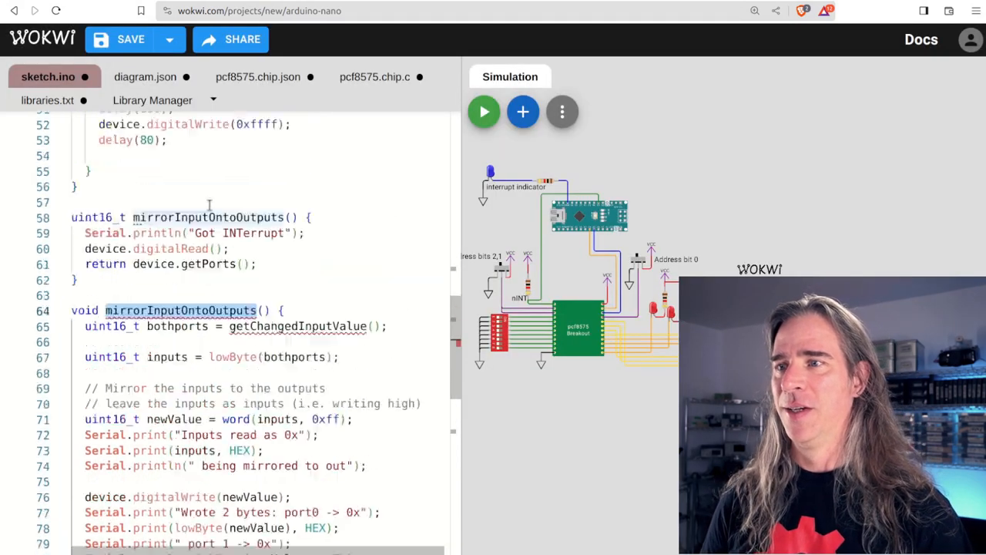
double_click(208, 217)
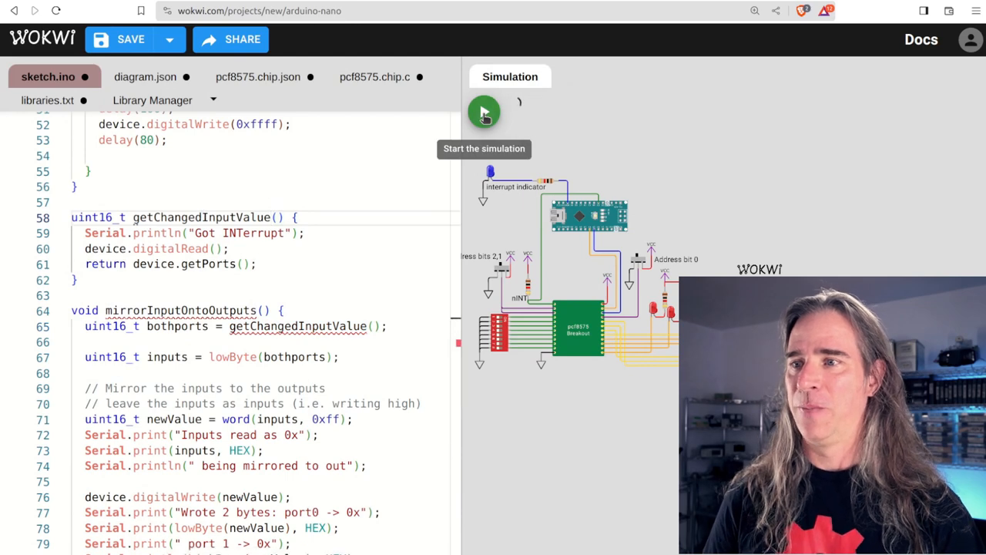
click(483, 111)
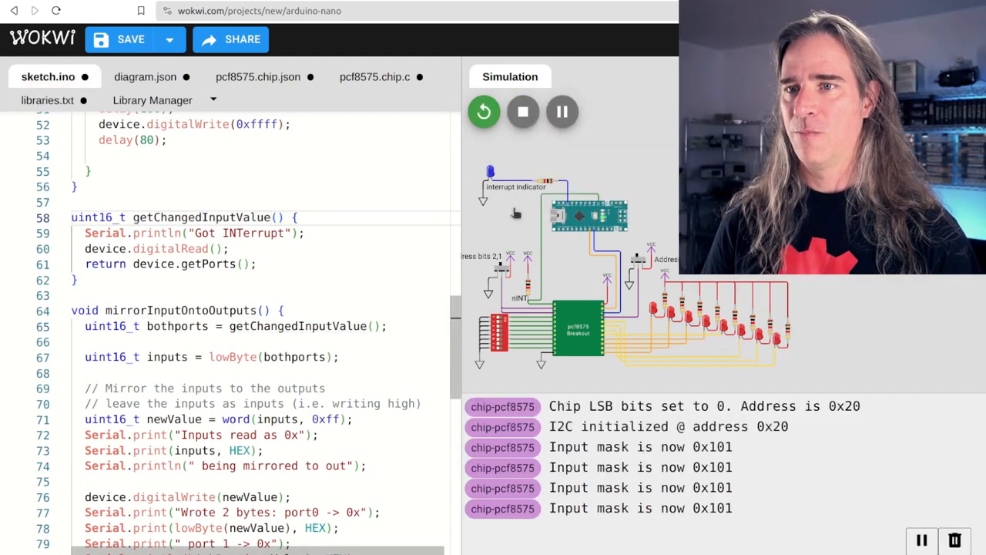
Step: Check the Serial Monitor and Chips Console output, then switch to pcf8575.chip.c
click(520, 407)
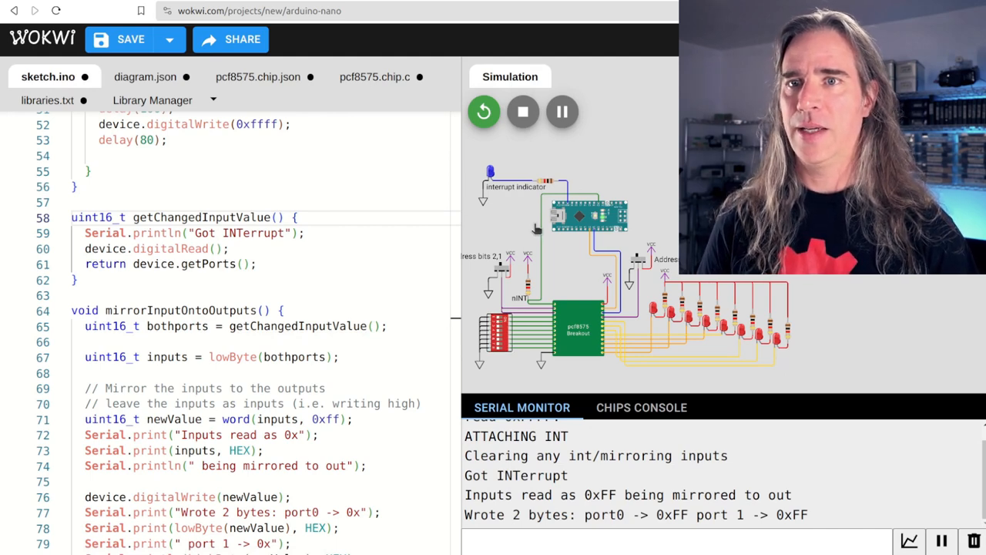
click(641, 406)
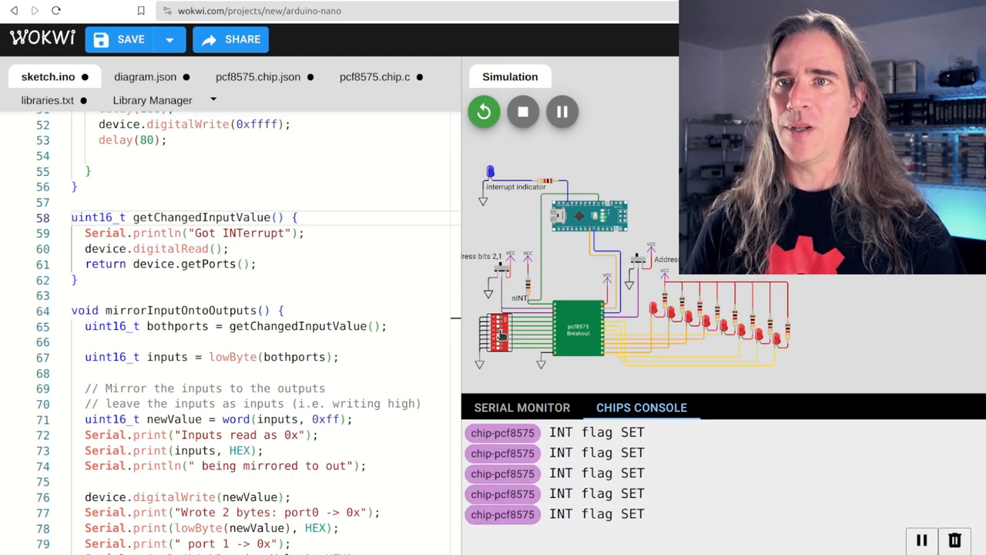
click(371, 77)
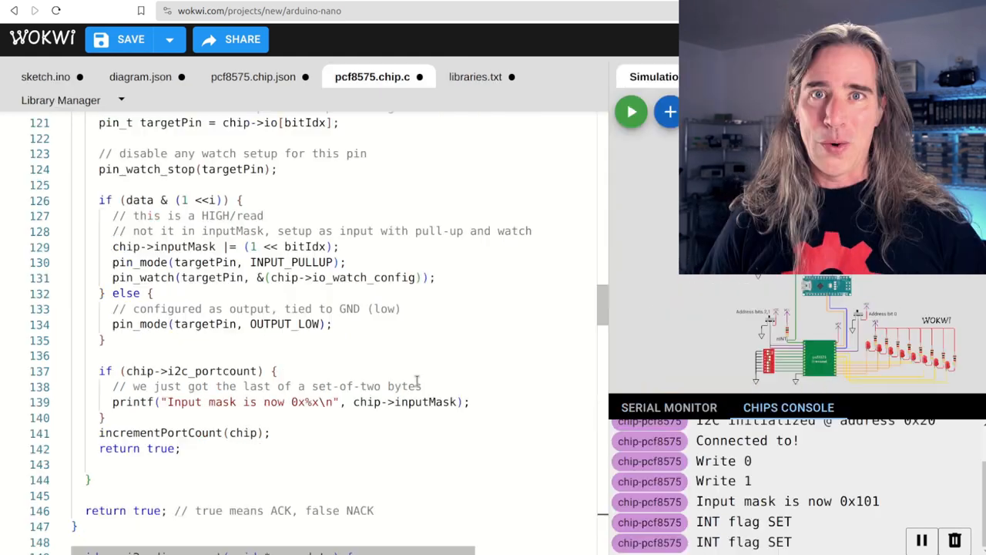
Step: Search the chip source for nINT and step through its occurrences
scroll(down, 3)
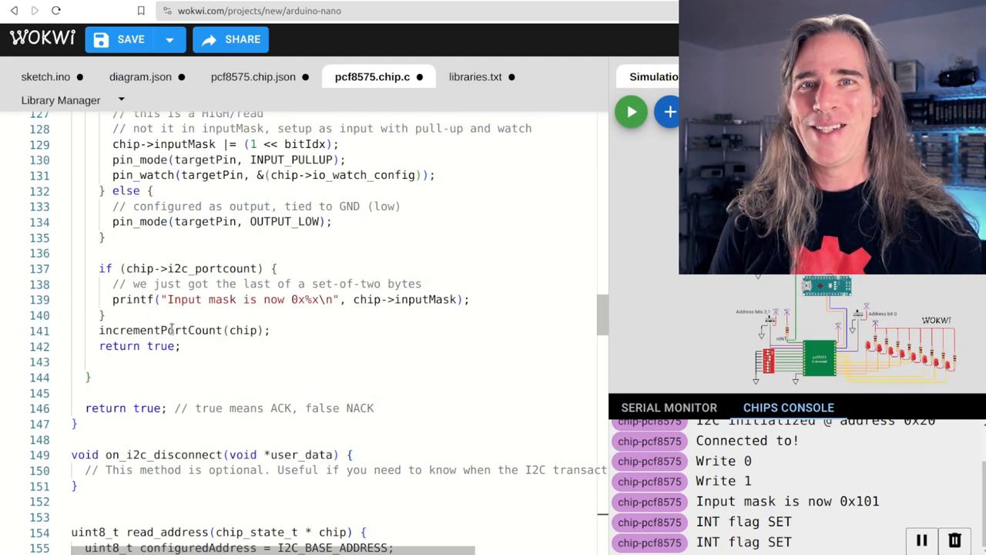
double_click(160, 329)
text(nINT)
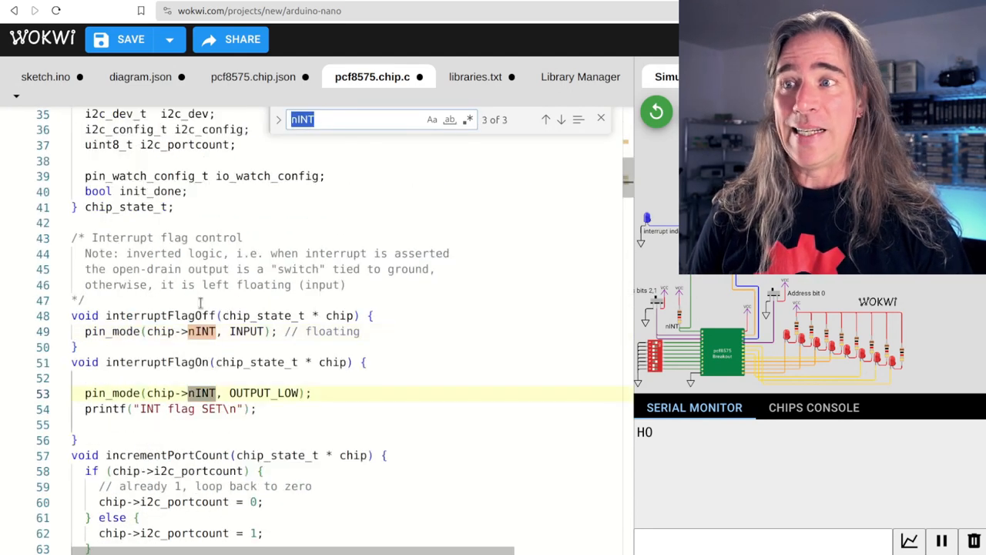
click(561, 120)
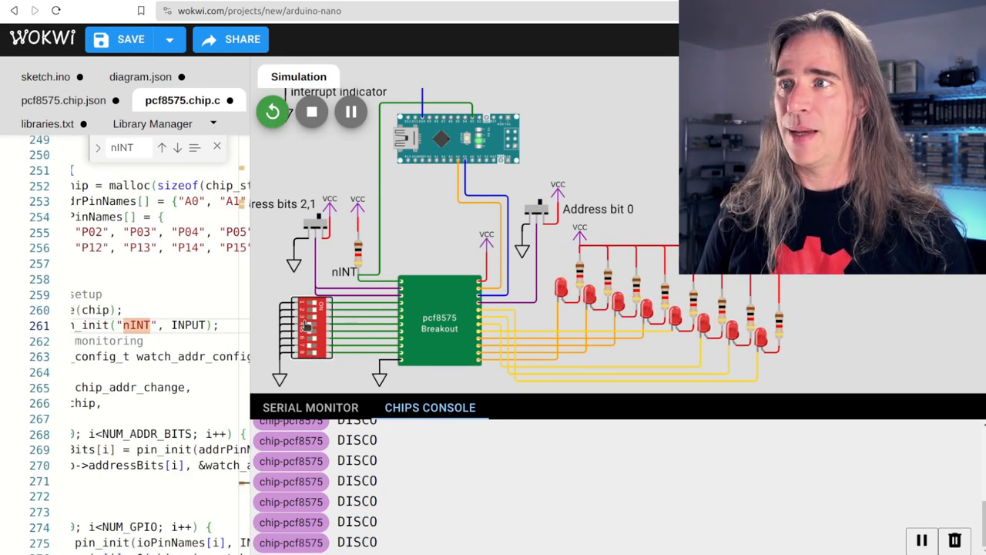
Step: Return to sketch.ino and restart the simulation
click(48, 77)
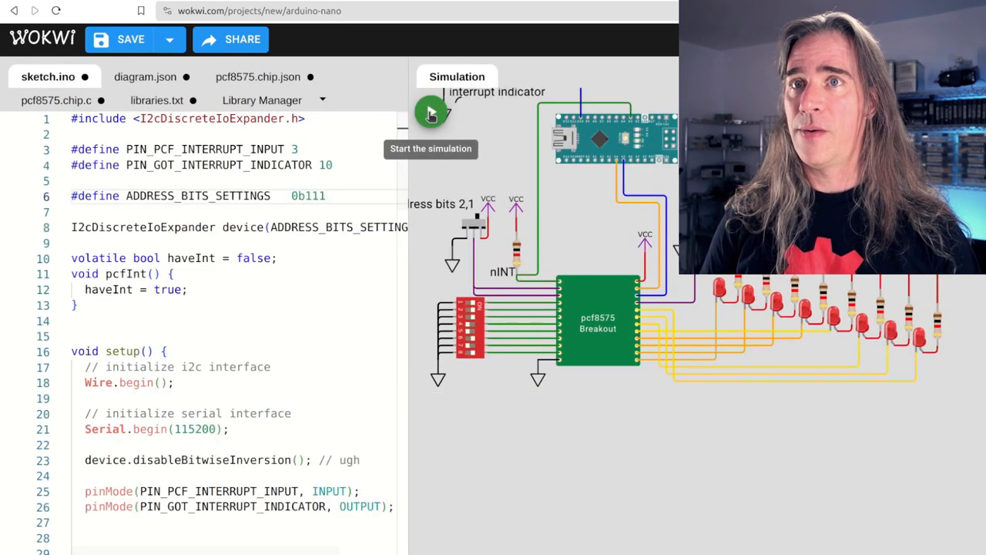
click(432, 111)
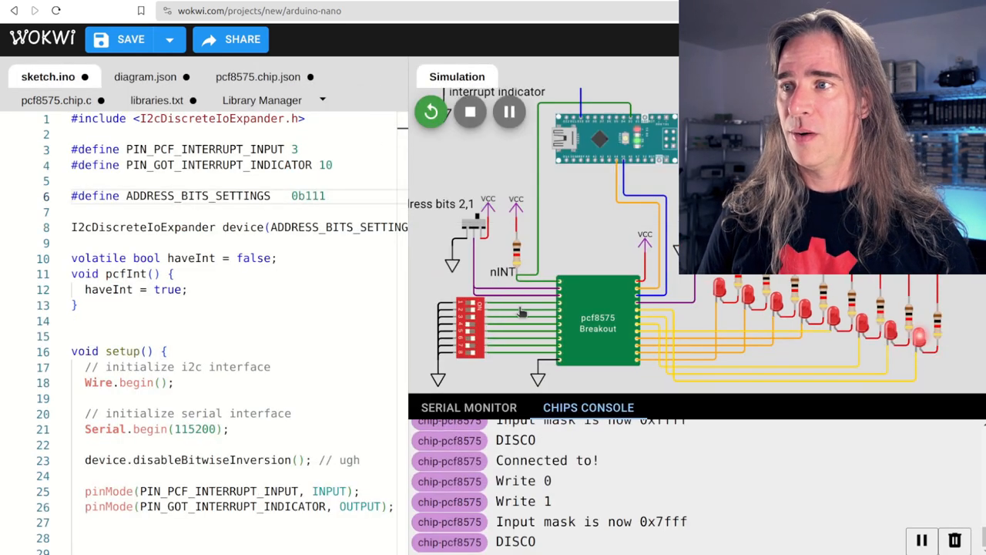